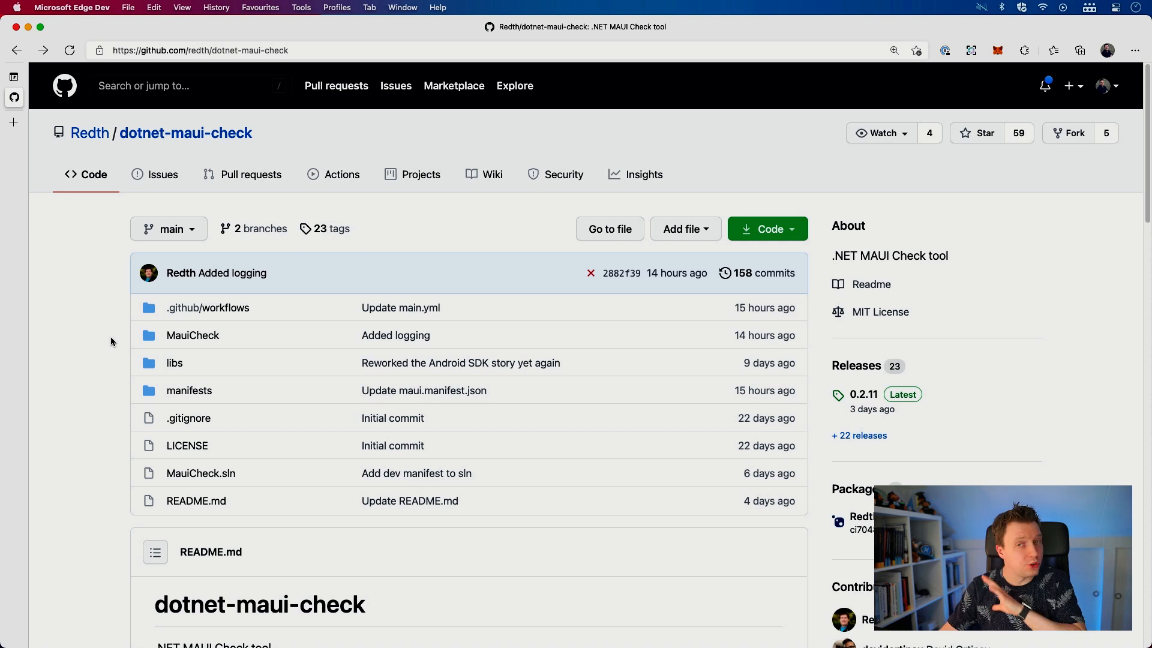
pyautogui.moveTo(298, 390)
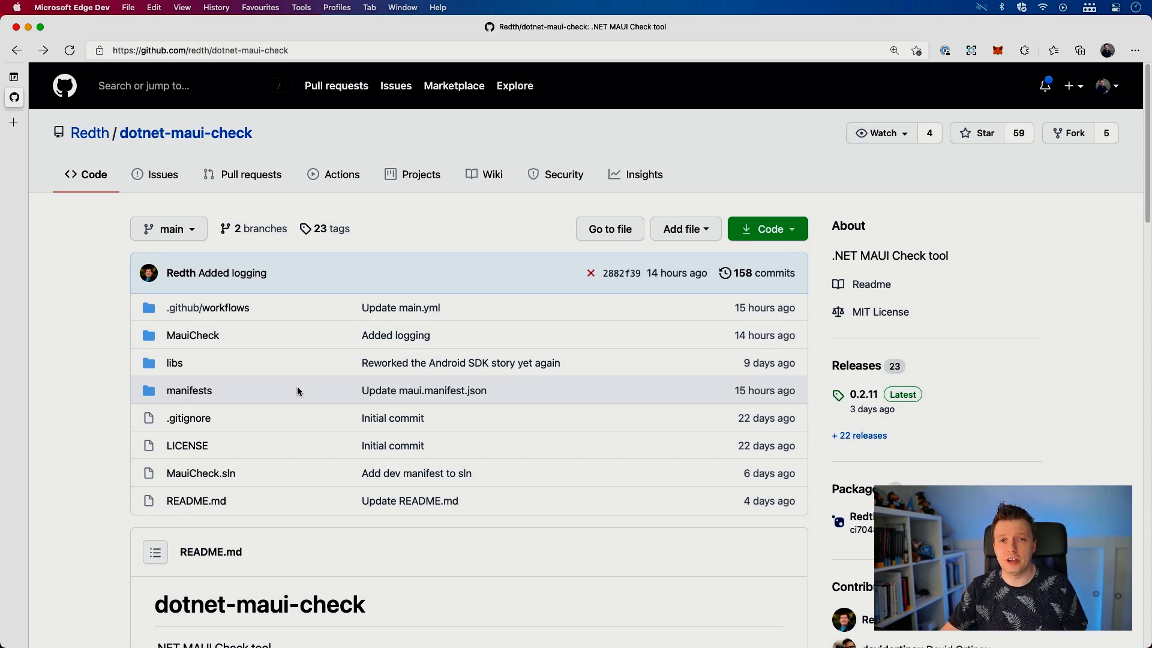
pyautogui.moveTo(307, 399)
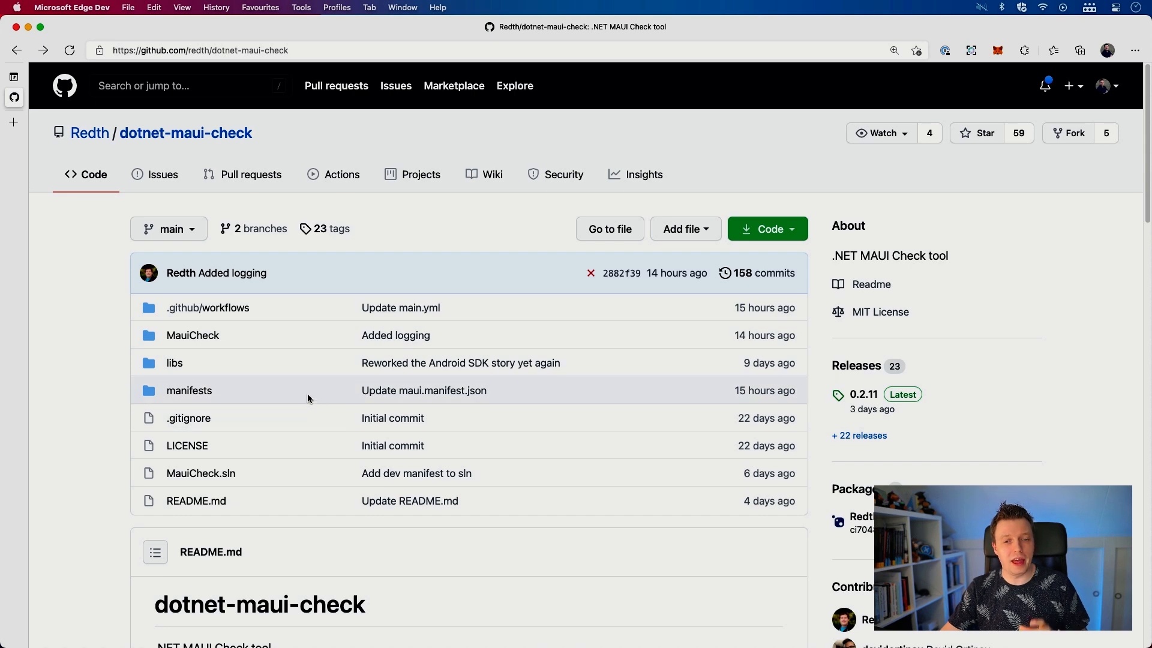
# Scroll the README past the animated checkup demo to the 'To install' and 'To run' sections.
pyautogui.scroll(-3)
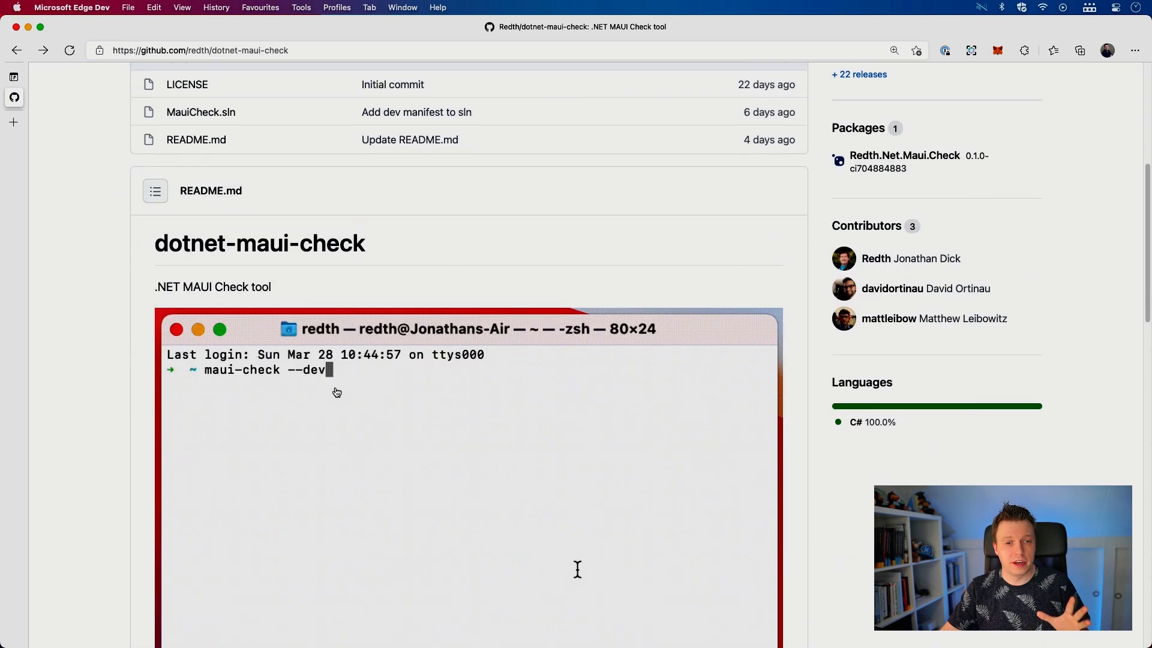
pyautogui.scroll(-3)
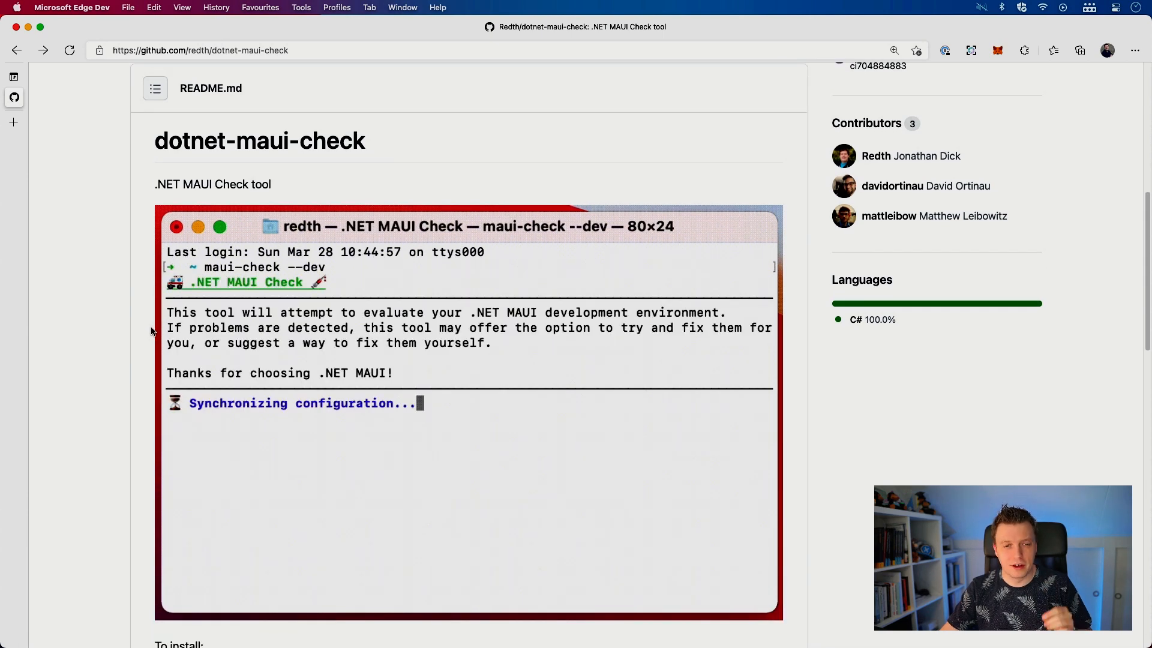
pyautogui.moveTo(271, 253)
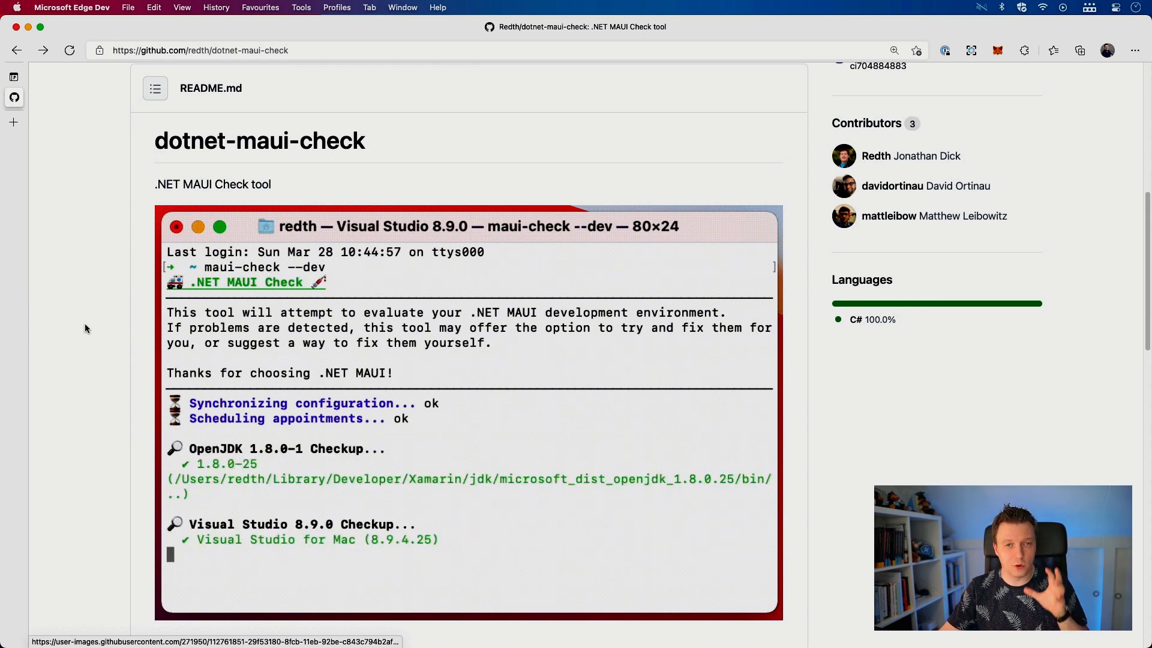
pyautogui.scroll(-3)
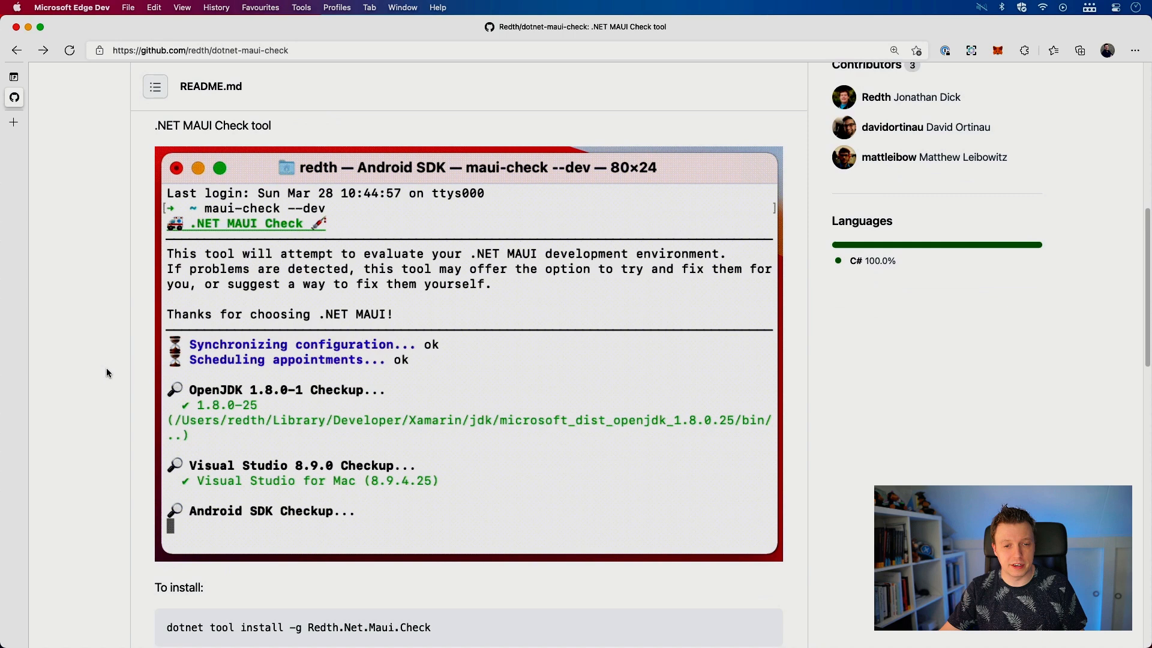
pyautogui.scroll(-3)
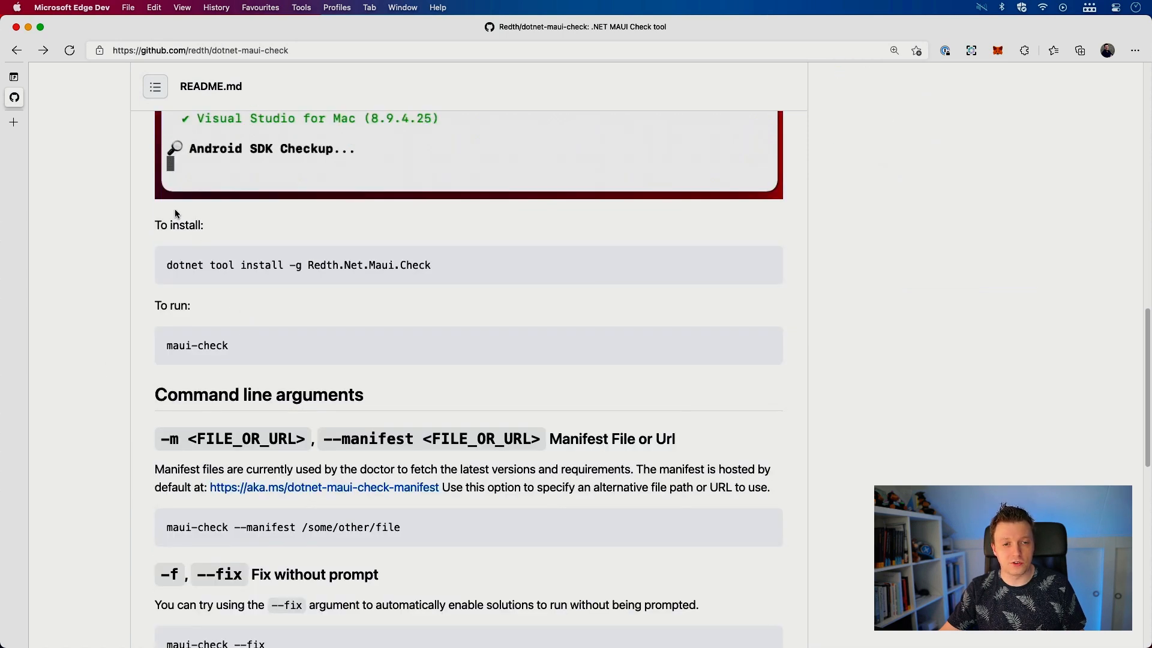
pyautogui.moveTo(180, 292)
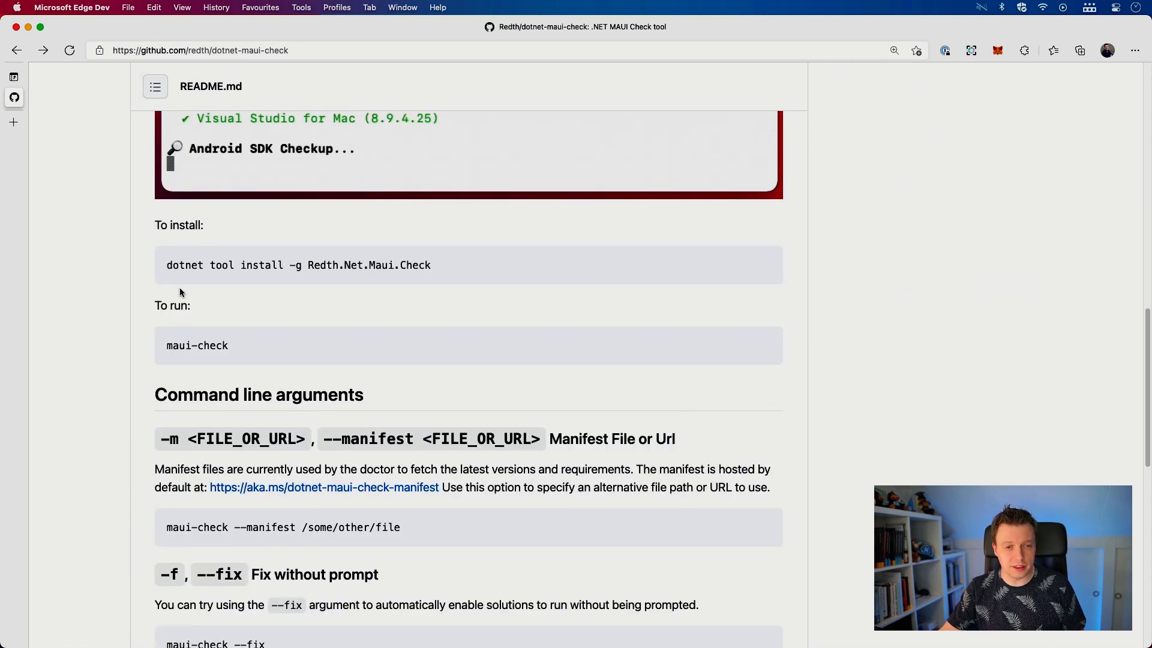
# Scroll to the Command line arguments, showing --non-interactive for CI and --dev options.
pyautogui.scroll(-3)
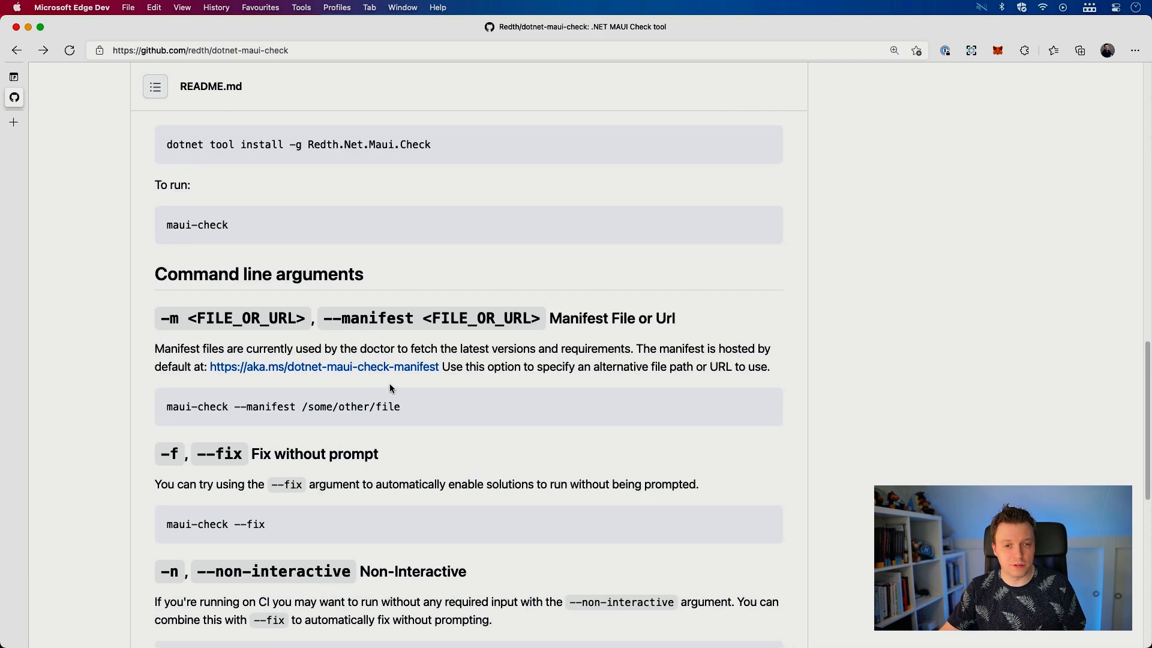
pyautogui.scroll(-3)
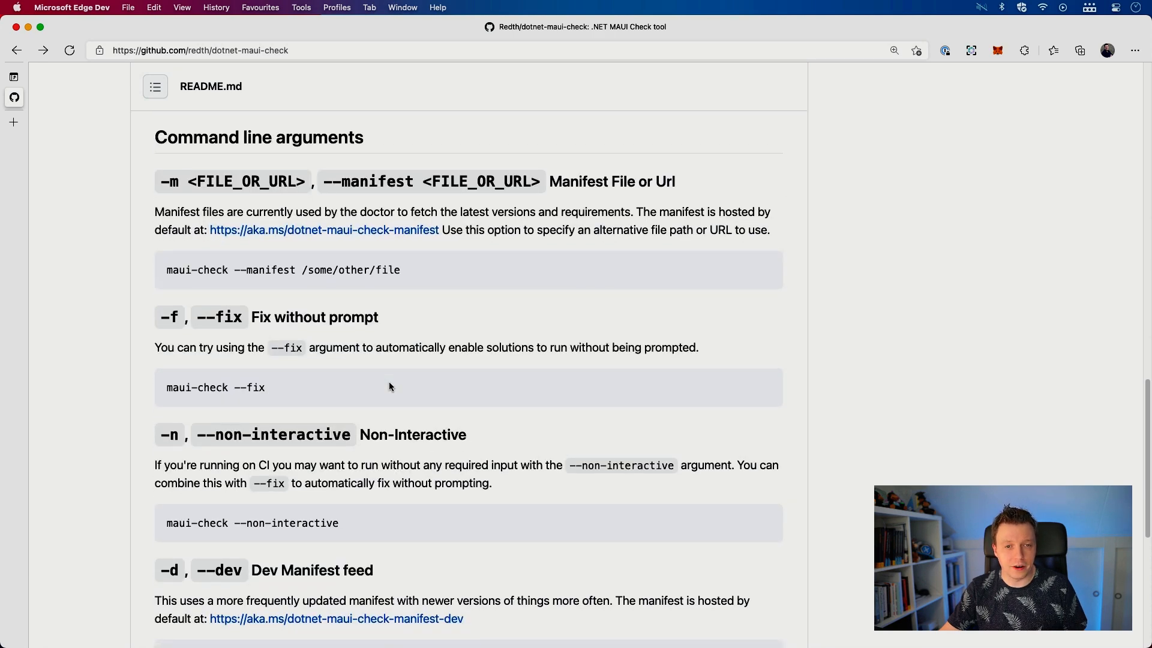
pyautogui.moveTo(197, 217)
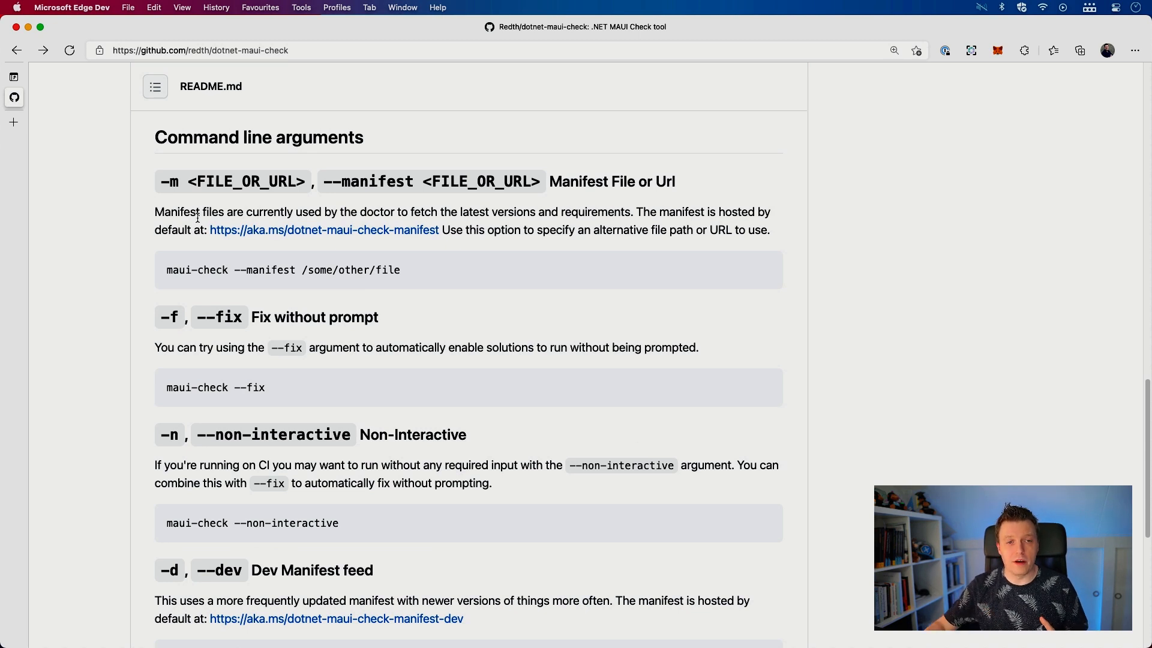
pyautogui.moveTo(334, 230)
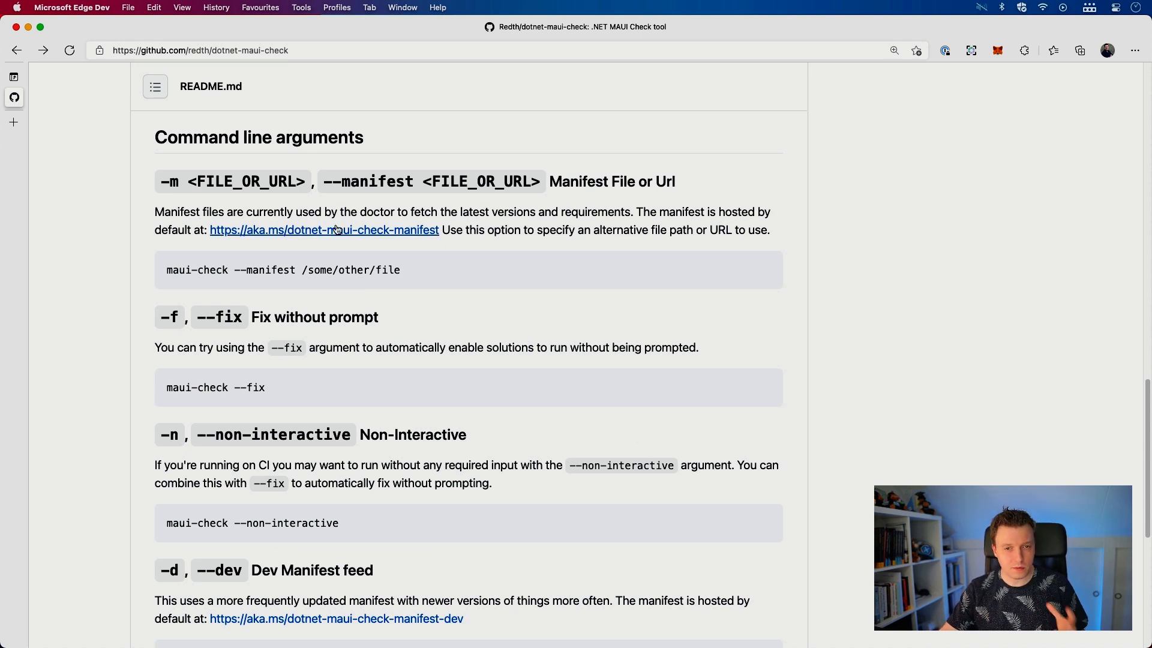
# Open maui.manifest.json, highlight the vswin entry, and review OpenJDK, Xcode, Android and SDK versions.
pyautogui.click(323, 229)
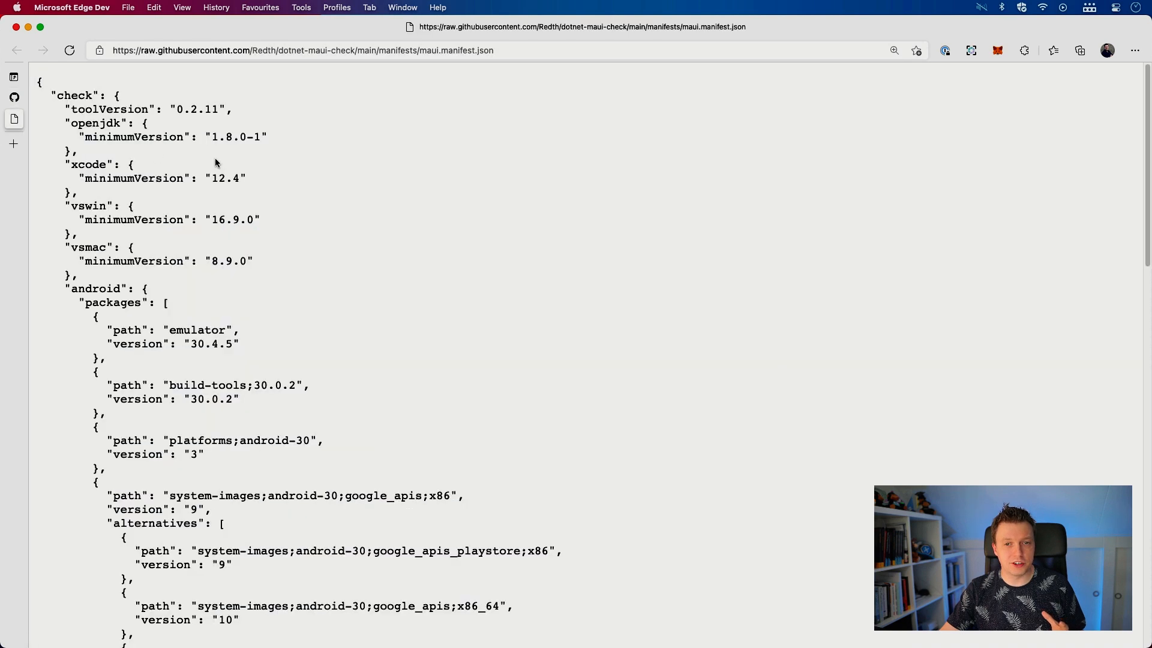
pyautogui.moveTo(331, 233)
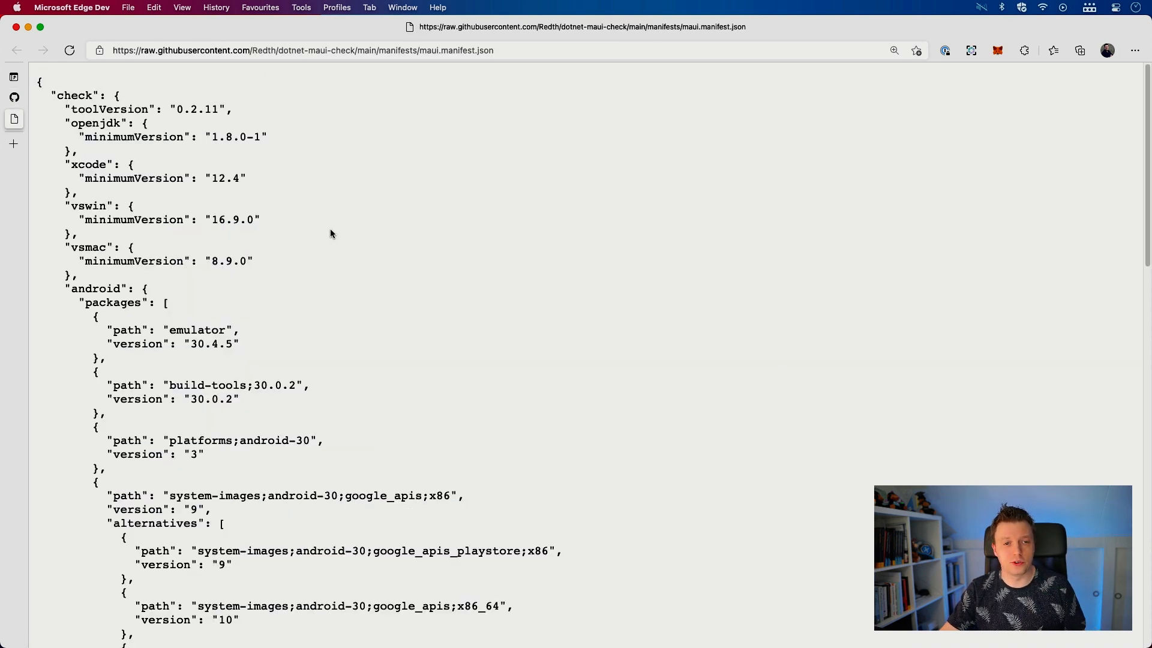
pyautogui.moveTo(81, 216)
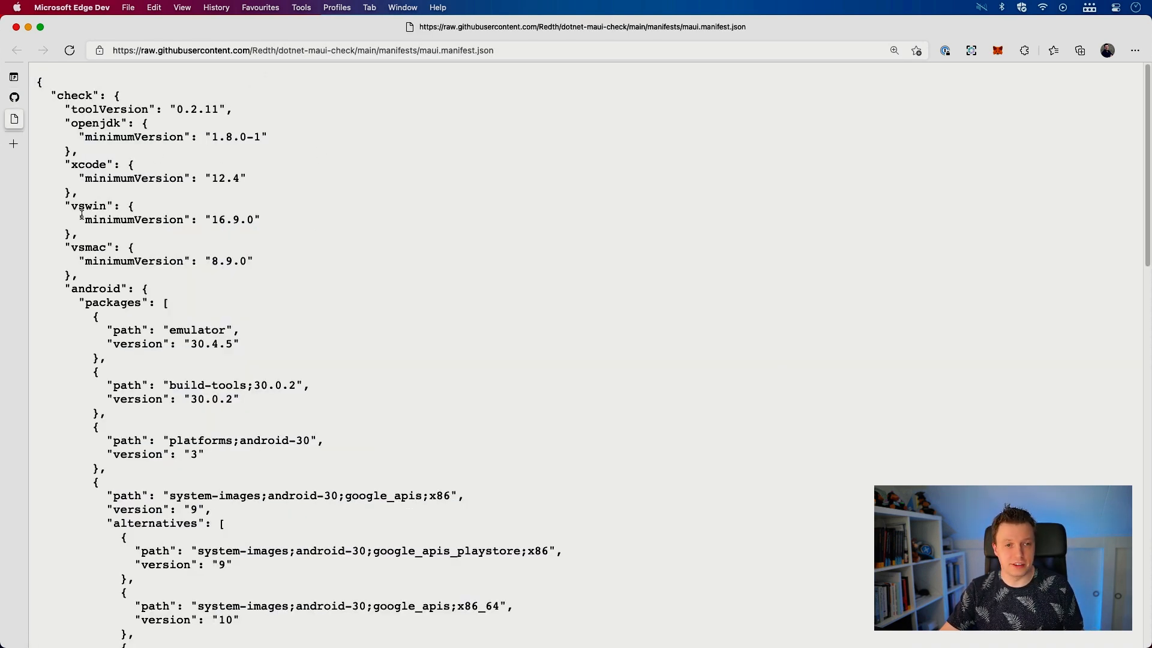
pyautogui.doubleClick(91, 164)
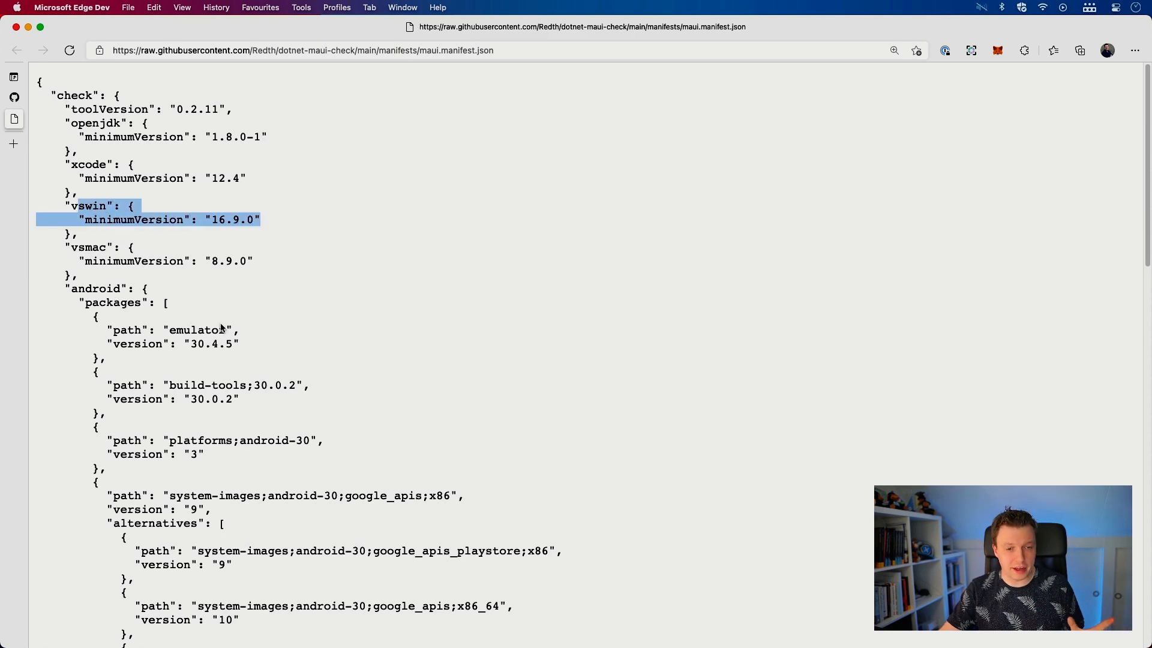
pyautogui.scroll(-3)
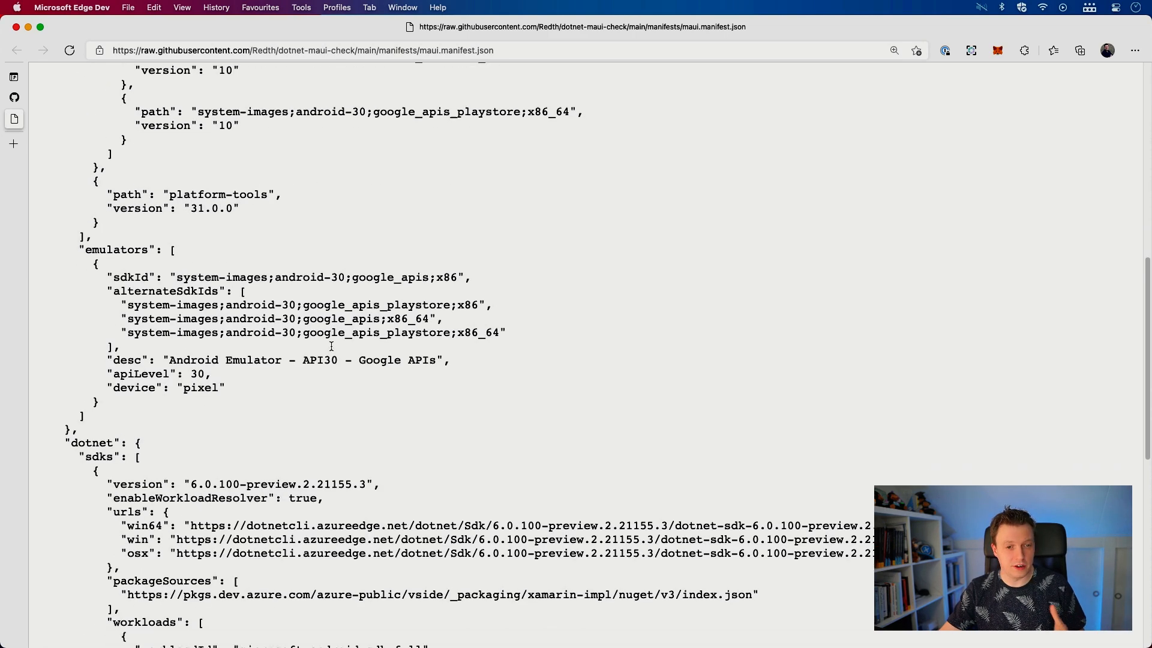
pyautogui.scroll(-3)
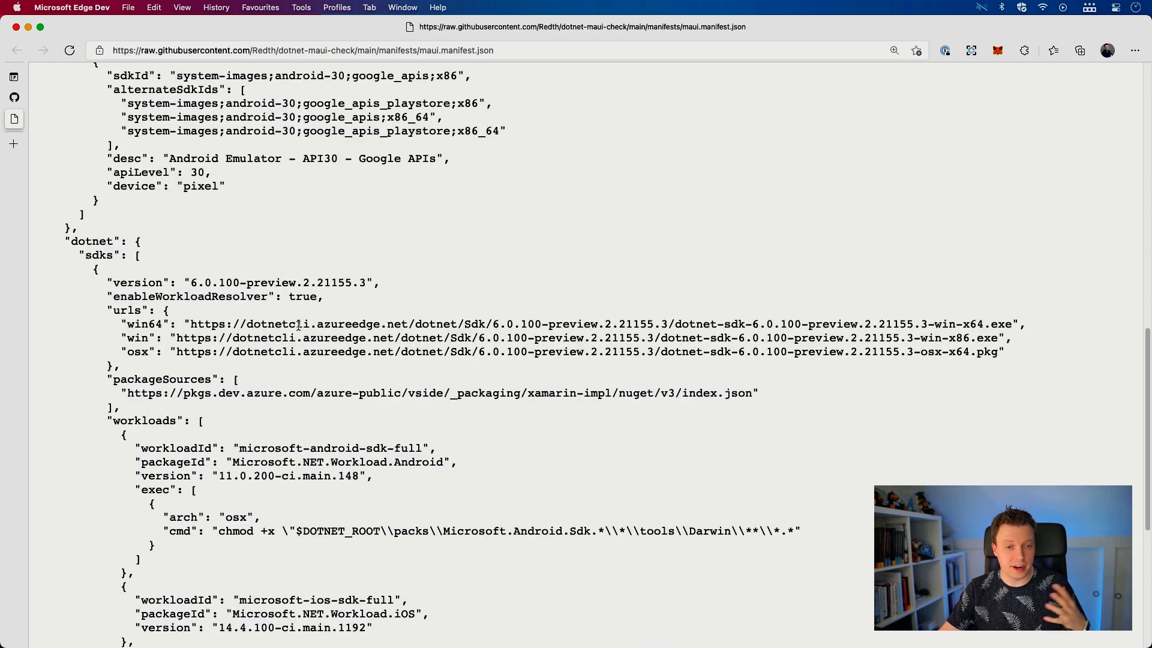
pyautogui.scroll(-3)
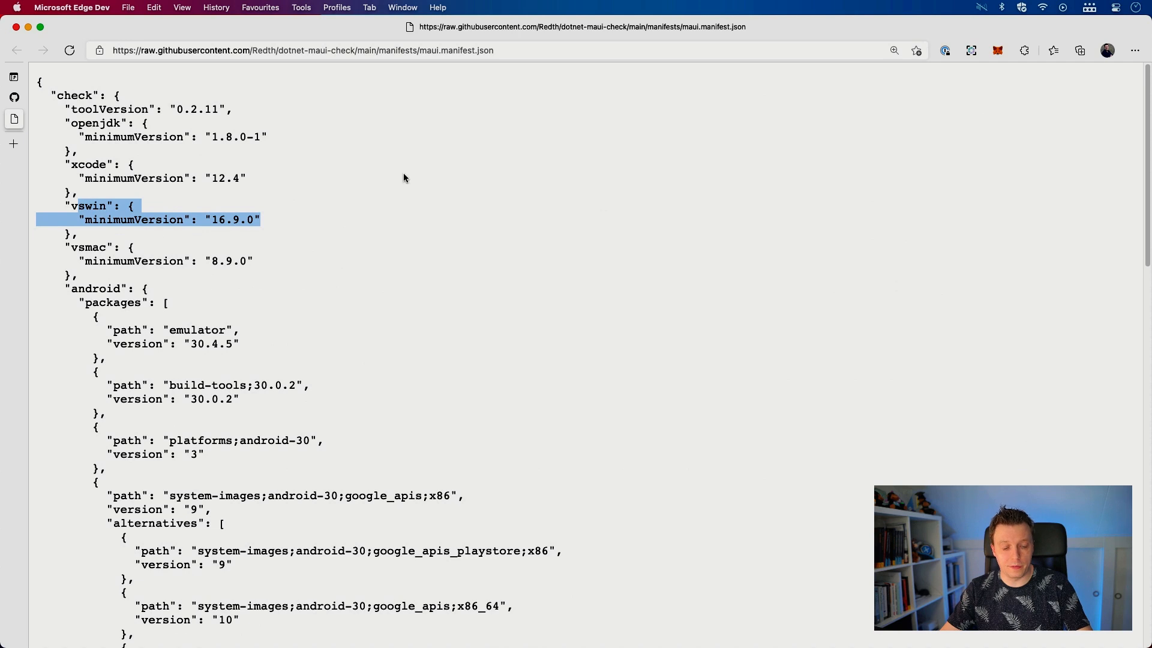
pyautogui.click(17, 50)
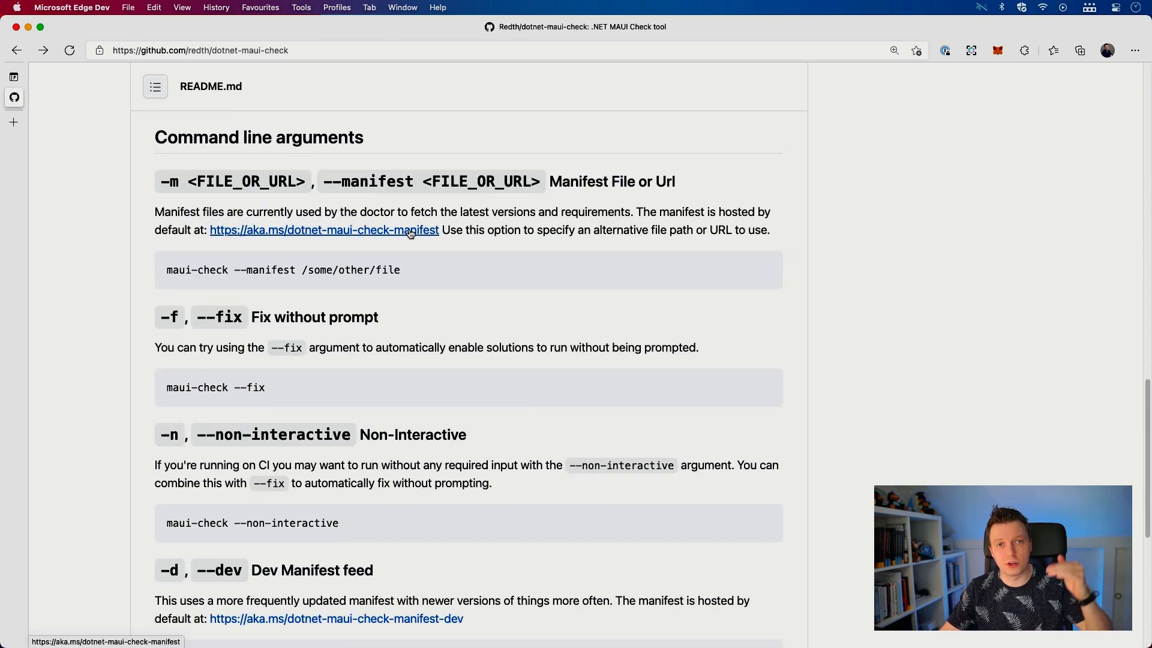
pyautogui.moveTo(397, 269)
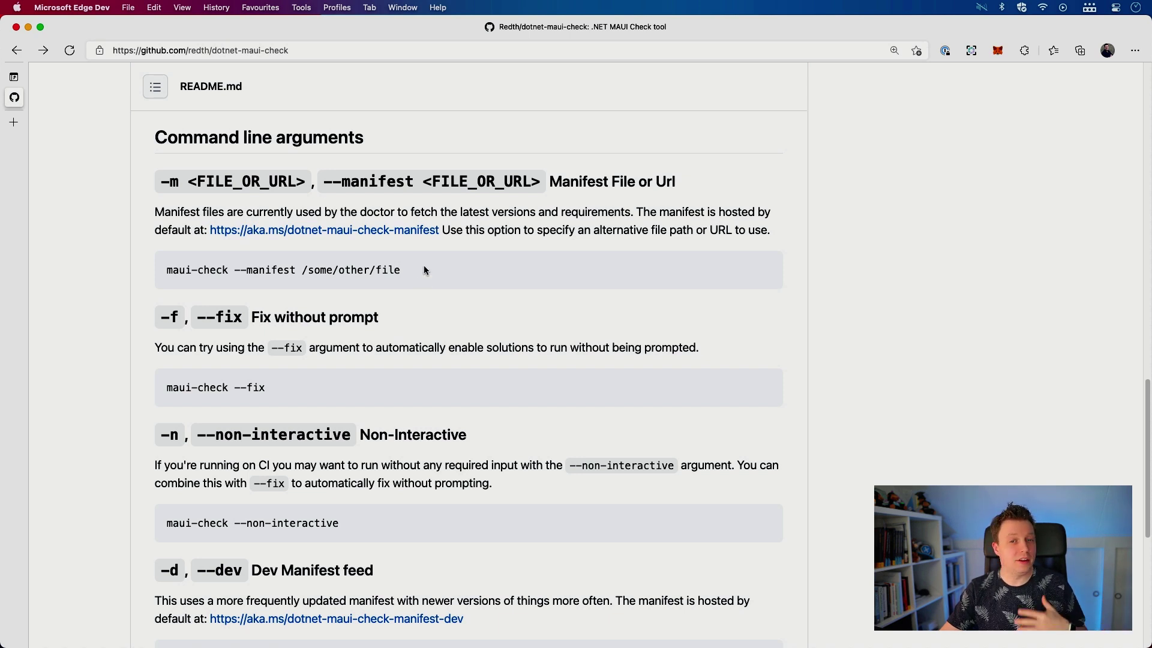
pyautogui.moveTo(413, 282)
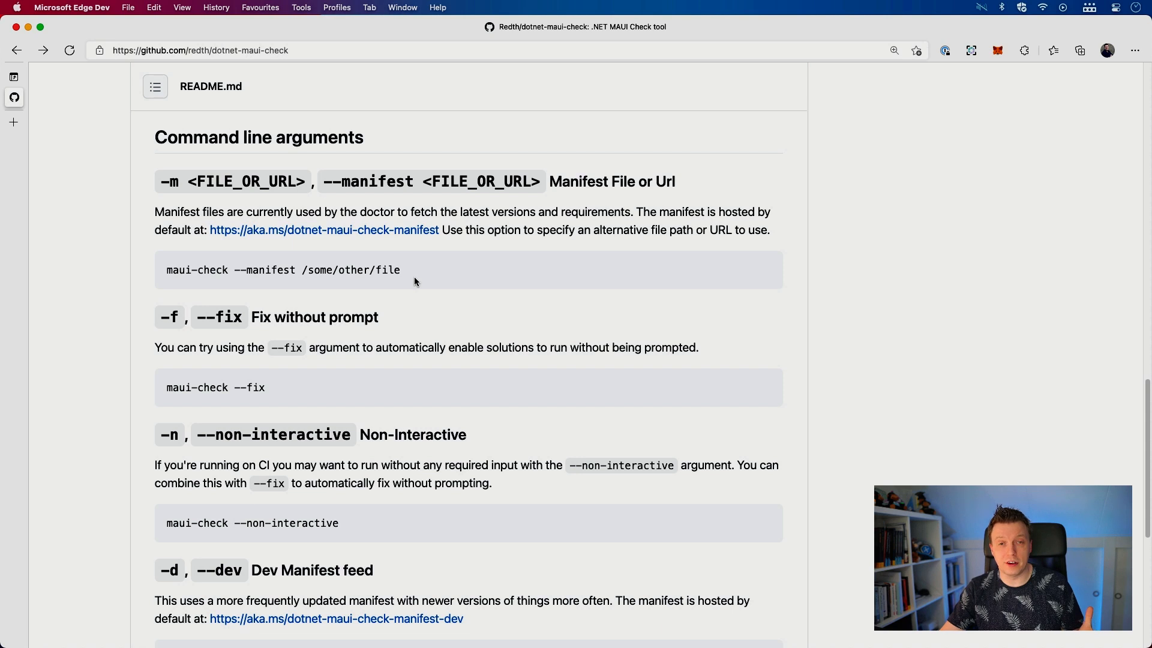
pyautogui.moveTo(432, 297)
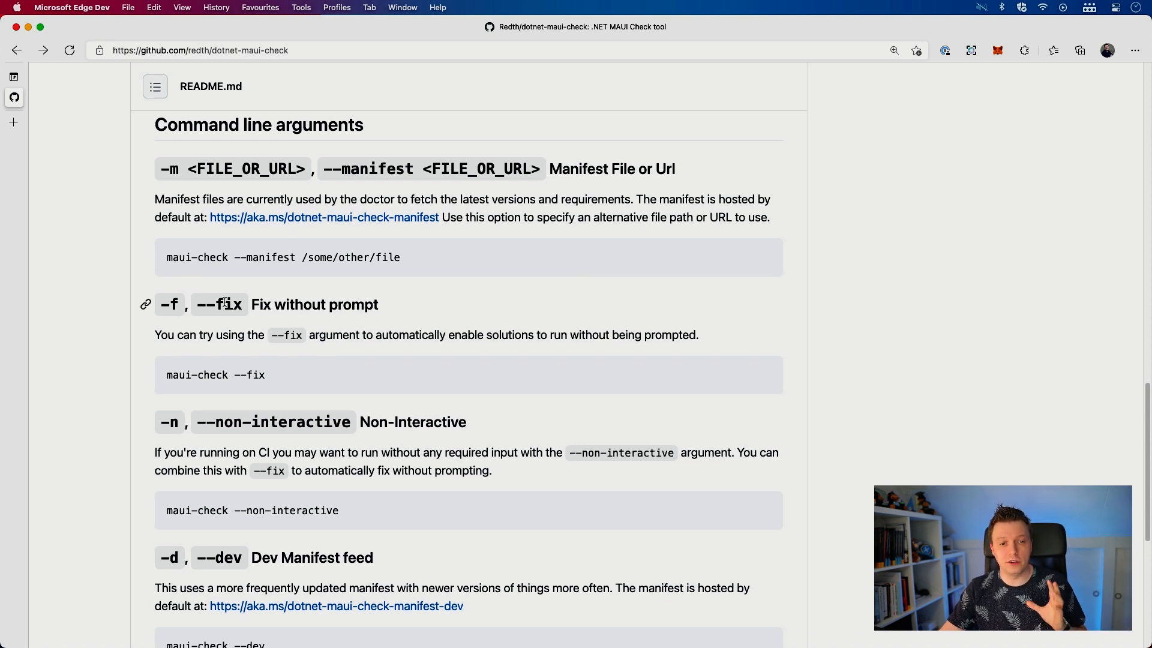
pyautogui.moveTo(164, 304)
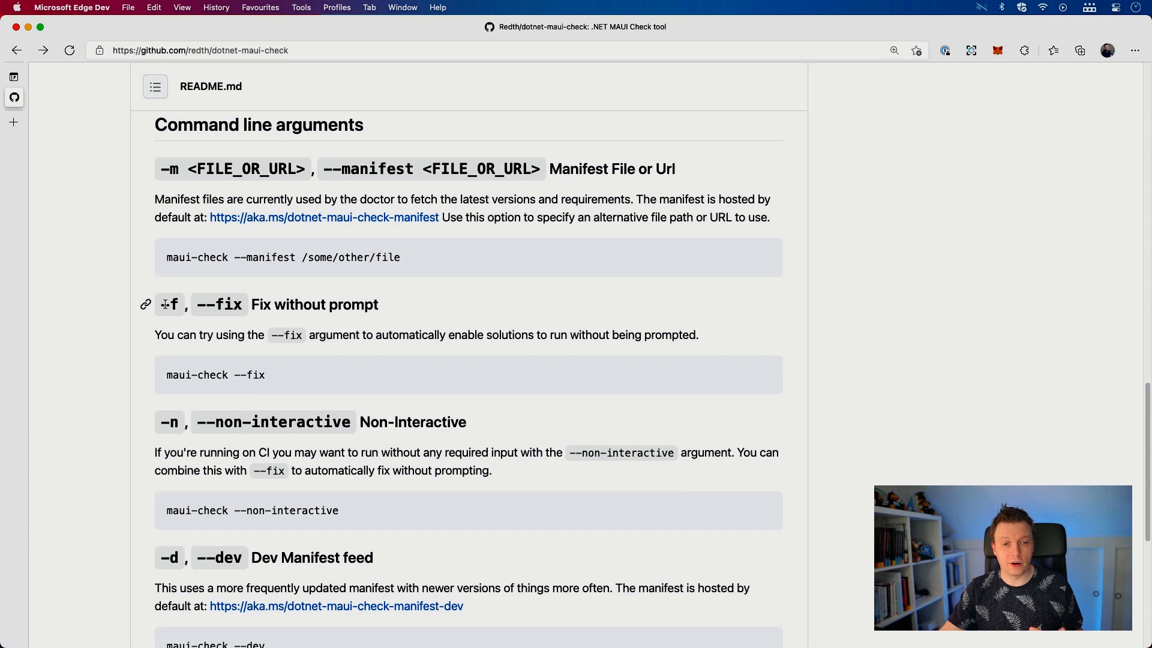
pyautogui.moveTo(373, 323)
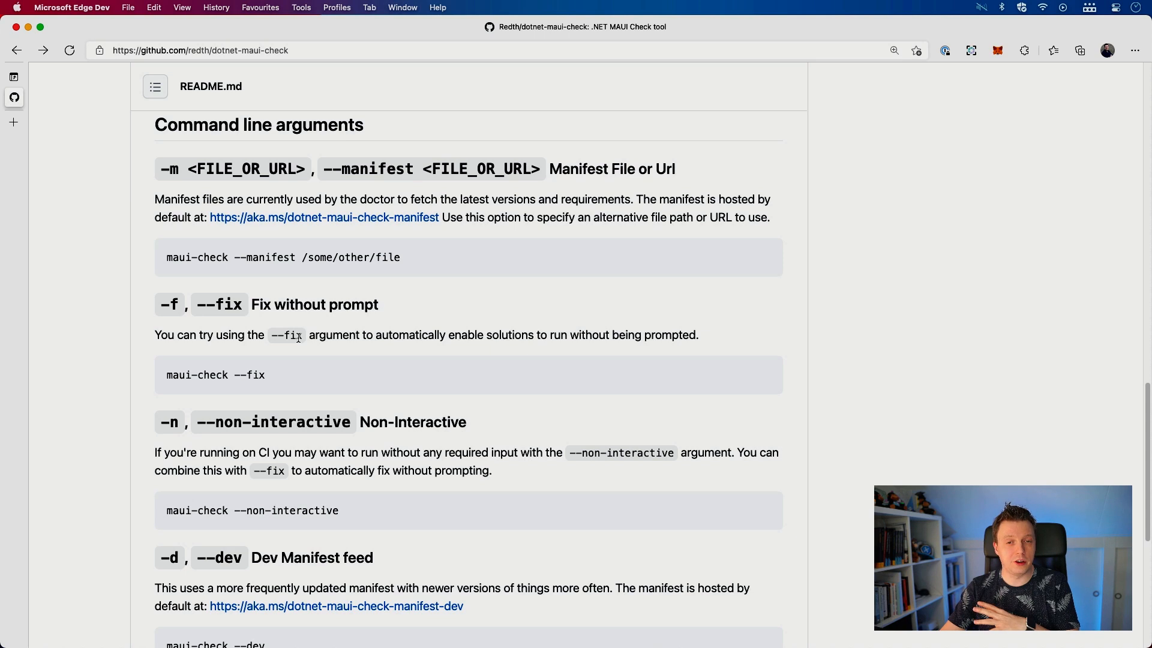
pyautogui.moveTo(300, 348)
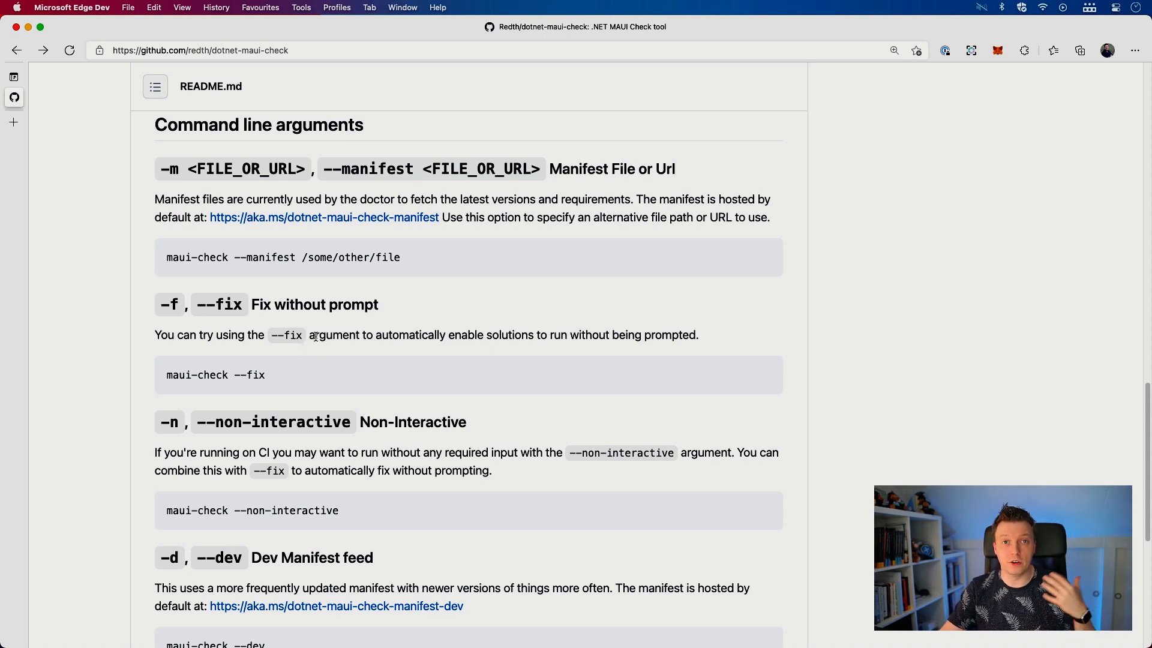
pyautogui.moveTo(339, 319)
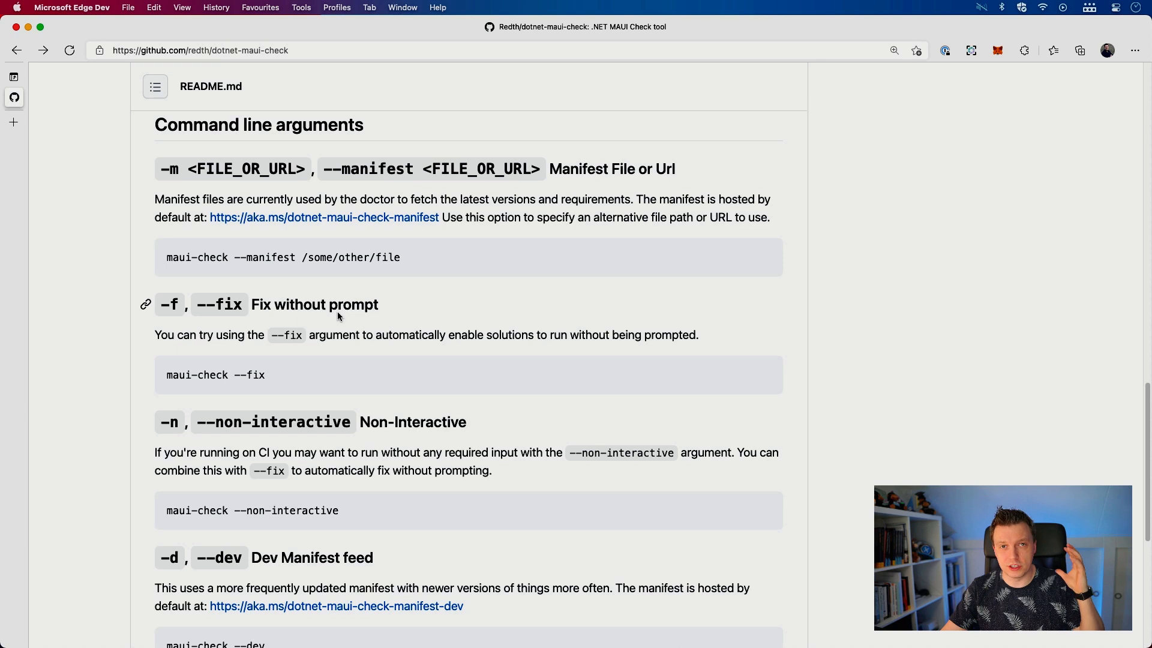
pyautogui.moveTo(474, 321)
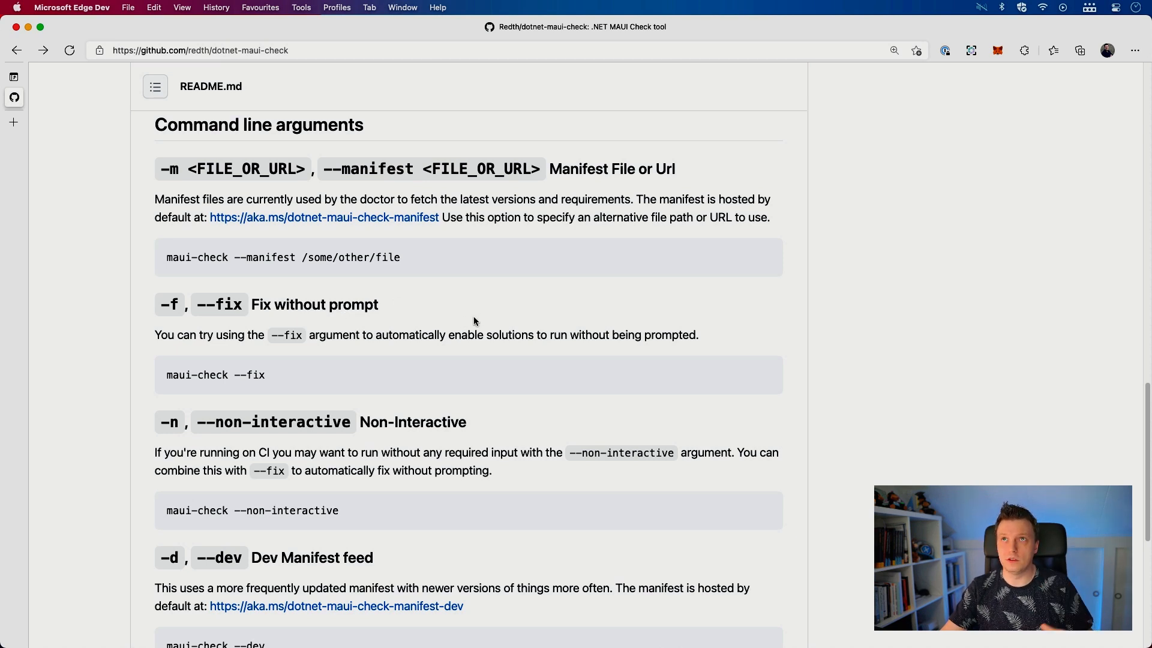
pyautogui.moveTo(482, 320)
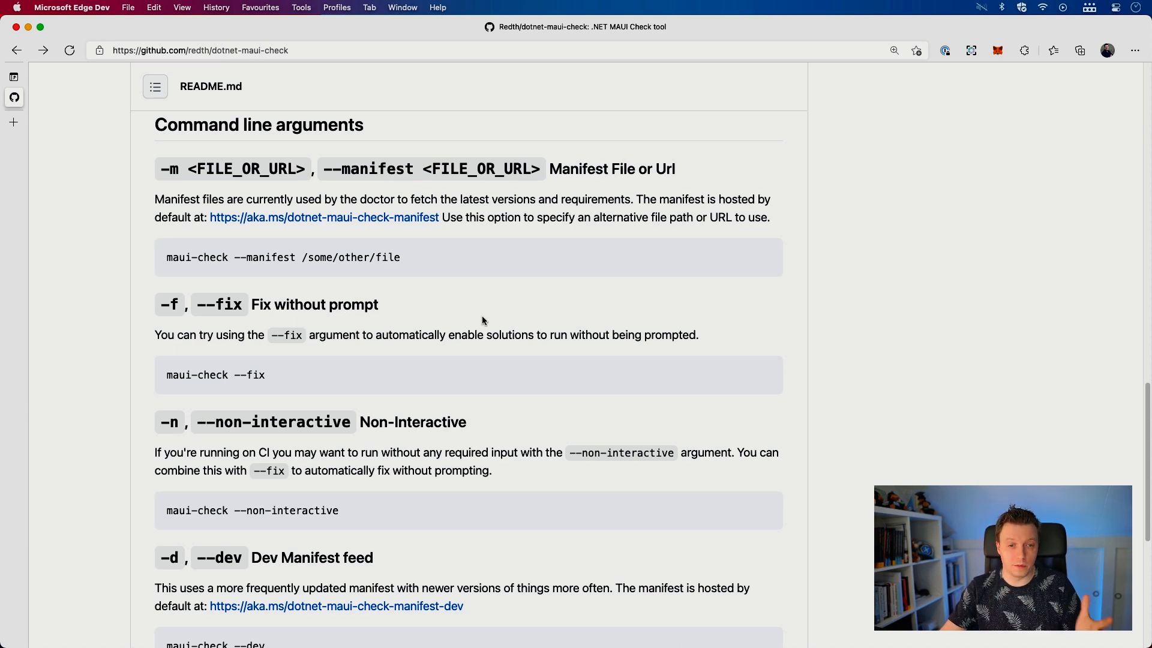
# Scroll past --non-interactive to the --dev, --skip and list checkup sections.
pyautogui.scroll(-3)
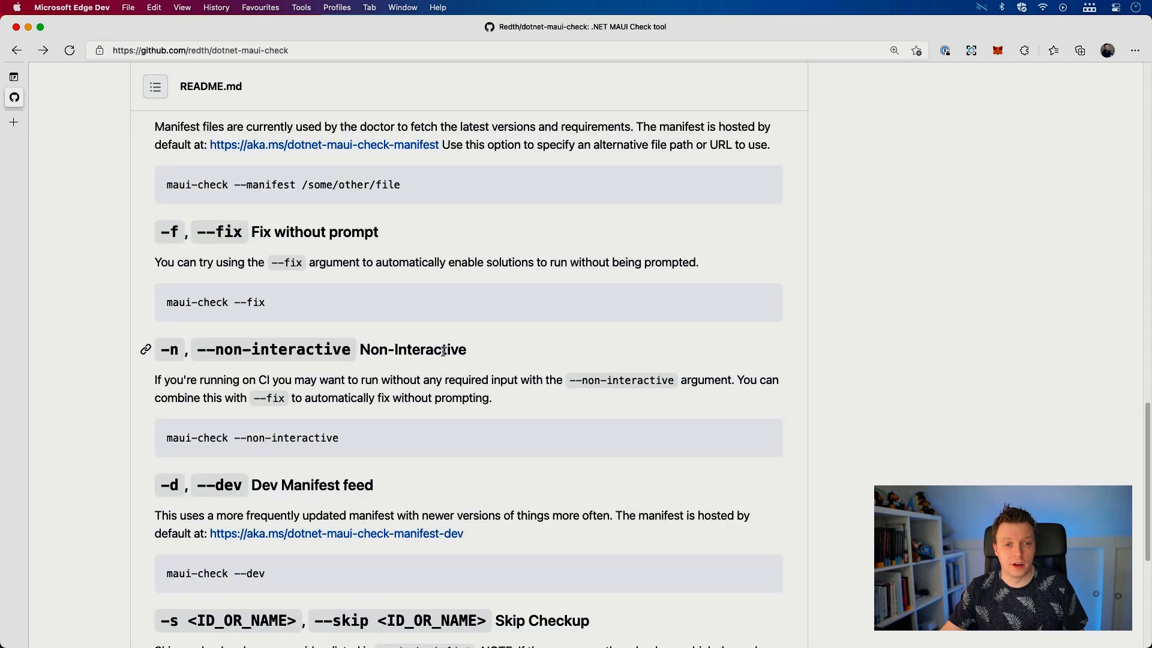
pyautogui.scroll(-3)
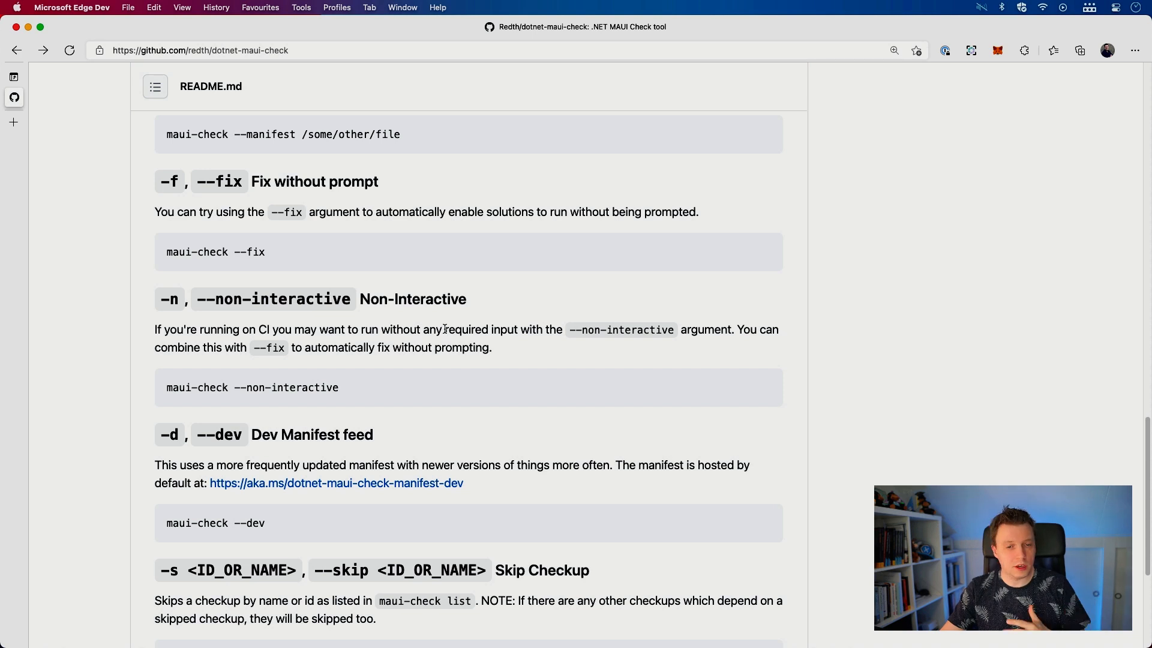
pyautogui.moveTo(492, 378)
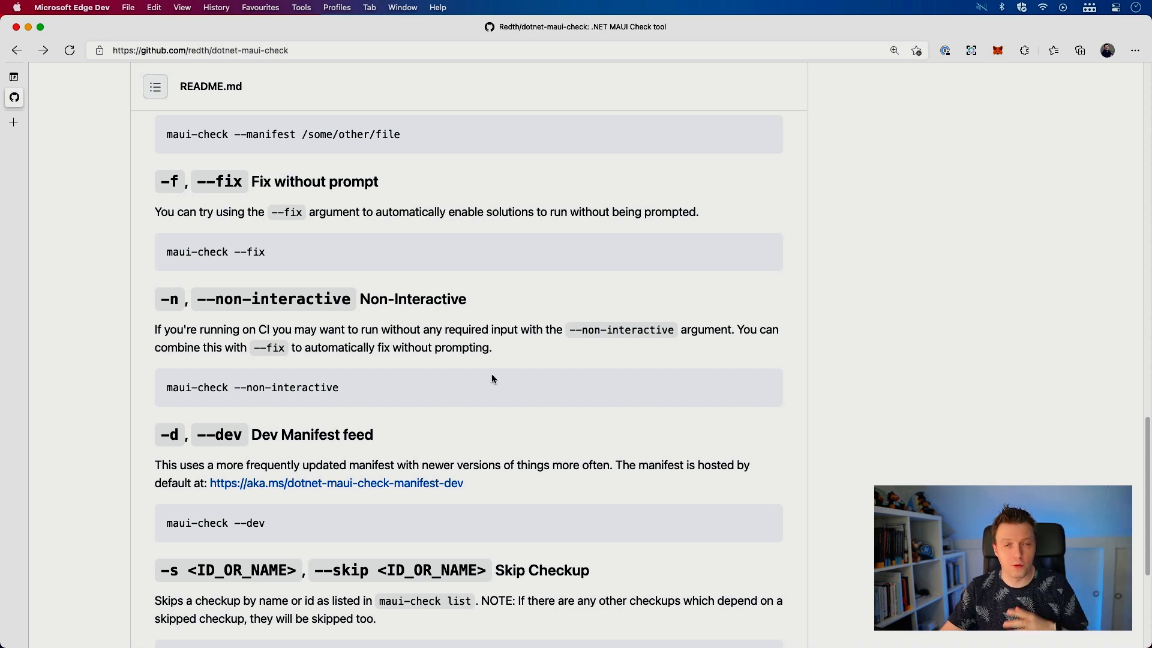
pyautogui.moveTo(523, 347)
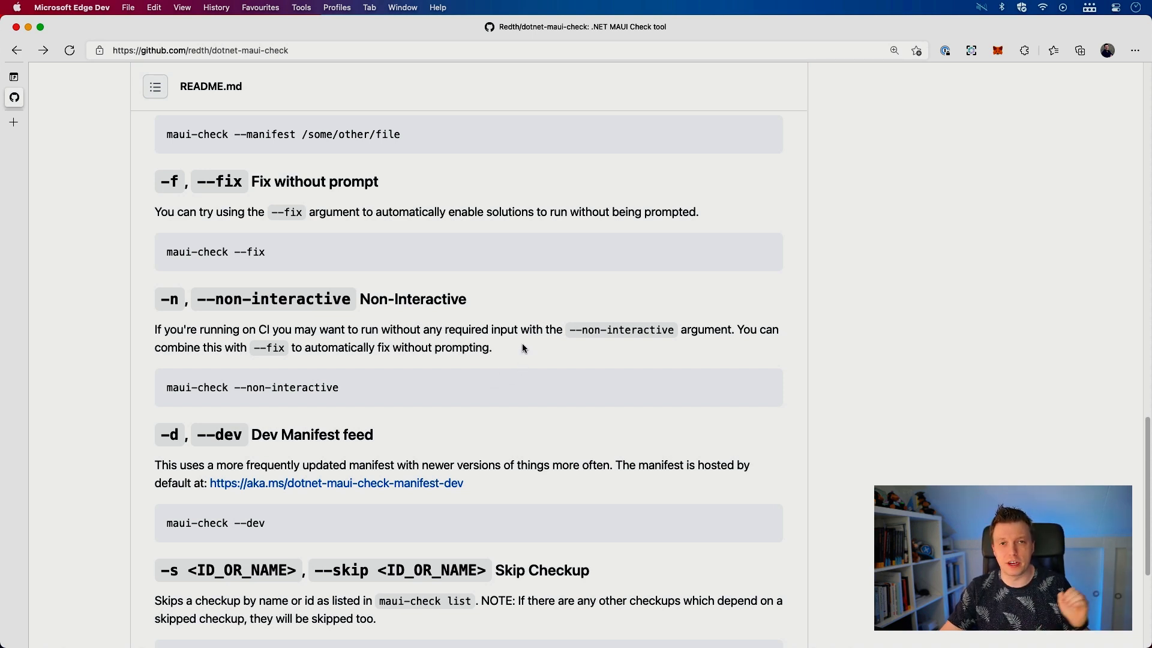
pyautogui.moveTo(562, 344)
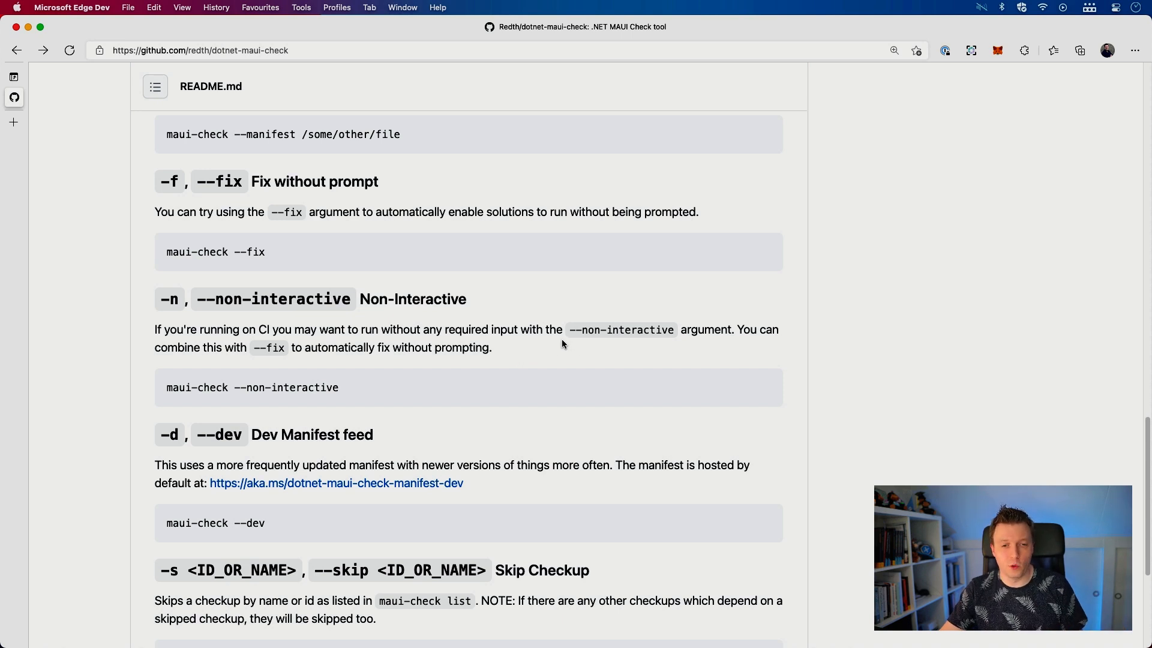
pyautogui.moveTo(382, 384)
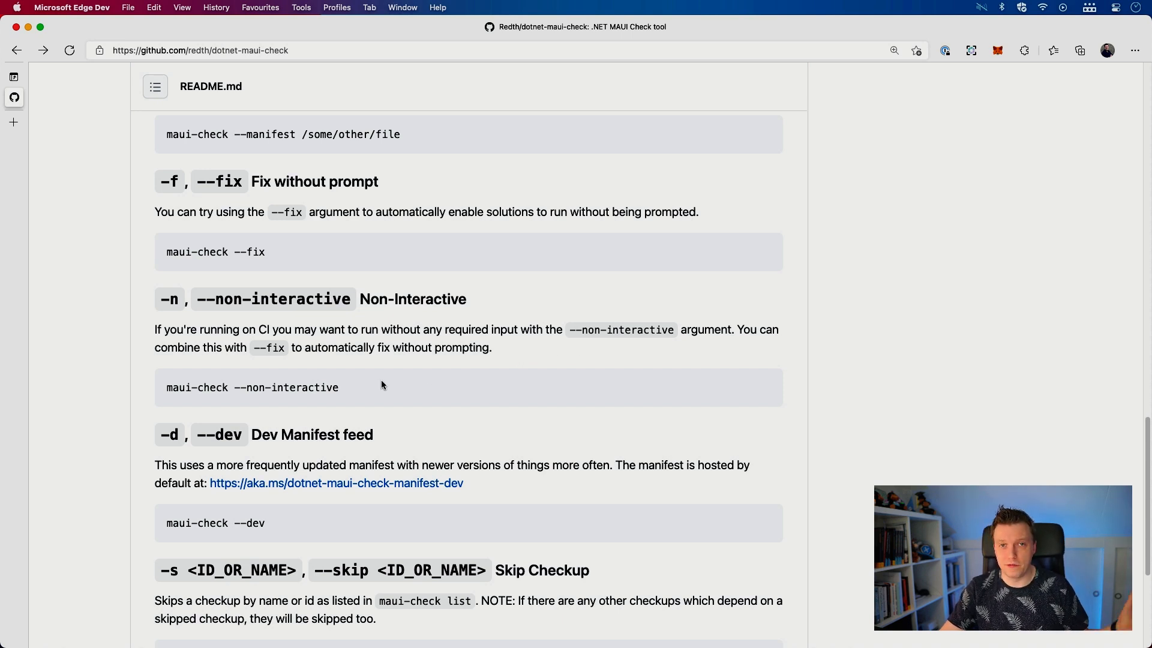
pyautogui.moveTo(478, 376)
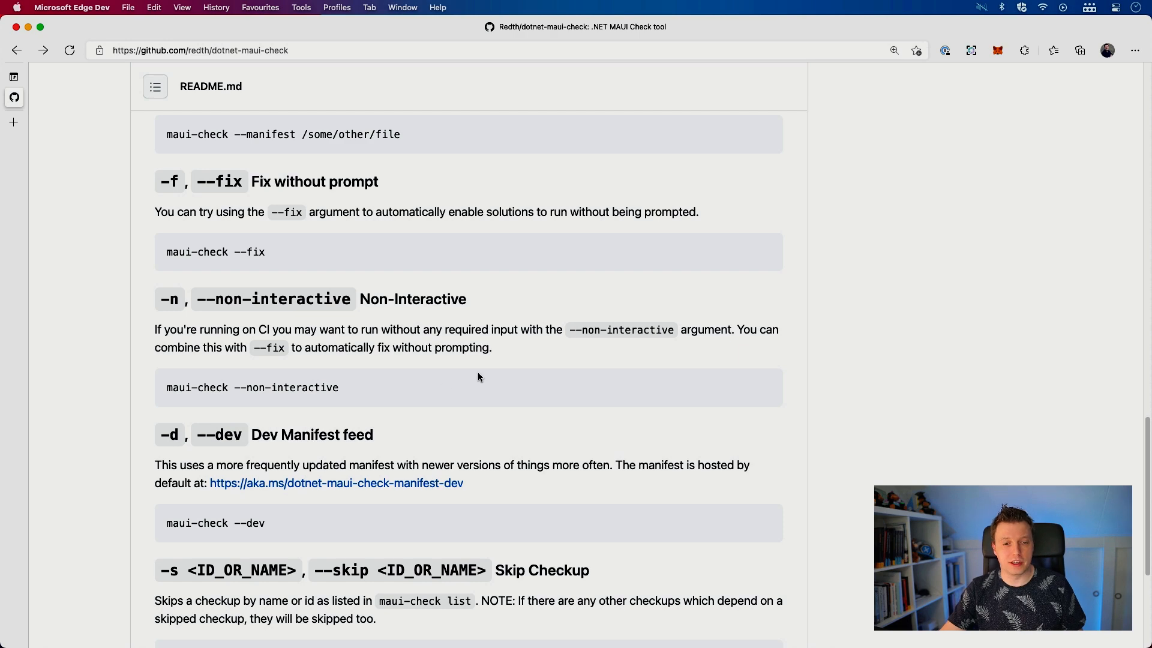
pyautogui.scroll(-3)
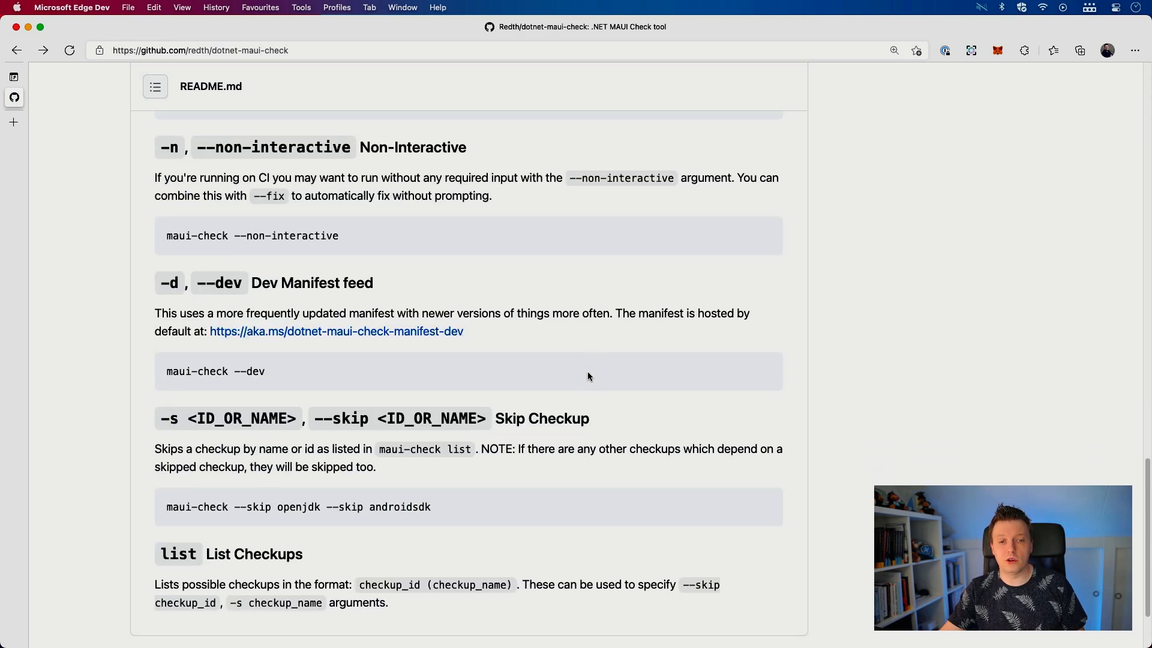
pyautogui.moveTo(213, 285)
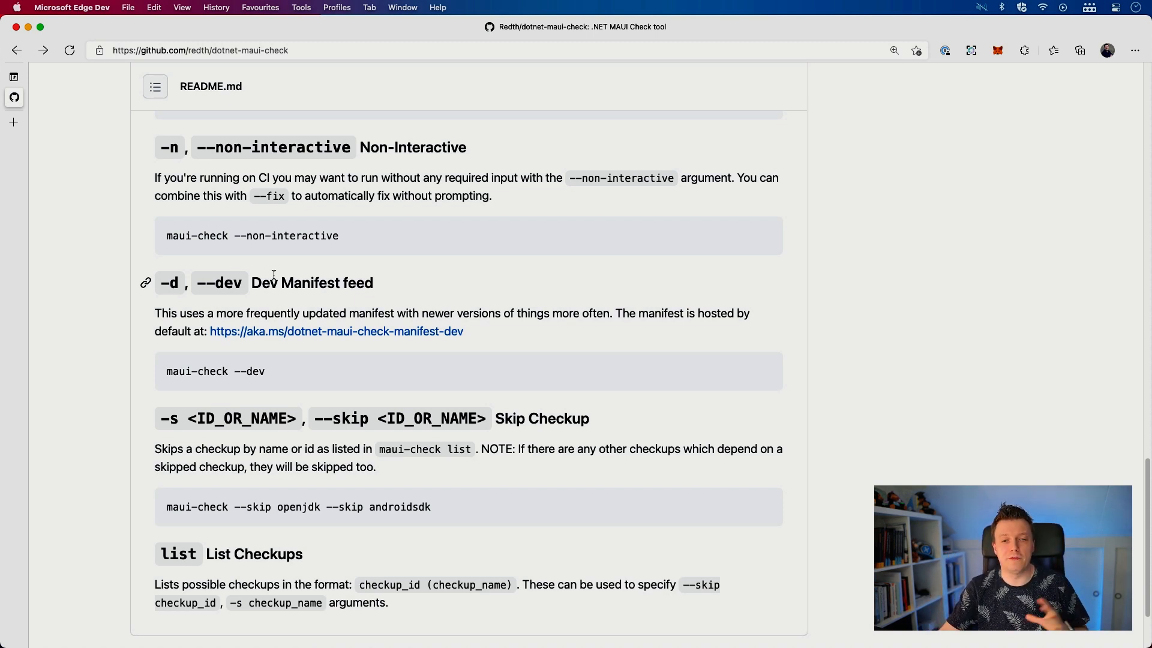
pyautogui.moveTo(361, 282)
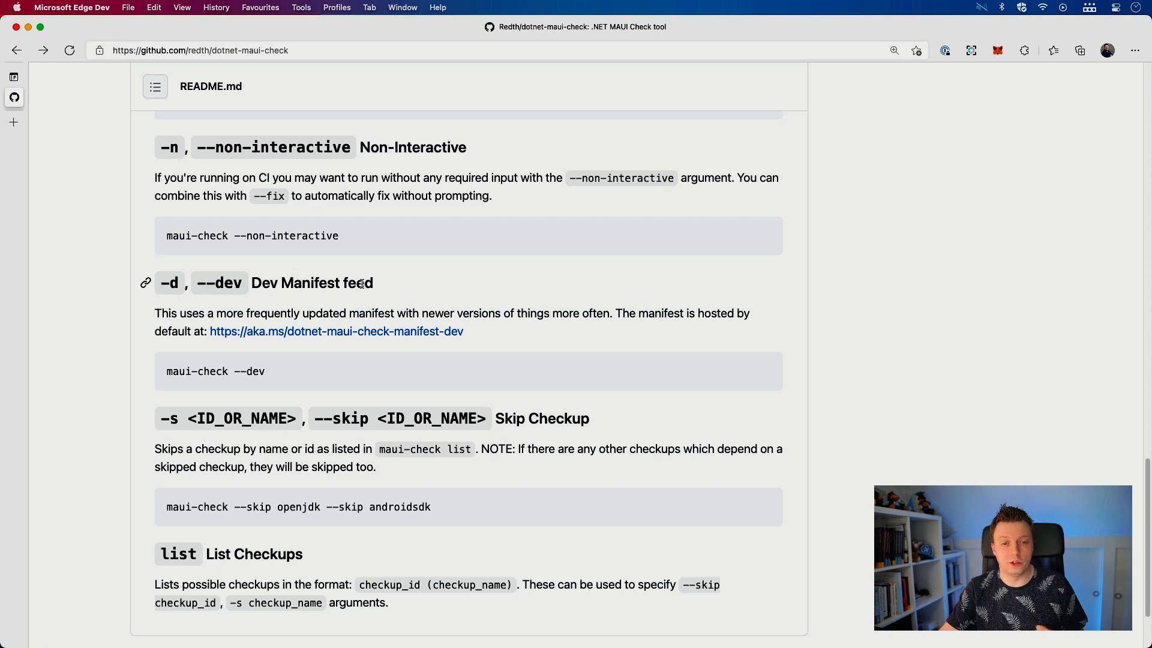
pyautogui.moveTo(381, 278)
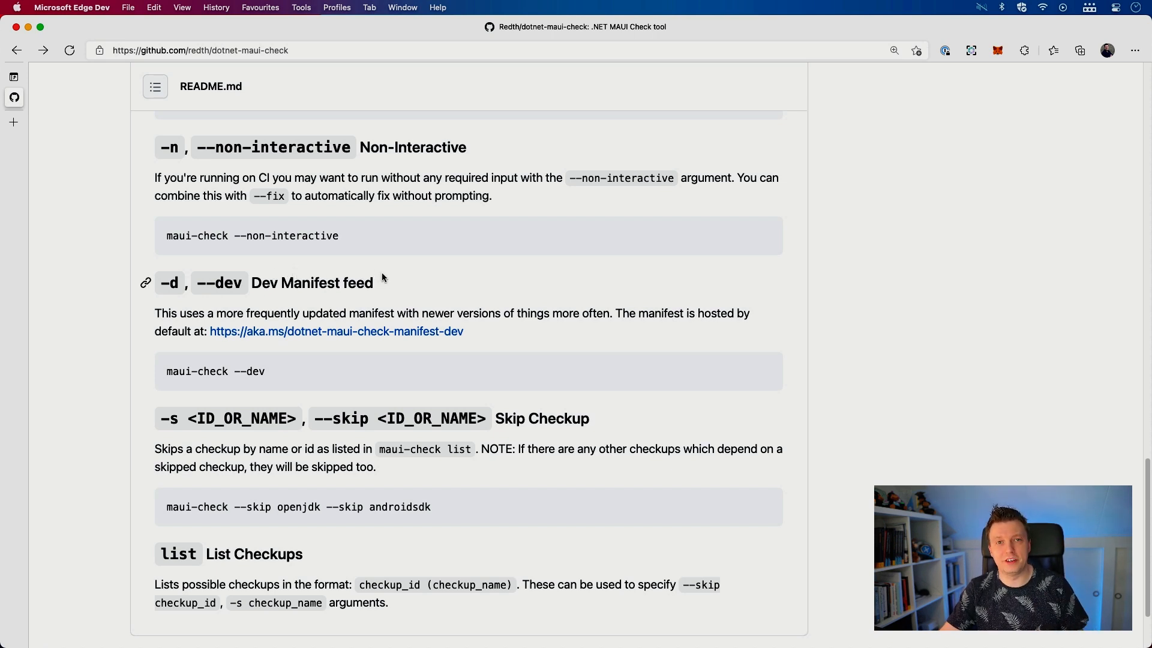
pyautogui.moveTo(401, 305)
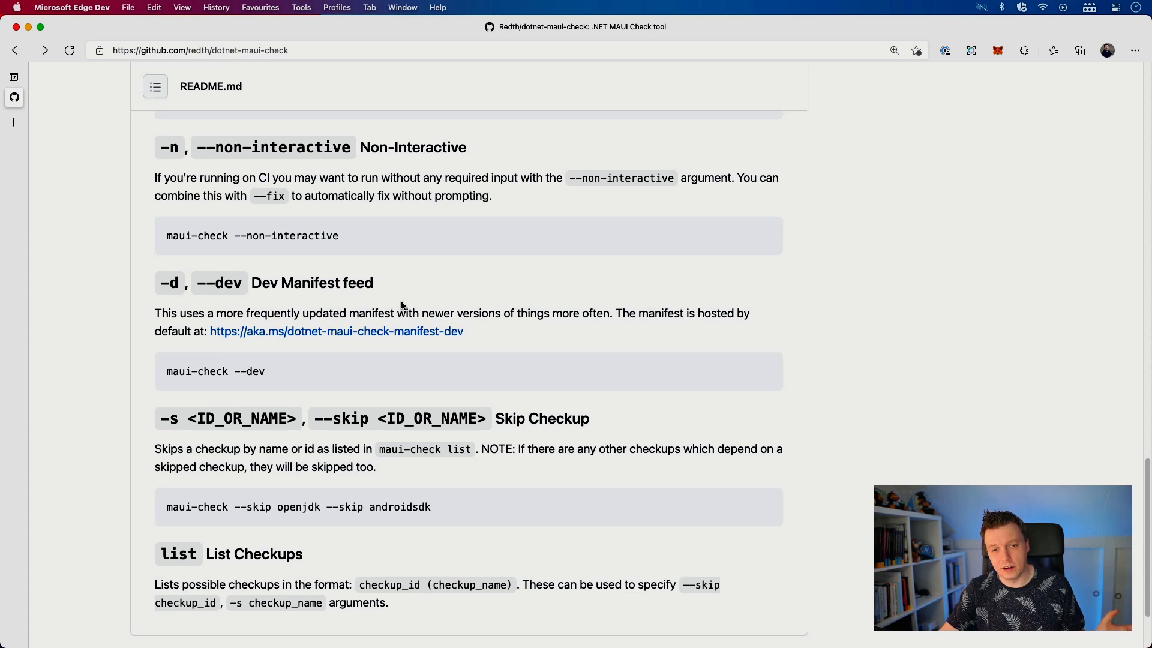
pyautogui.moveTo(542, 312)
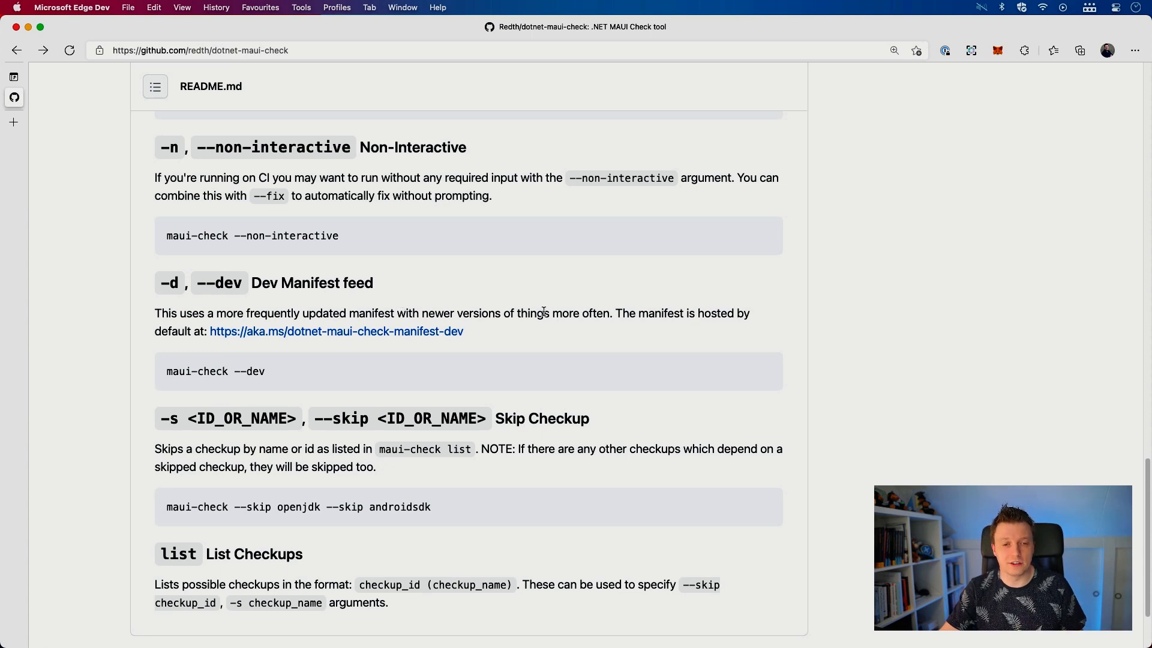
# Scroll past the List Checkups section to the GitHub page footer.
pyautogui.scroll(-3)
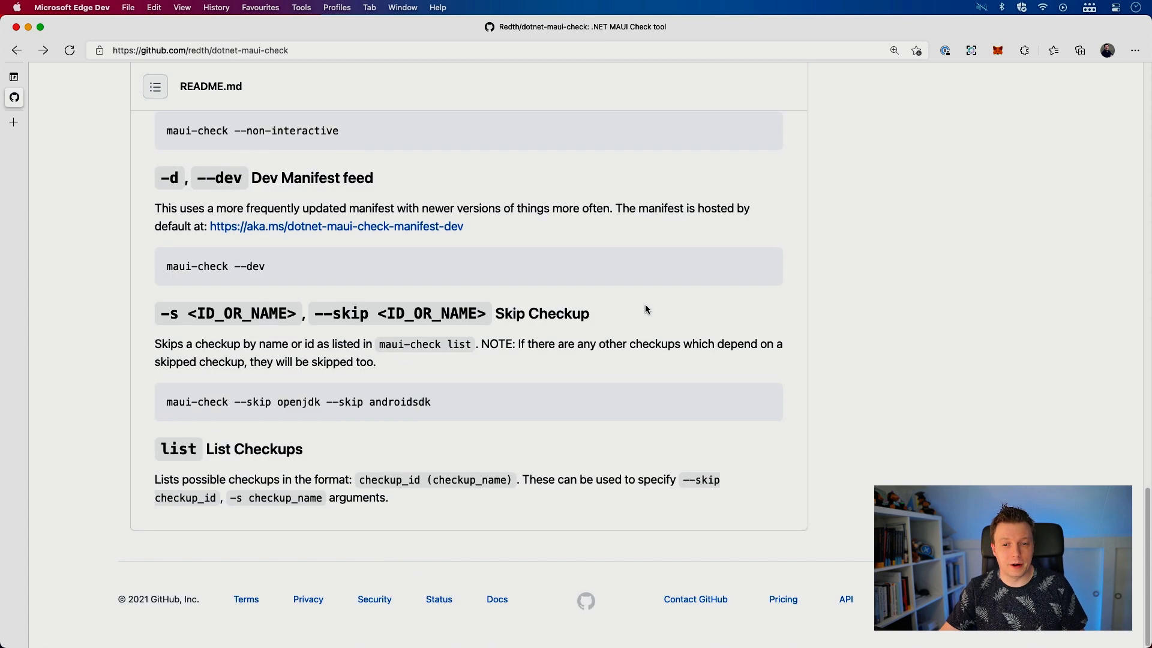
pyautogui.moveTo(331, 328)
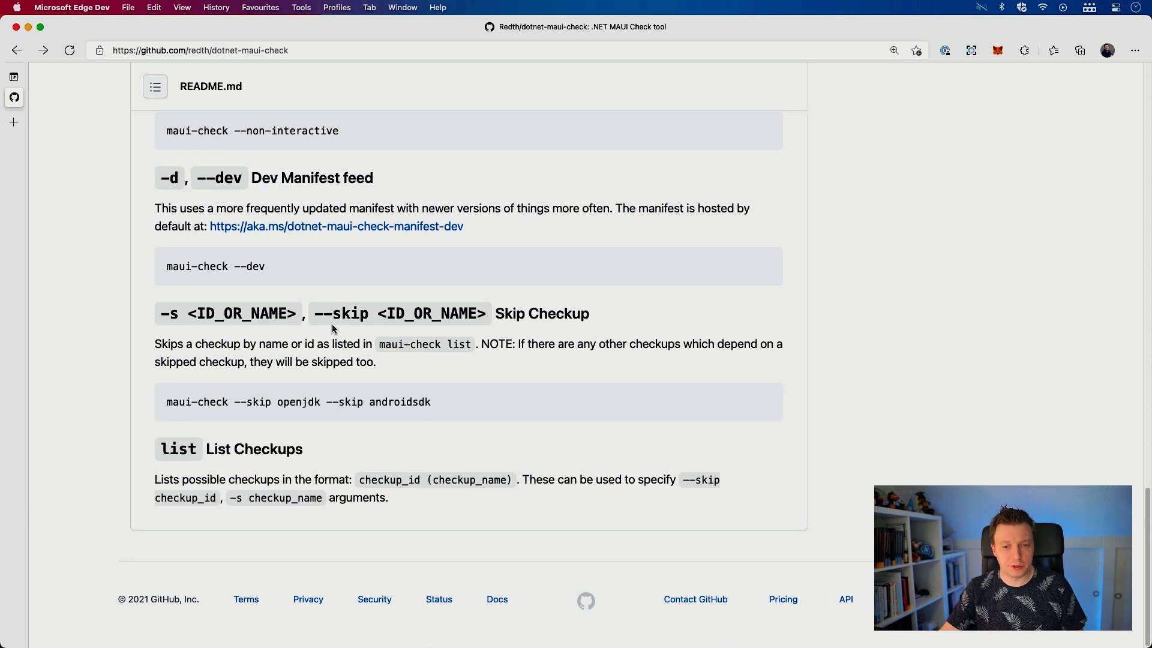
pyautogui.moveTo(483, 375)
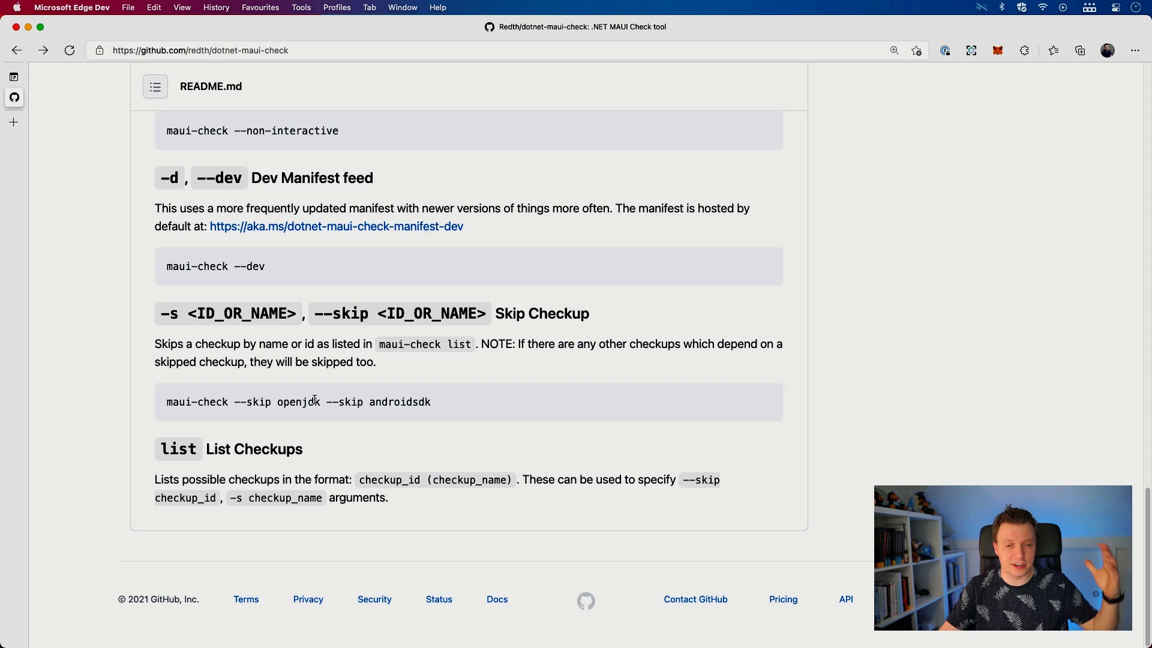
pyautogui.moveTo(475, 405)
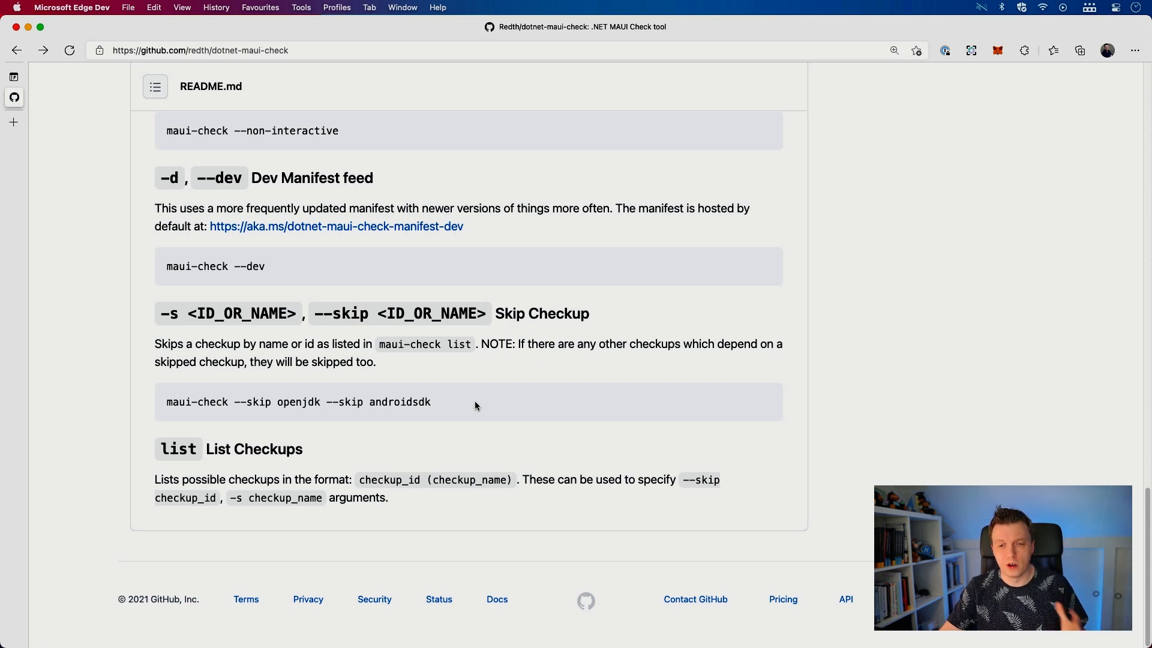
pyautogui.moveTo(472, 399)
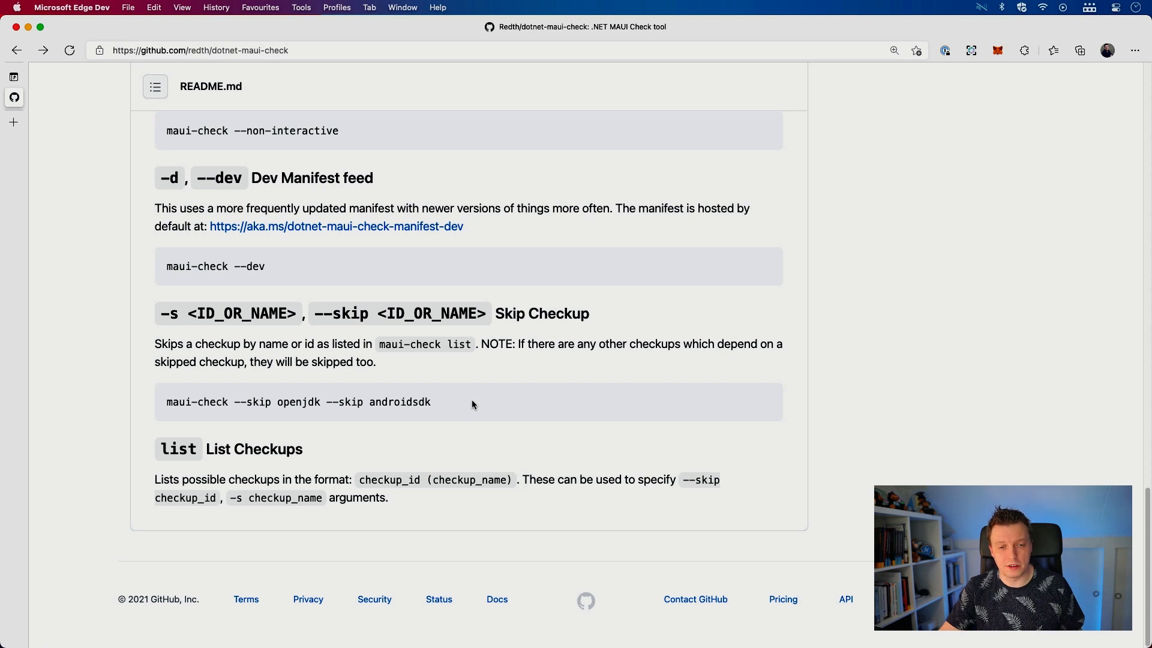
pyautogui.moveTo(277, 471)
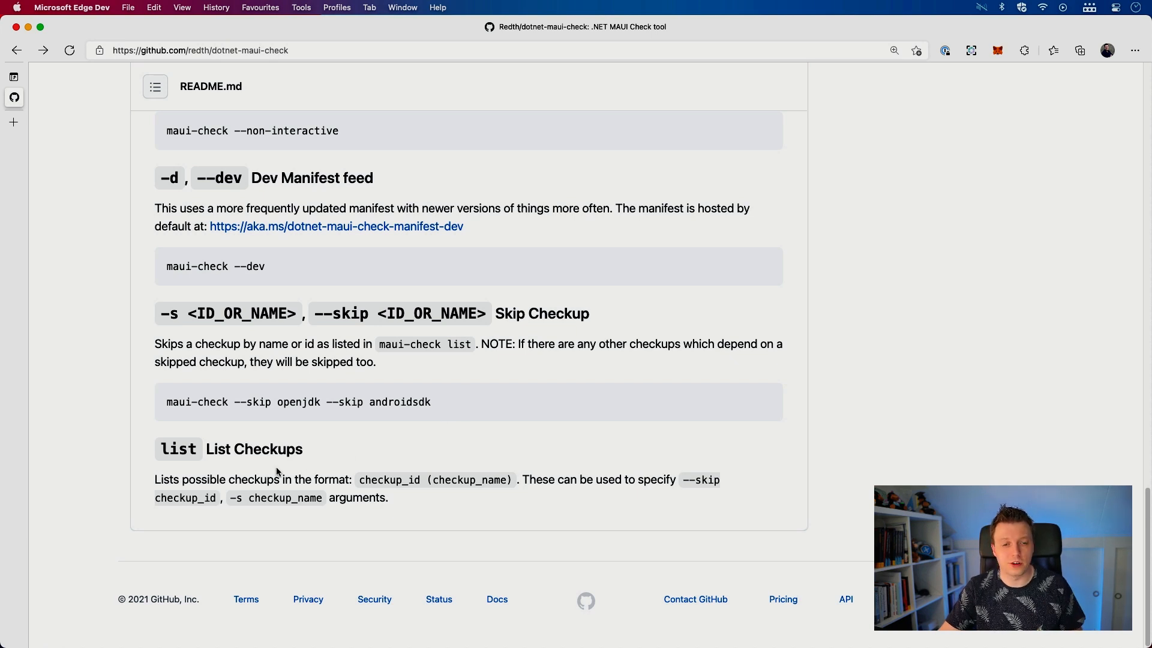
pyautogui.moveTo(476, 467)
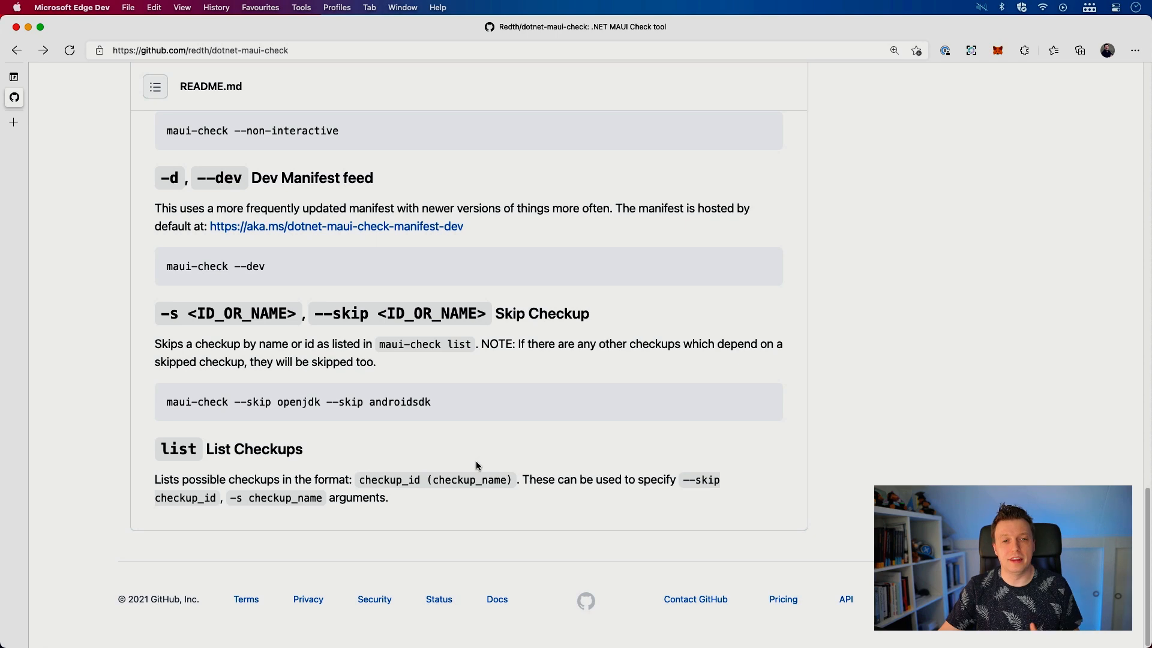
# Return to the install instructions with 'dotnet tool install -g Redth.Net.Maui.Check'.
pyautogui.scroll(3)
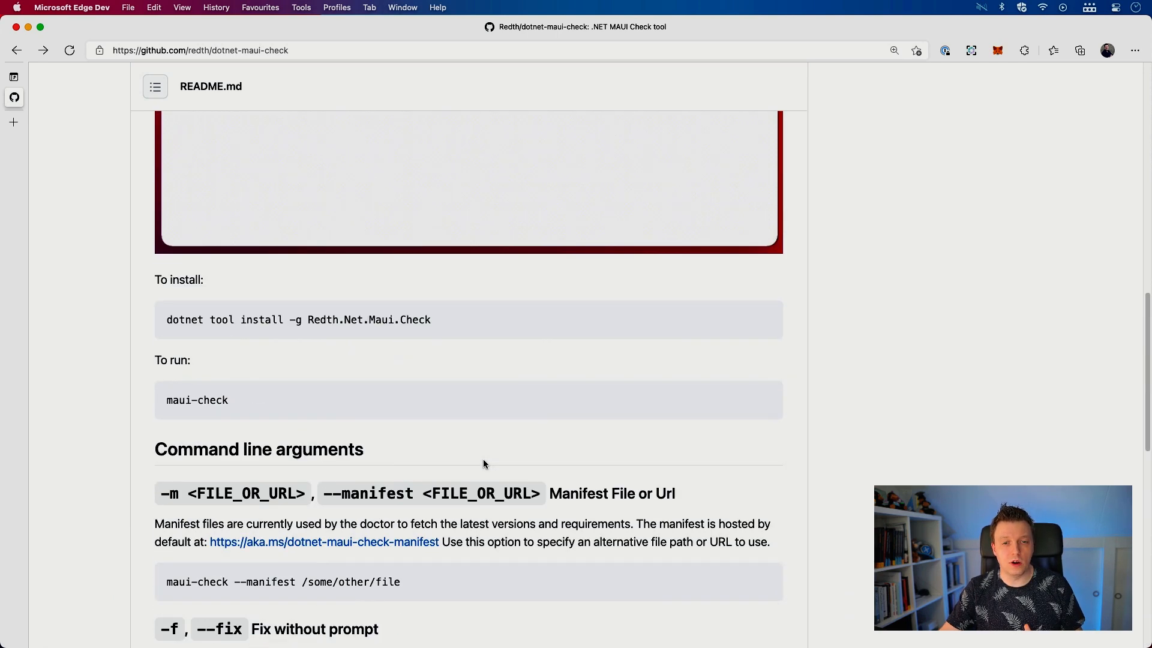
pyautogui.scroll(3)
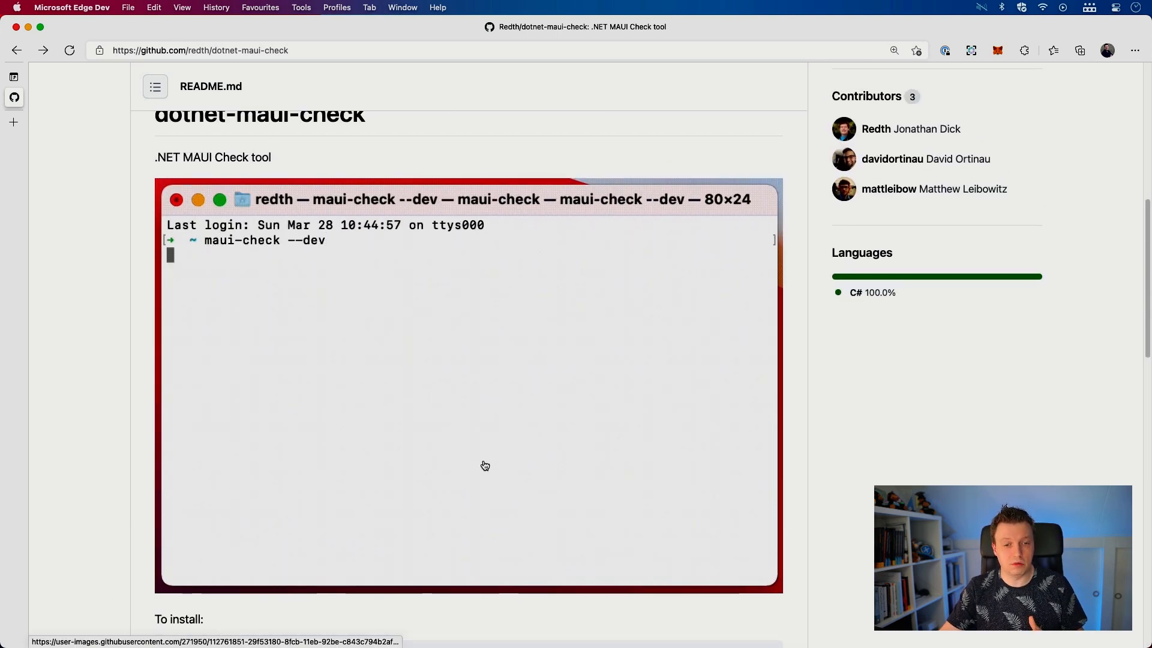
pyautogui.scroll(-3)
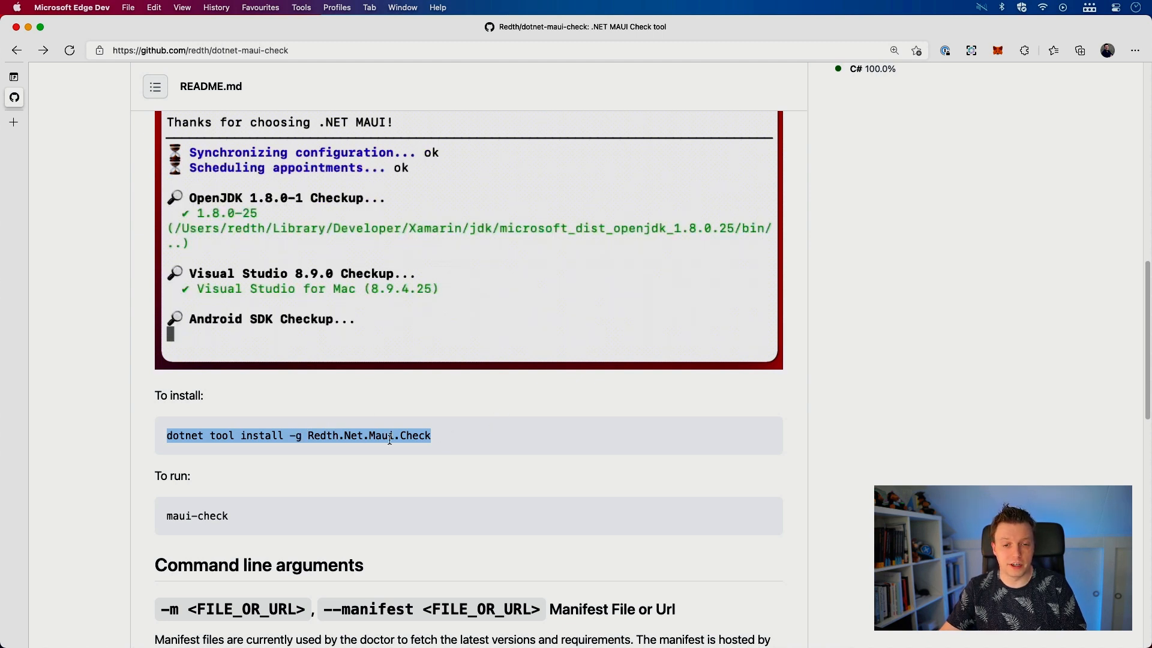
pyautogui.moveTo(762, 629)
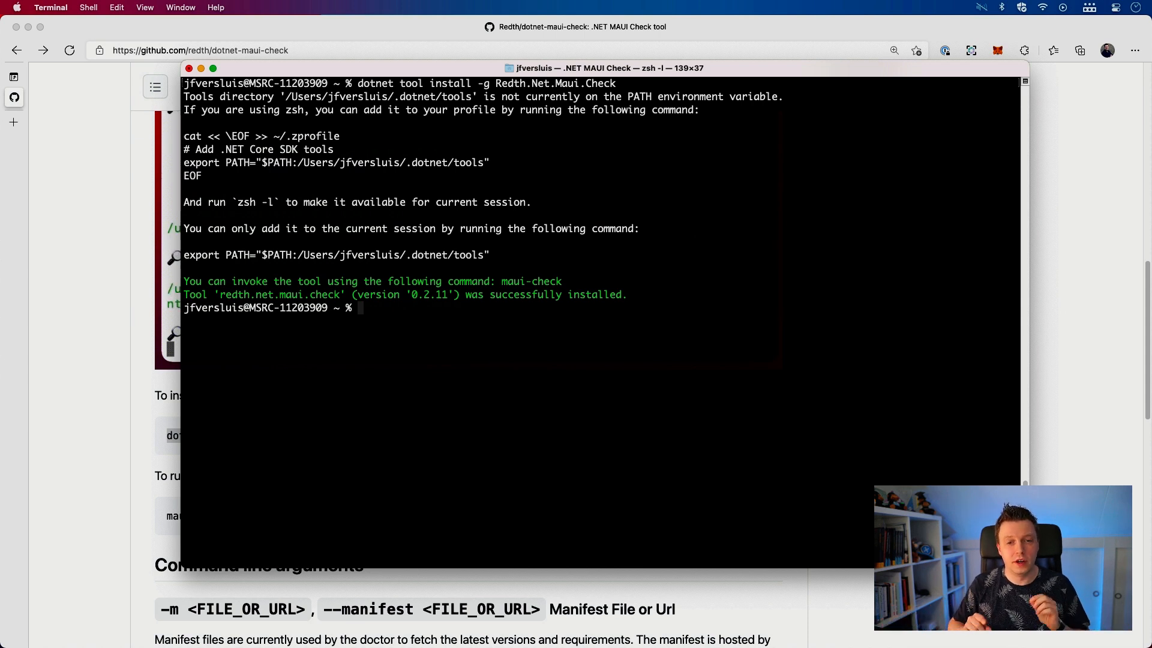
# Run maui-check at the zsh prompt, which fails with command not found.
pyautogui.write('mau')
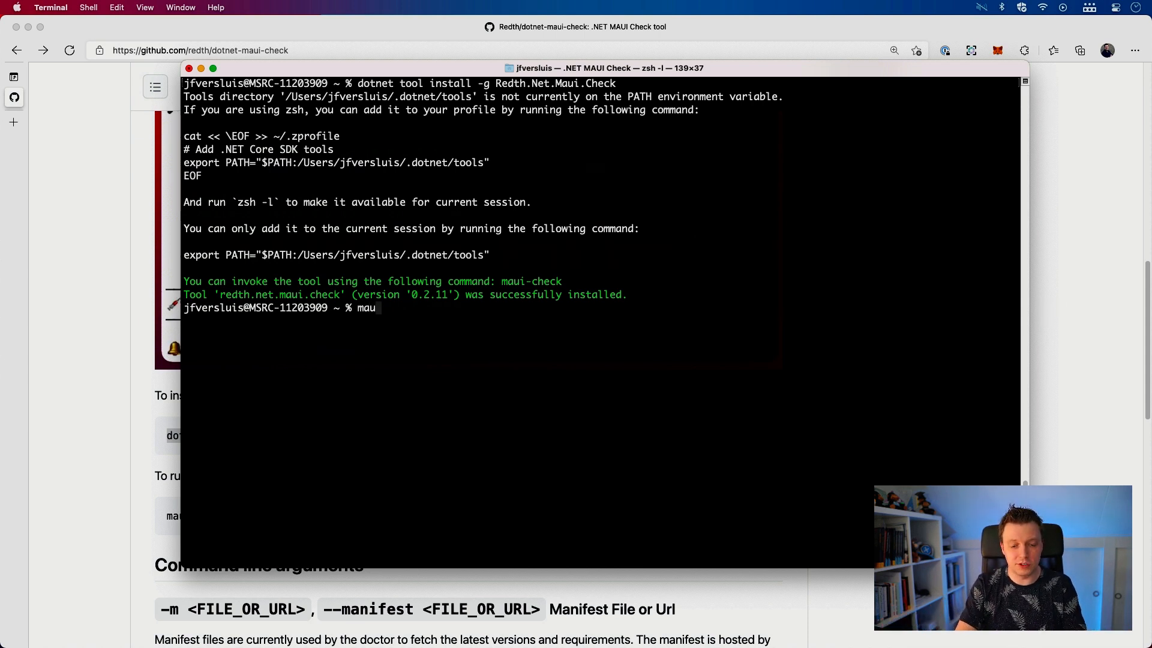
pyautogui.write('i-check')
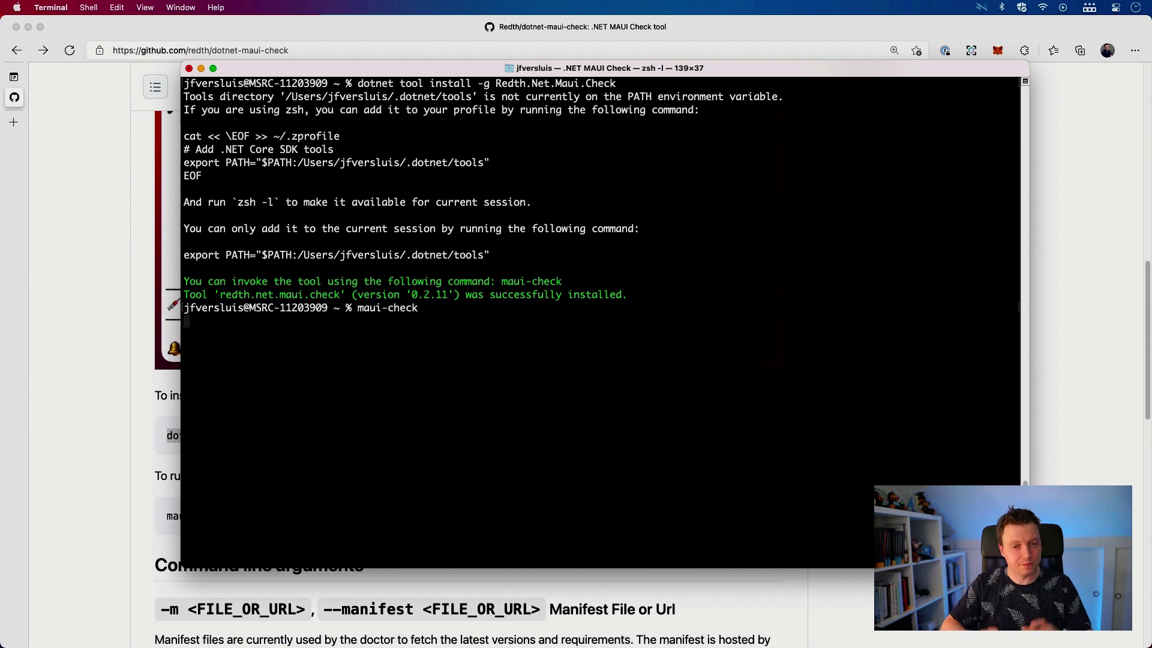
pyautogui.press('Return')
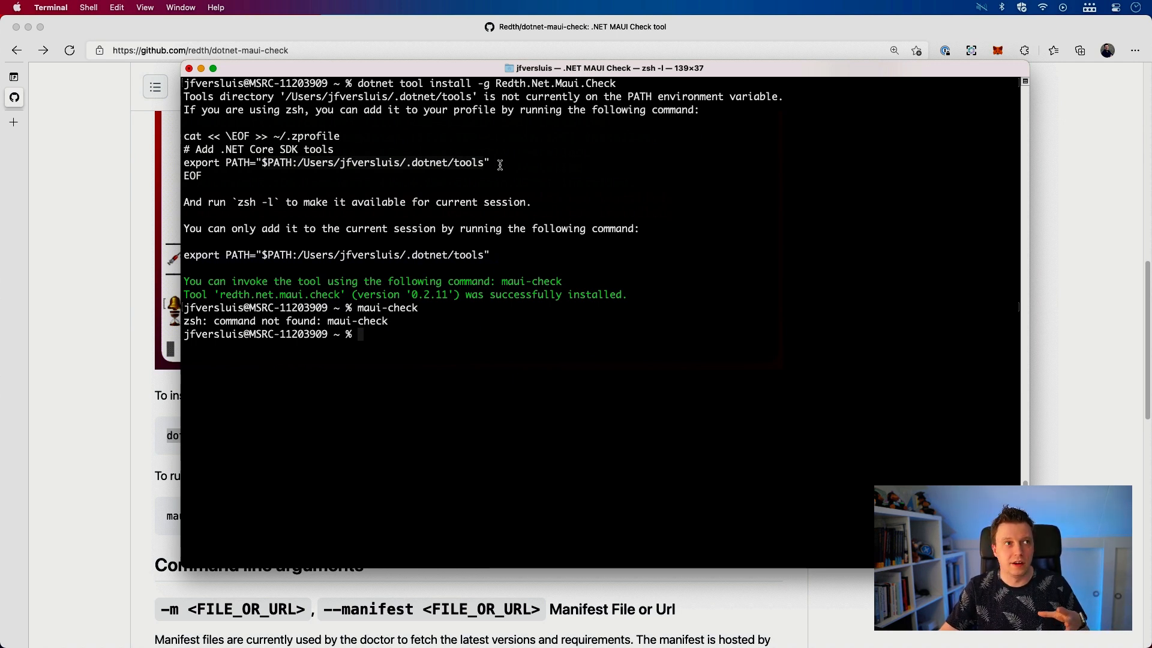
pyautogui.moveTo(409, 92)
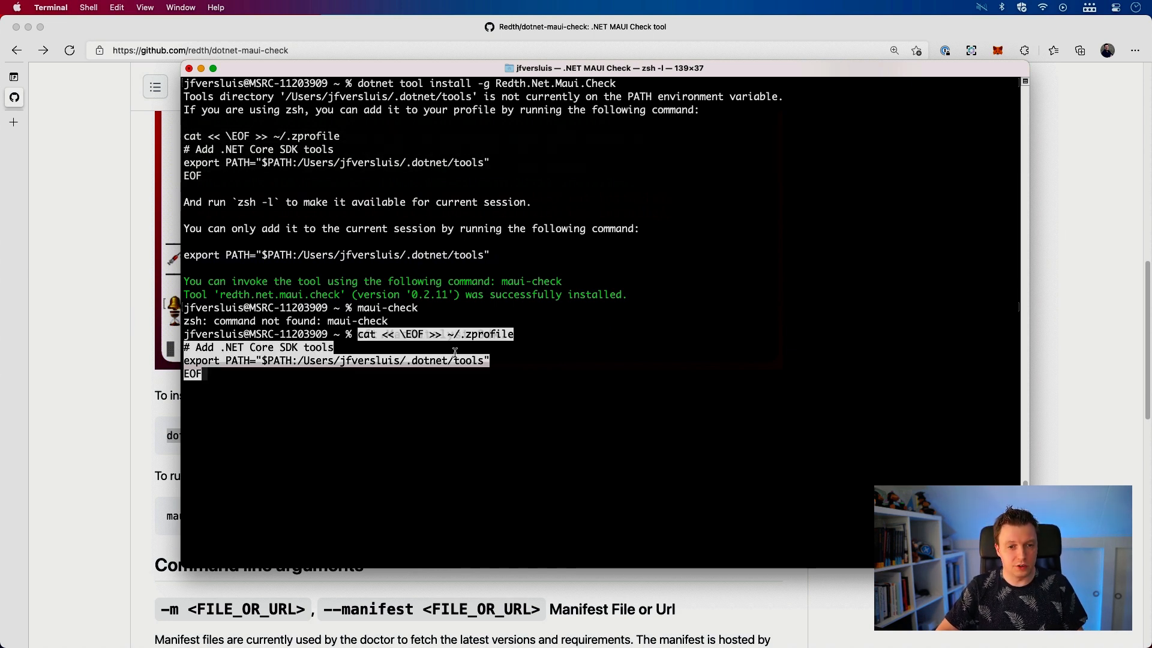
# Run the pasted ~/.zprofile block exporting the .NET tools directory onto PATH.
pyautogui.press('Return')
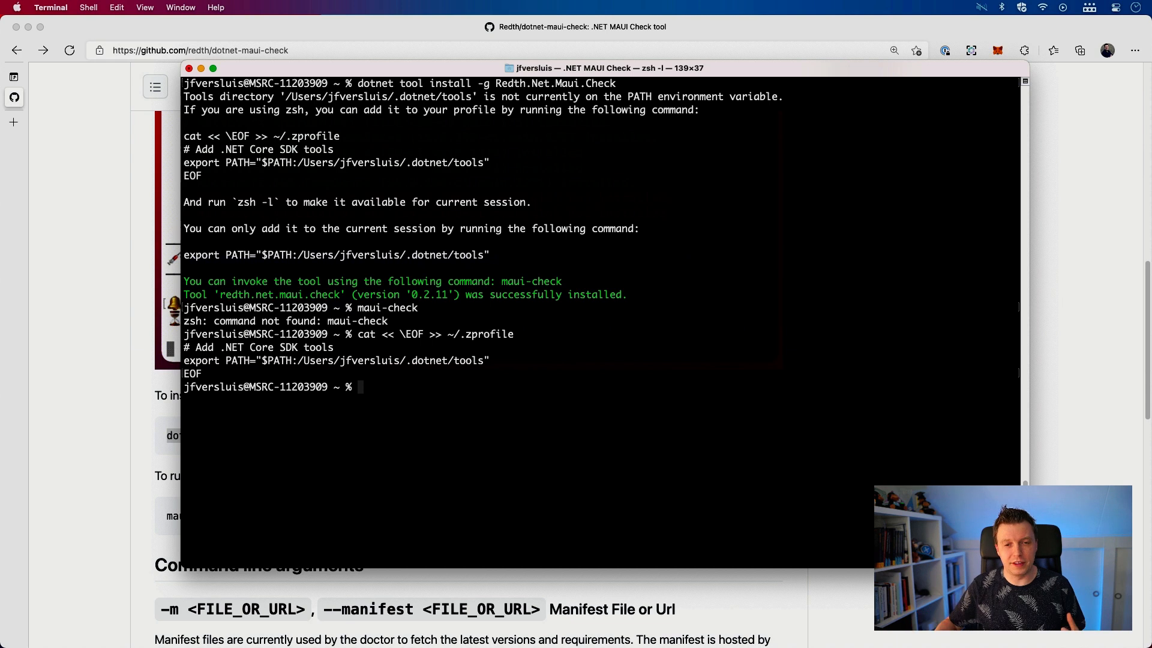
pyautogui.moveTo(348, 223)
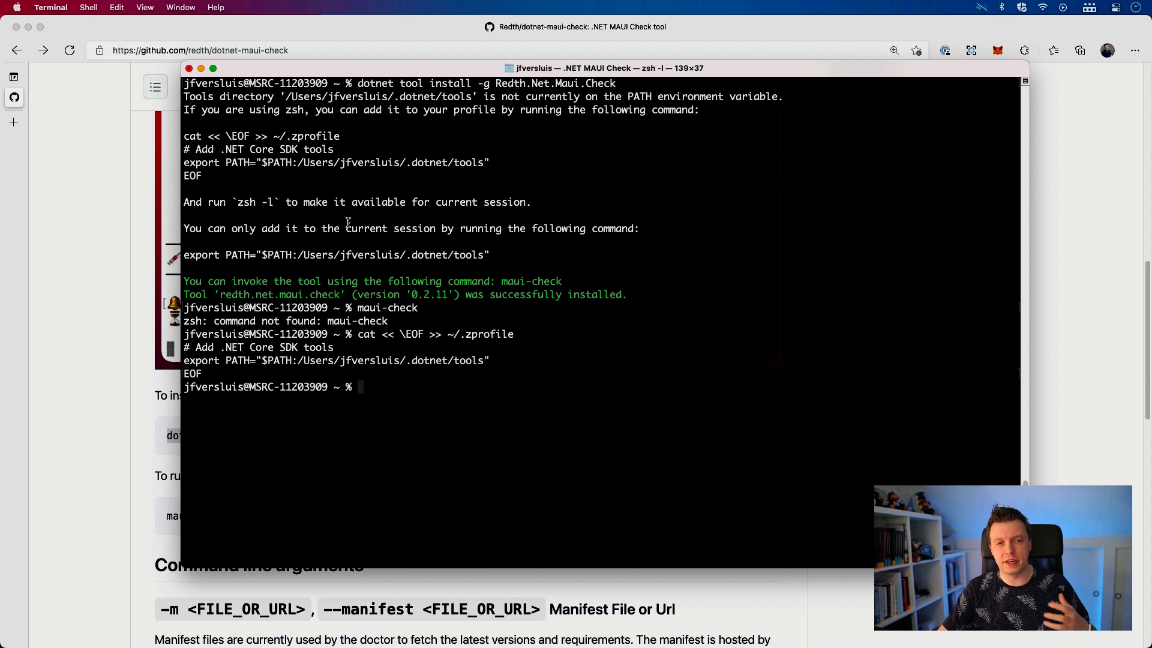
pyautogui.moveTo(396, 255)
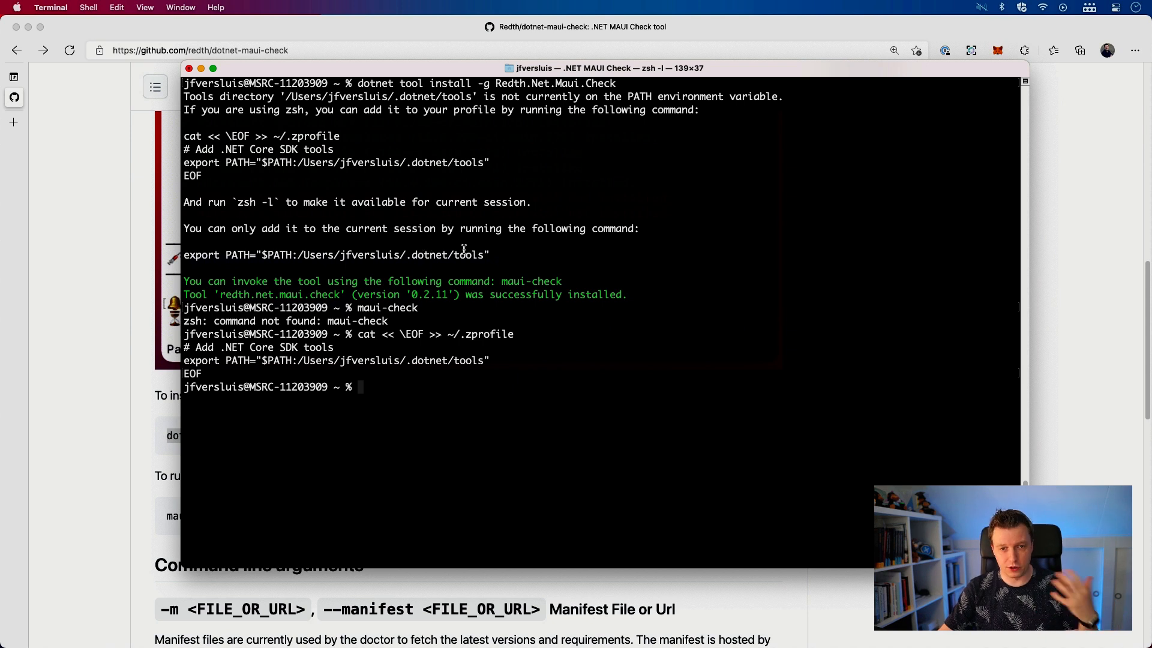
pyautogui.moveTo(380, 229)
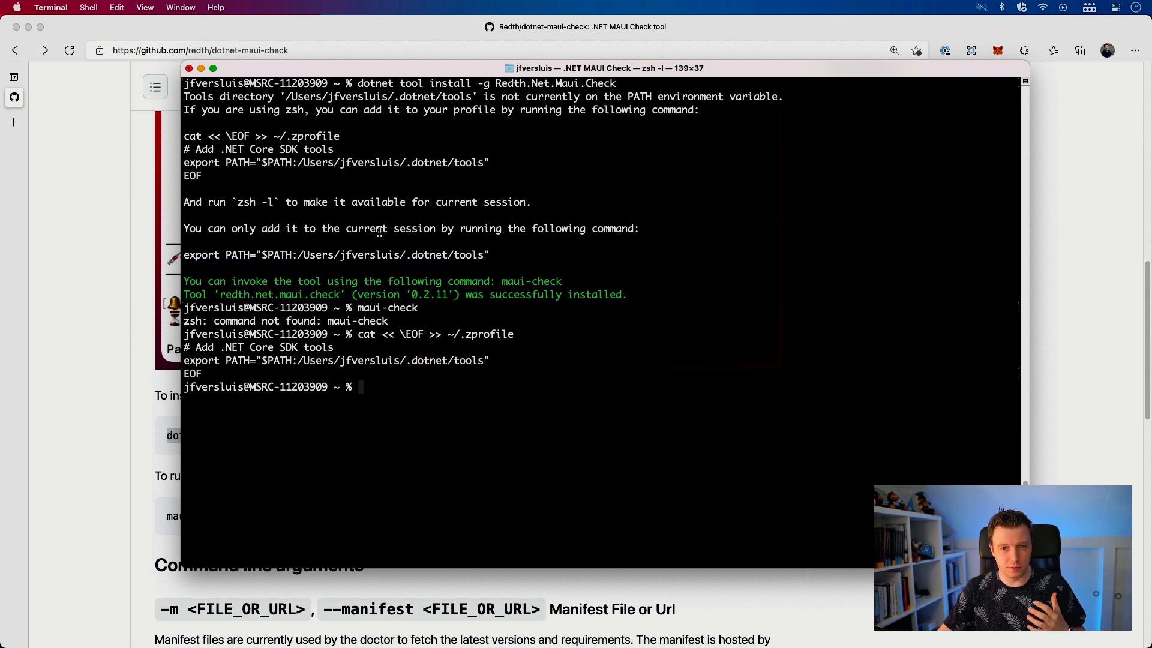
pyautogui.moveTo(261, 202)
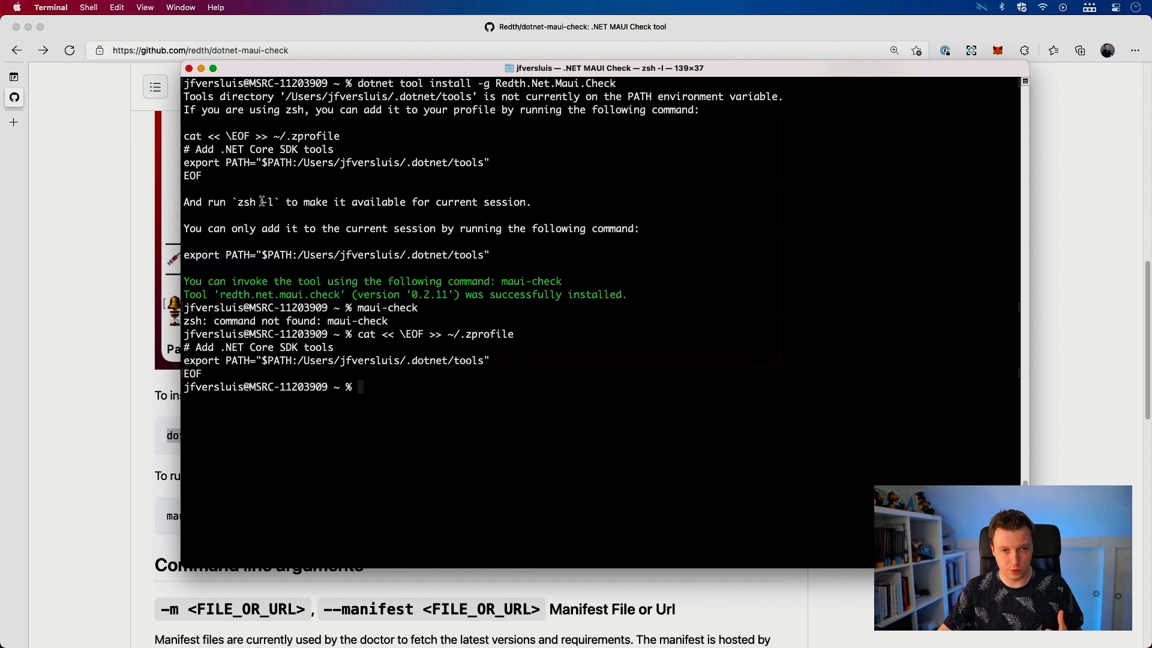
pyautogui.moveTo(270, 202)
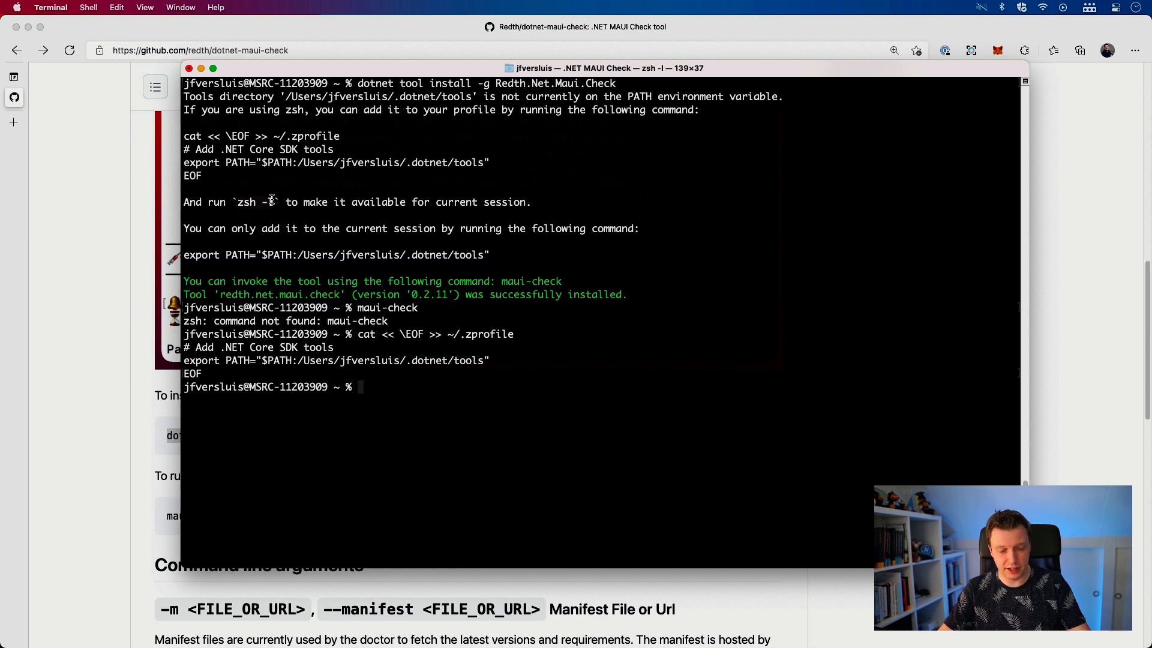
# Reload the shell with 'zsh -l' and enter maui-check again.
pyautogui.write('zsh -l')
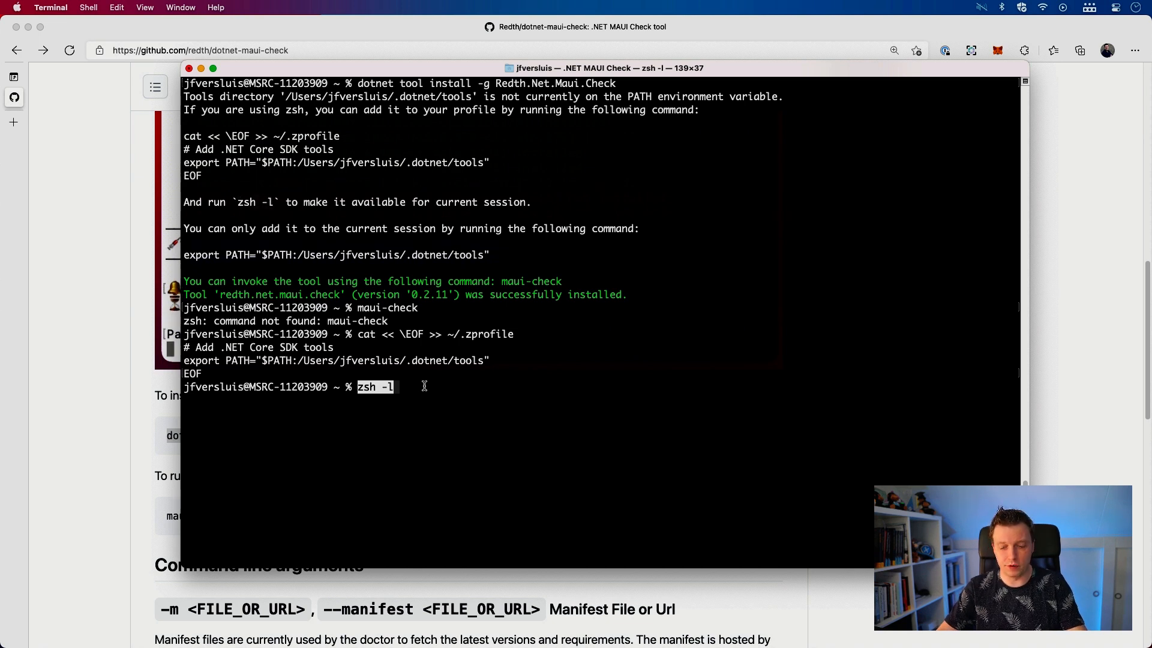
pyautogui.press('Return')
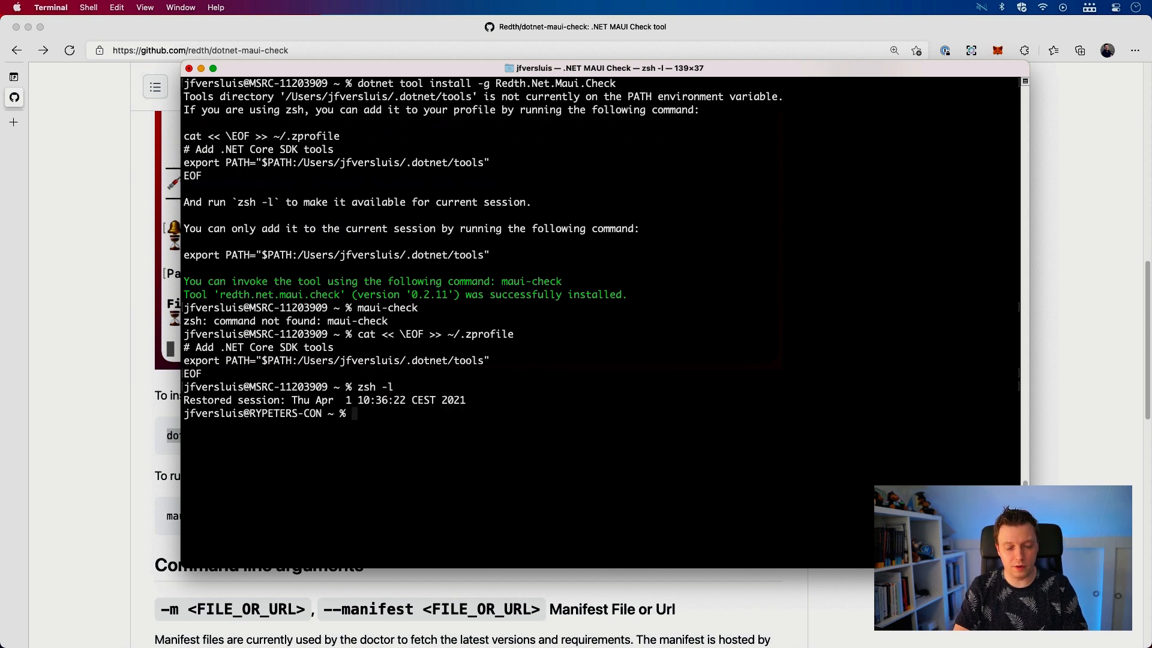
pyautogui.write('maui-check')
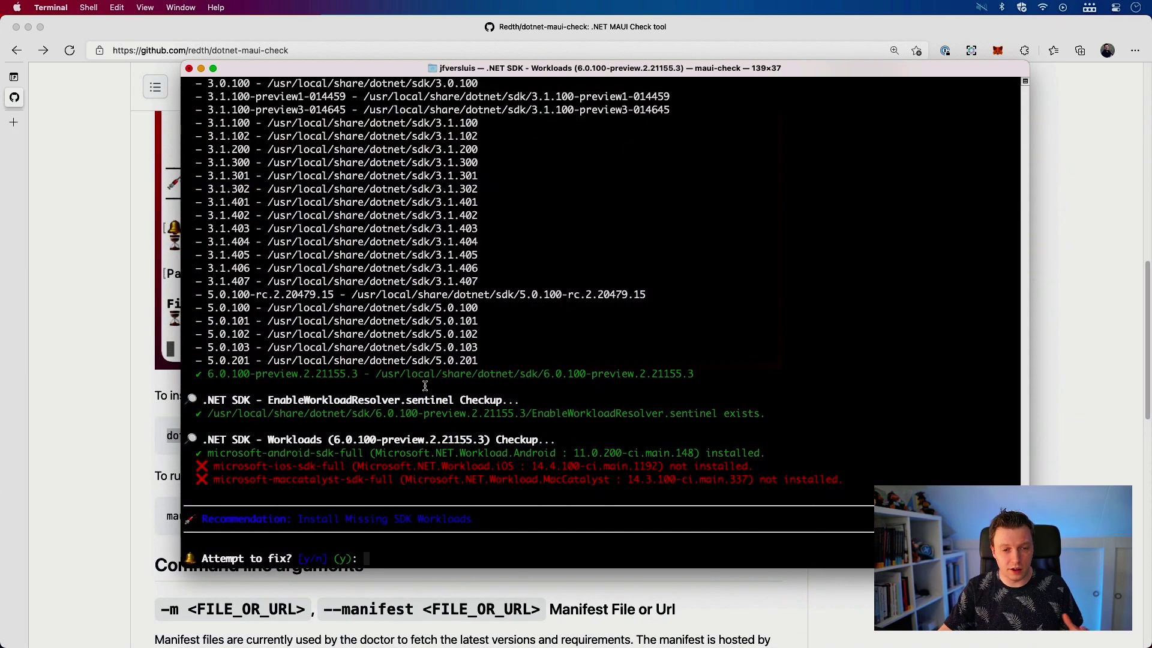
# Scroll through the maui-check output: Android workload installed, iOS and MacCatalyst missing.
pyautogui.scroll(3)
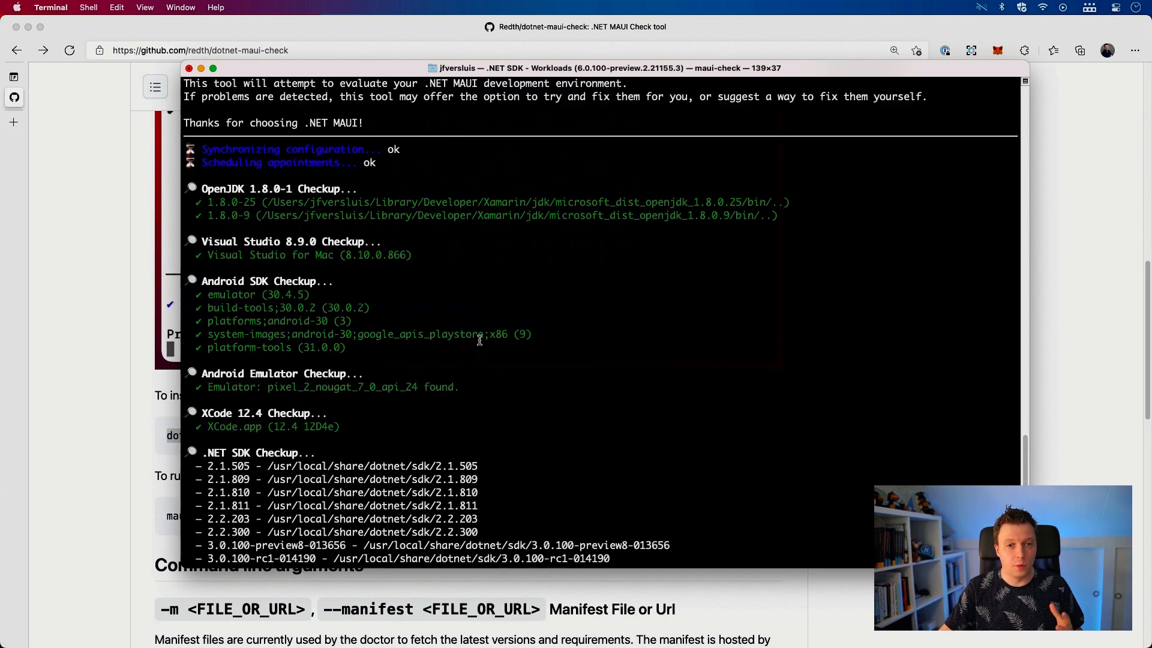
pyautogui.scroll(3)
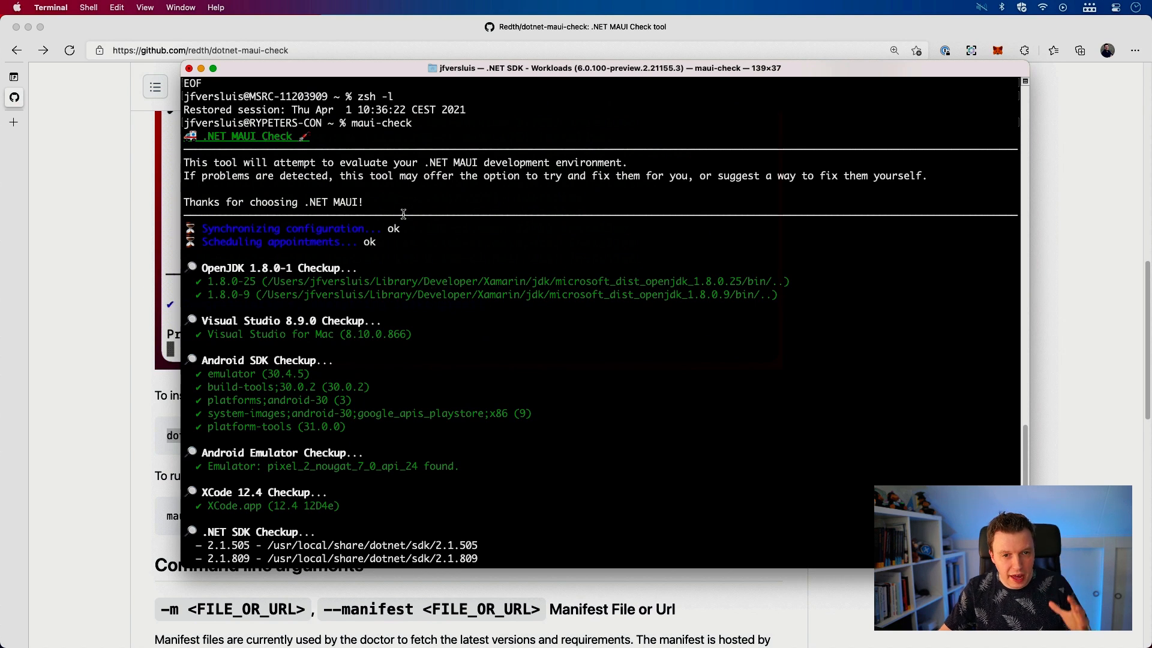
pyautogui.moveTo(308, 240)
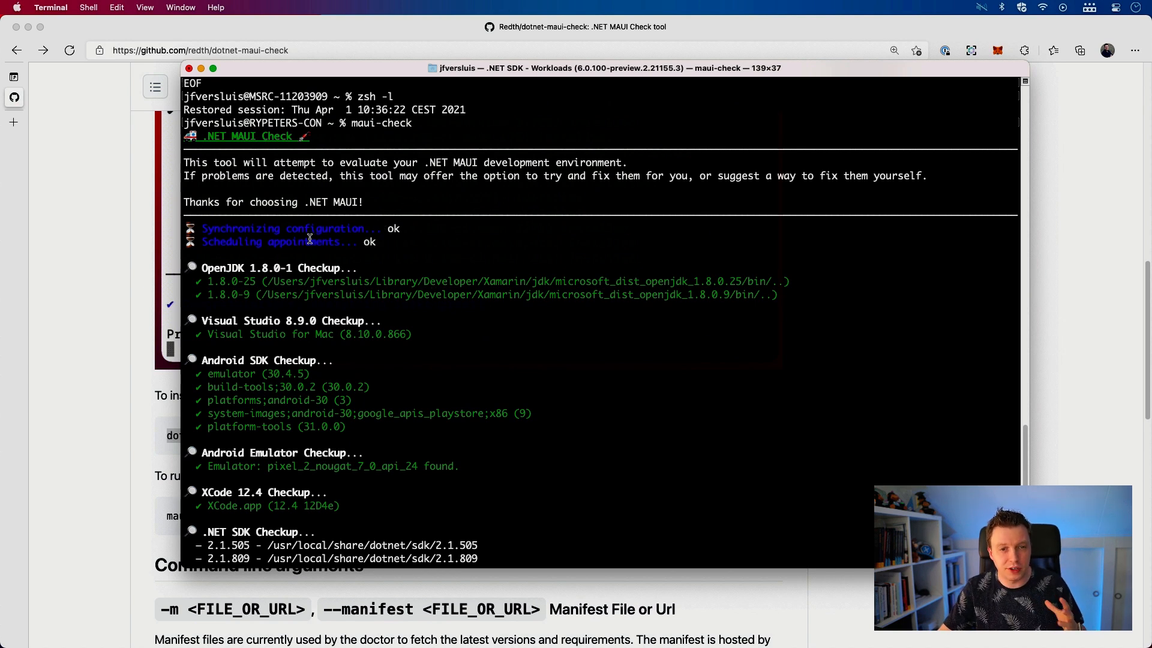
pyautogui.moveTo(383, 243)
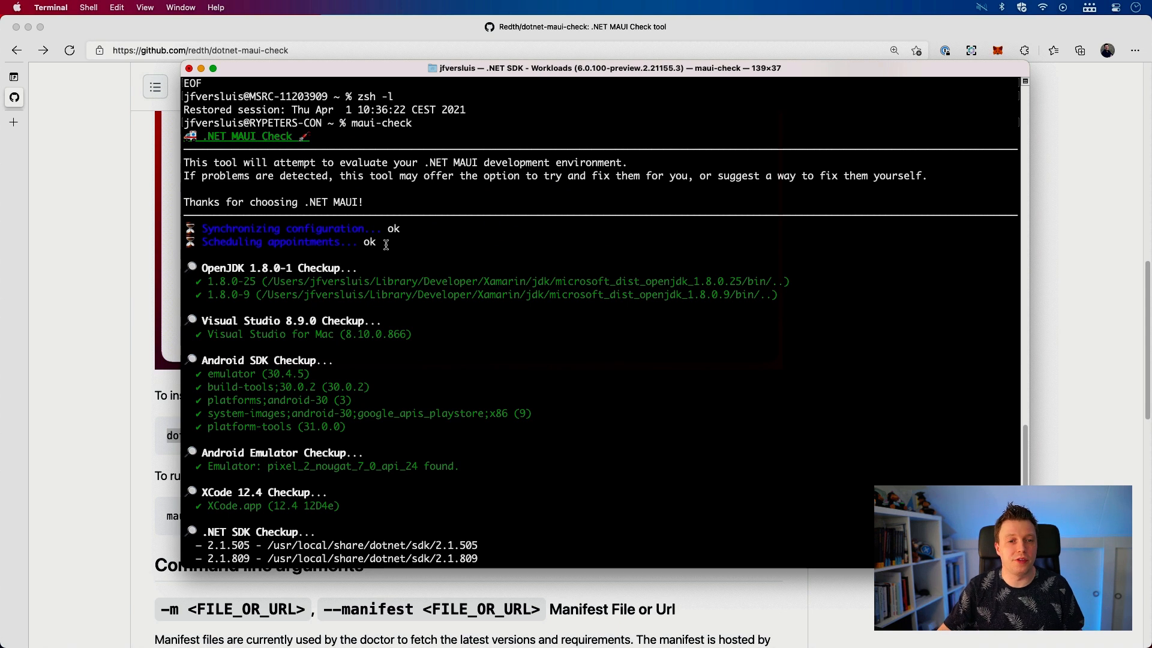
pyautogui.moveTo(233, 279)
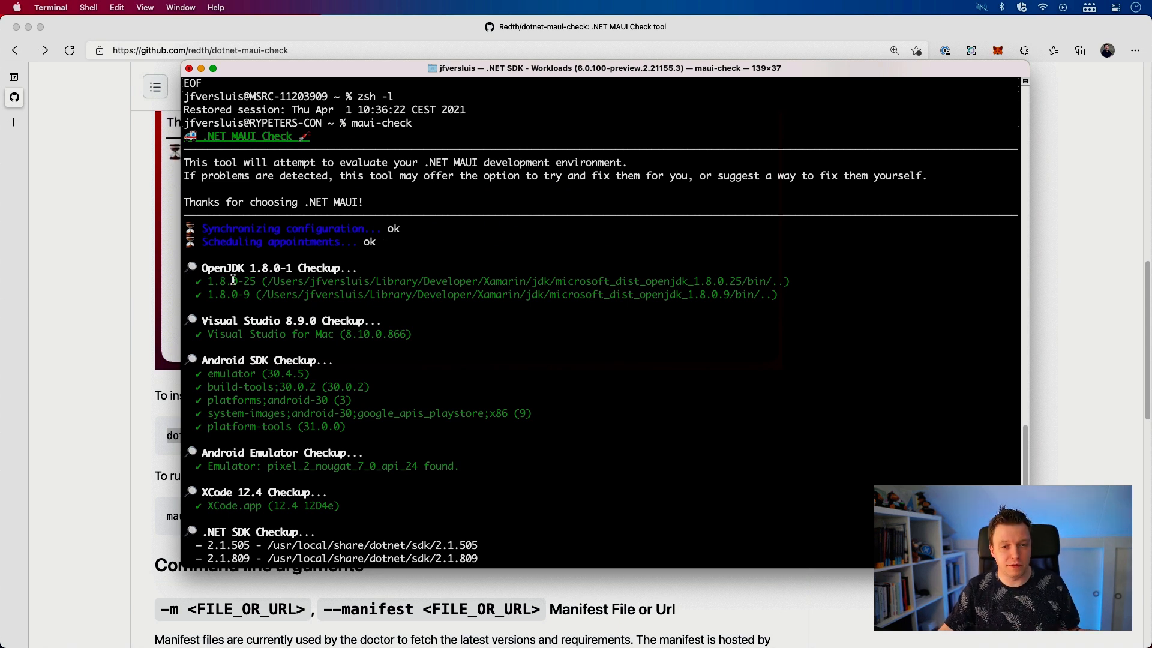
pyautogui.moveTo(239, 322)
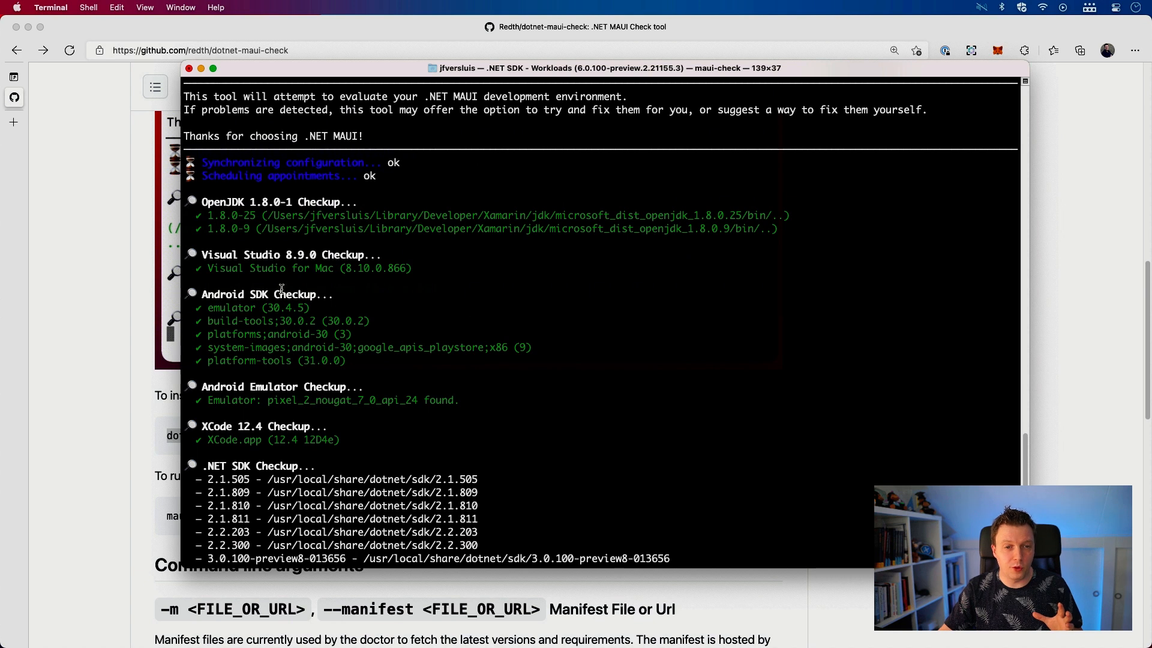
pyautogui.moveTo(416, 366)
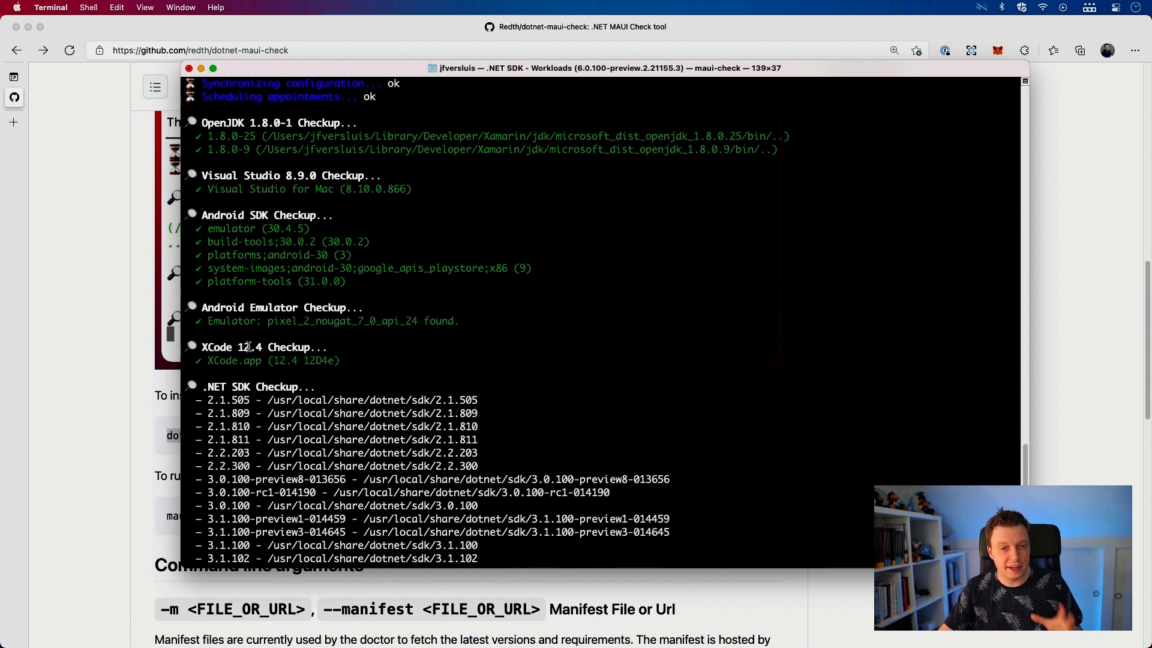
pyautogui.scroll(-3)
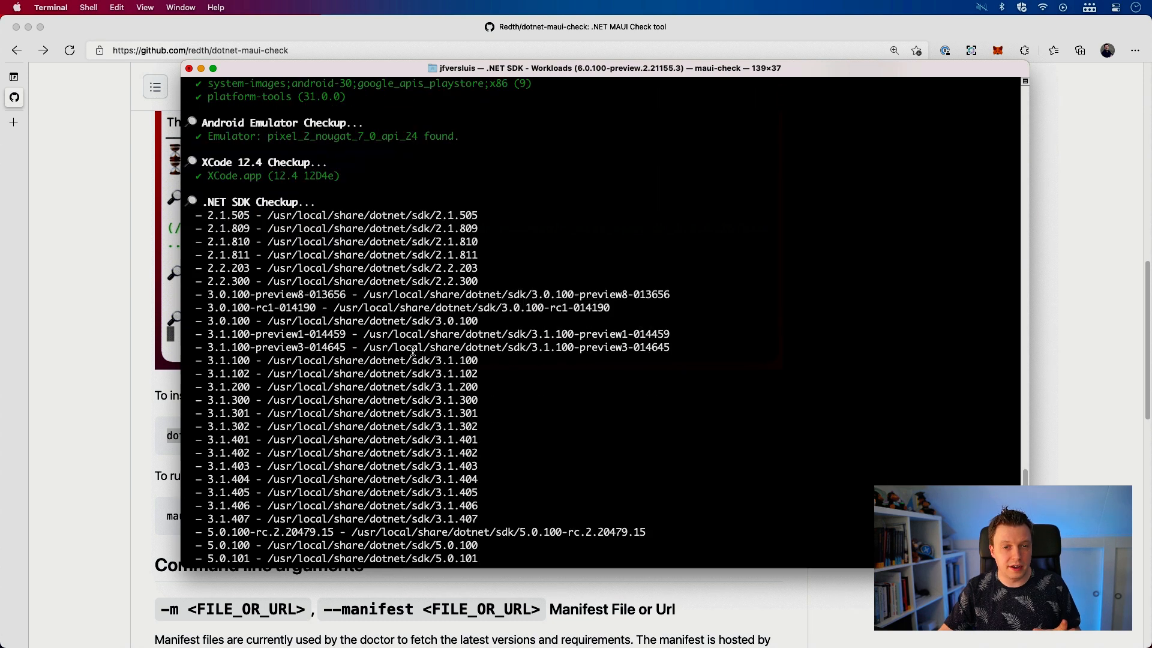
pyautogui.scroll(-3)
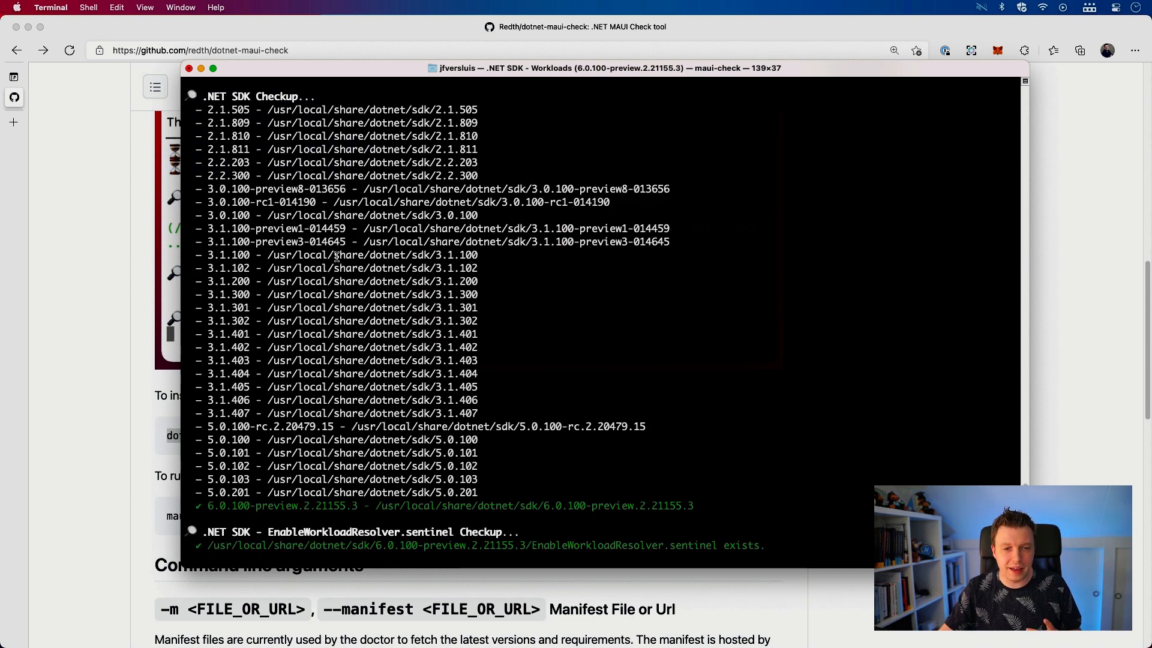
pyautogui.scroll(-3)
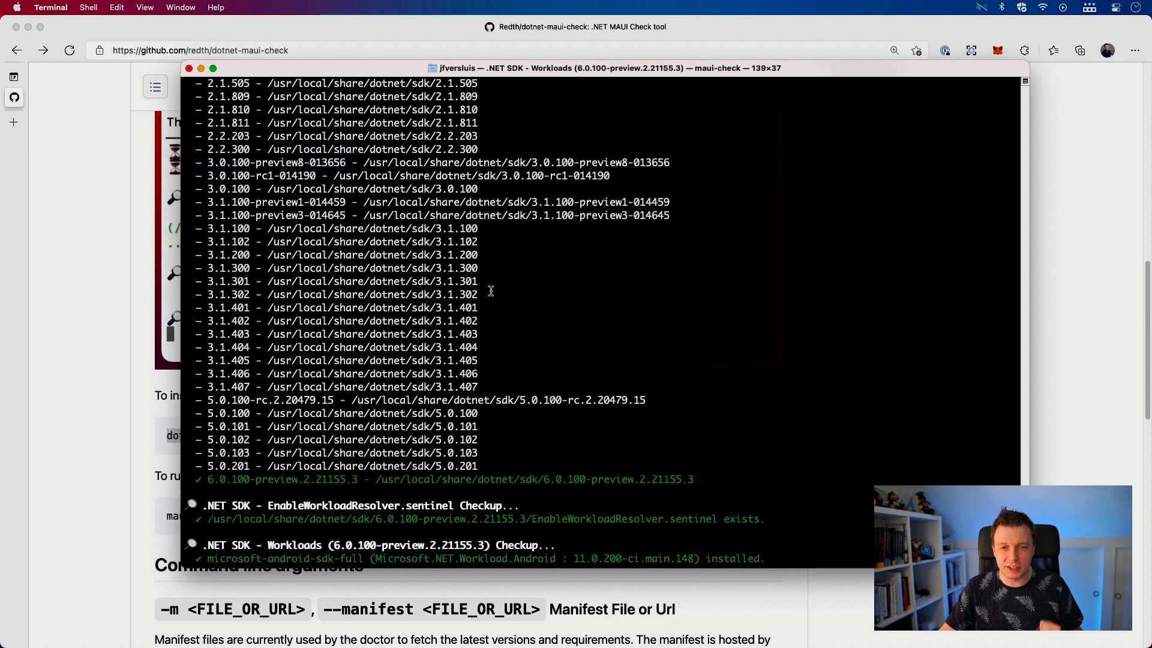
pyautogui.scroll(-3)
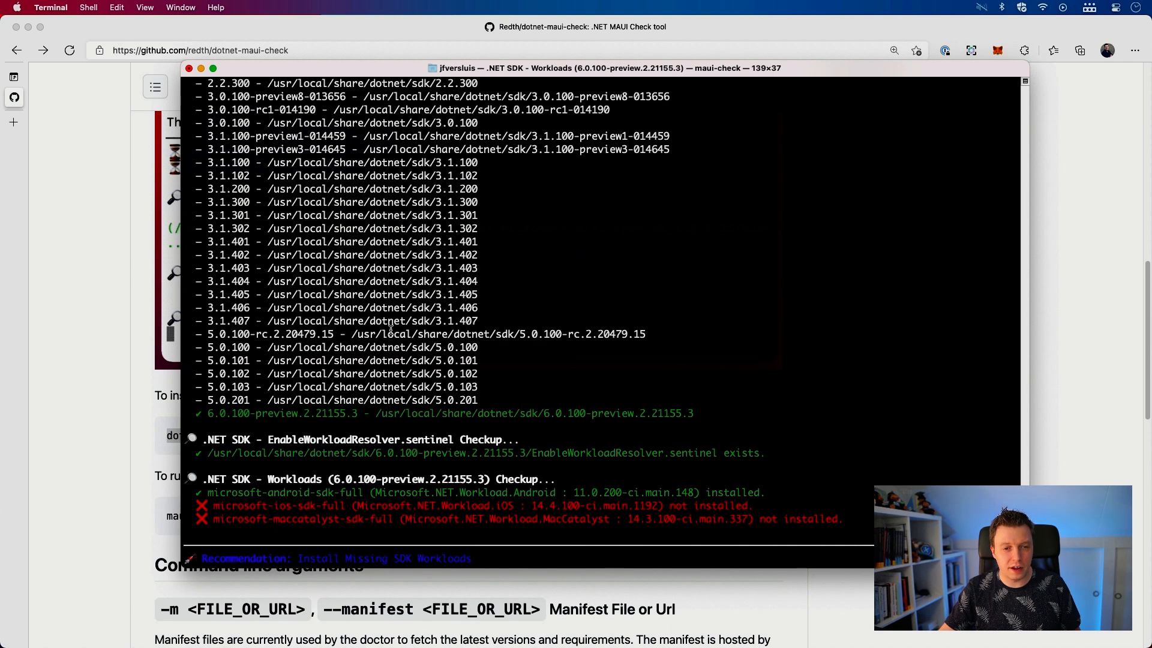
pyautogui.moveTo(709, 413)
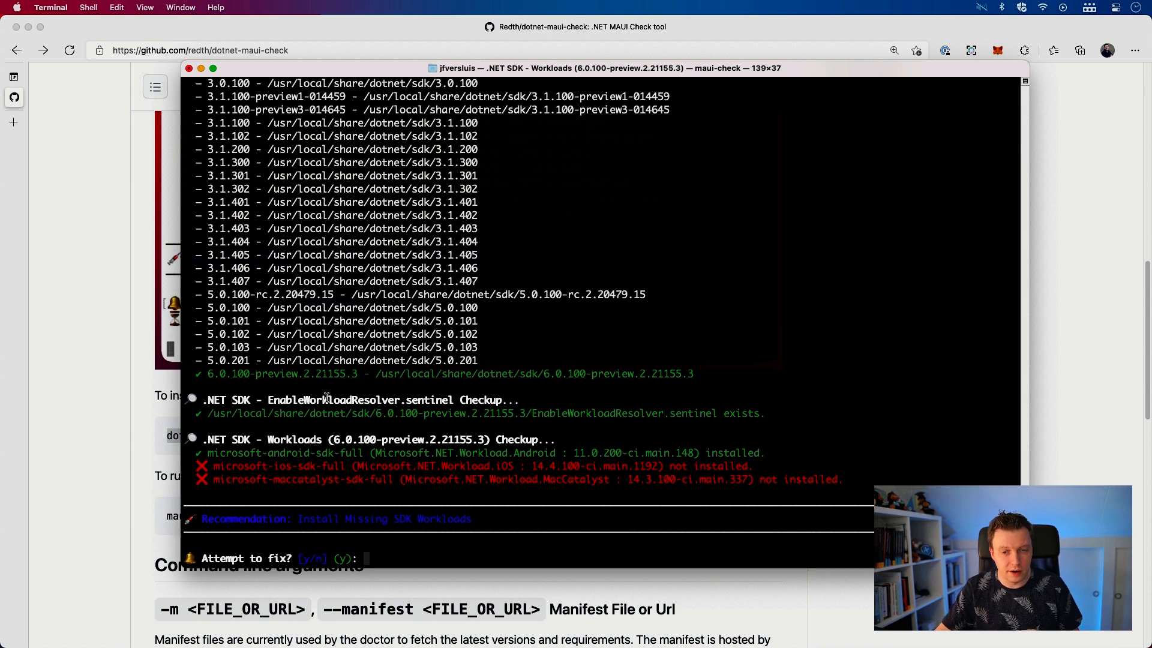
pyautogui.moveTo(330, 467)
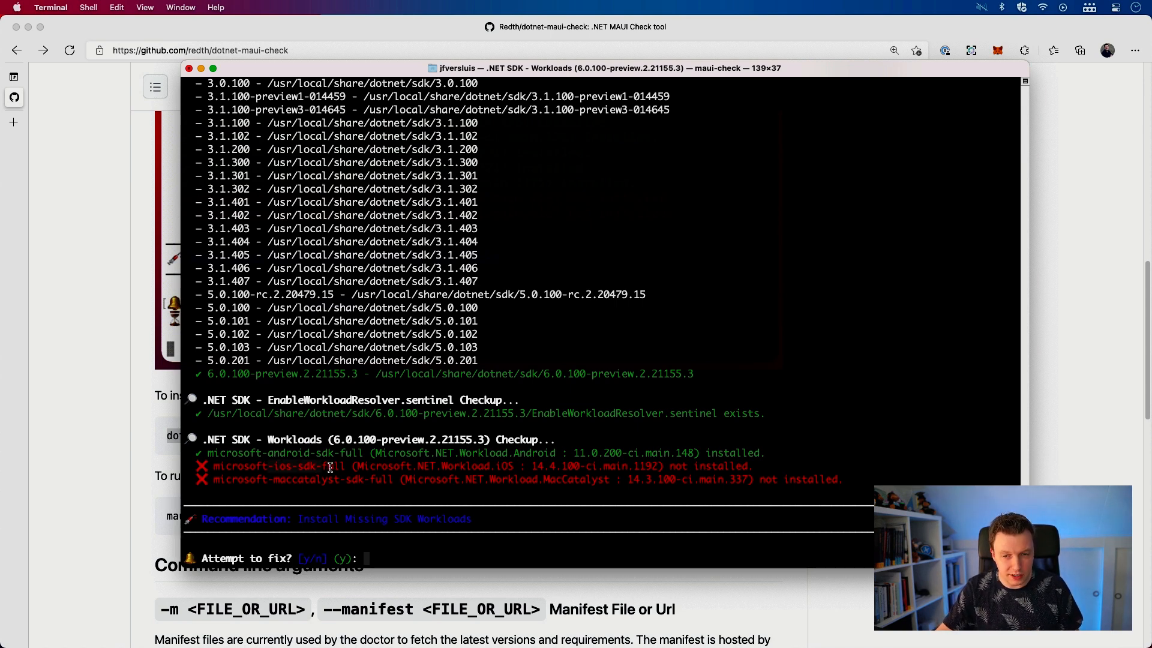
pyautogui.moveTo(452, 455)
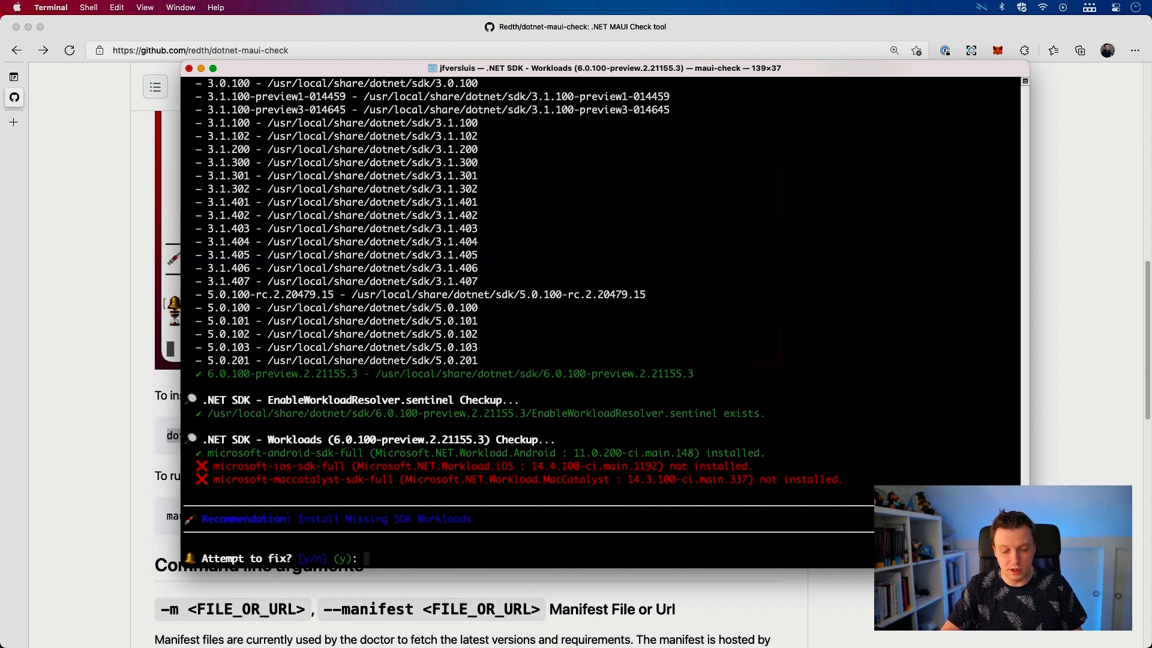
# Answer y to maui-check's prompt to install the missing SDK workloads.
pyautogui.write('y')
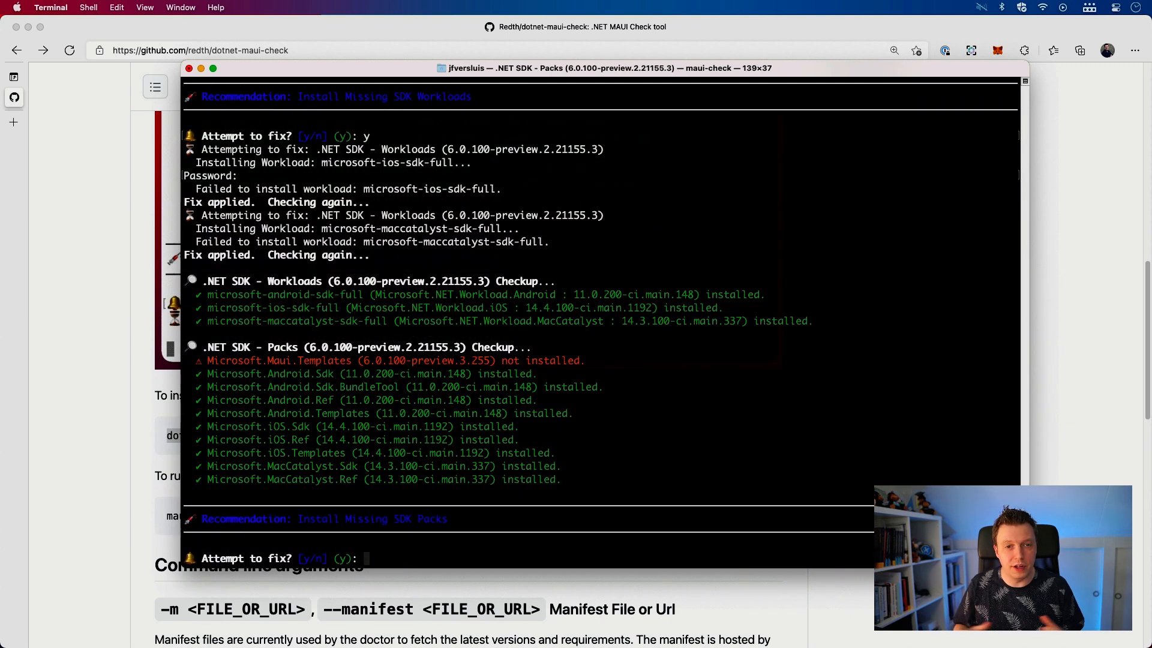
pyautogui.moveTo(624, 291)
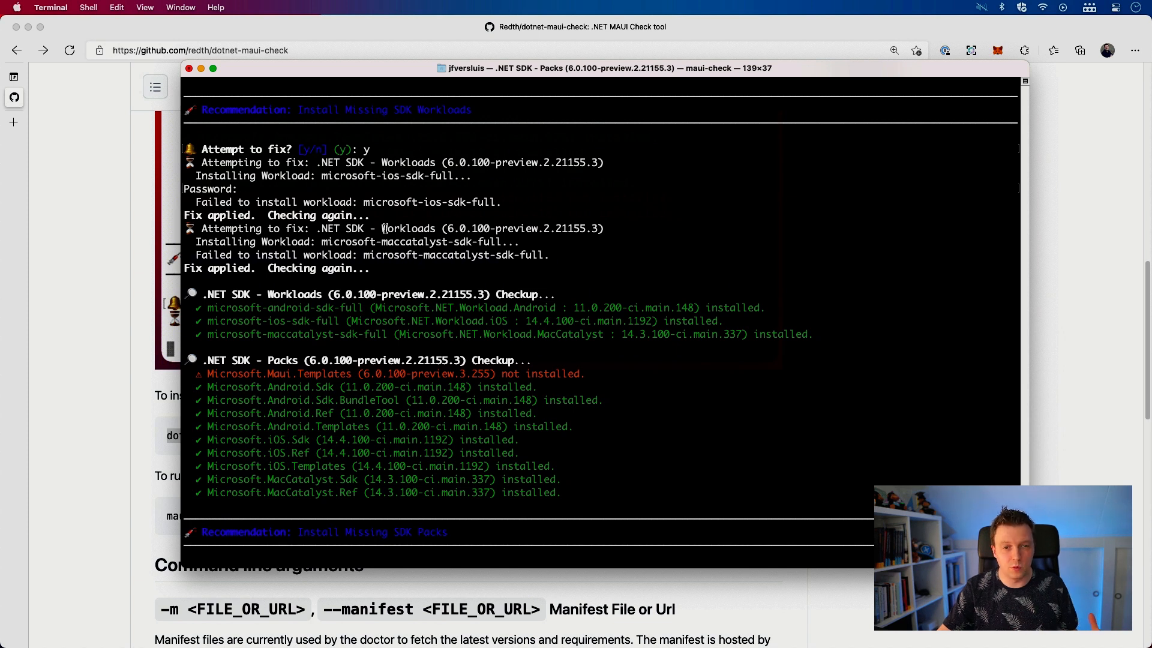
pyautogui.moveTo(295, 266)
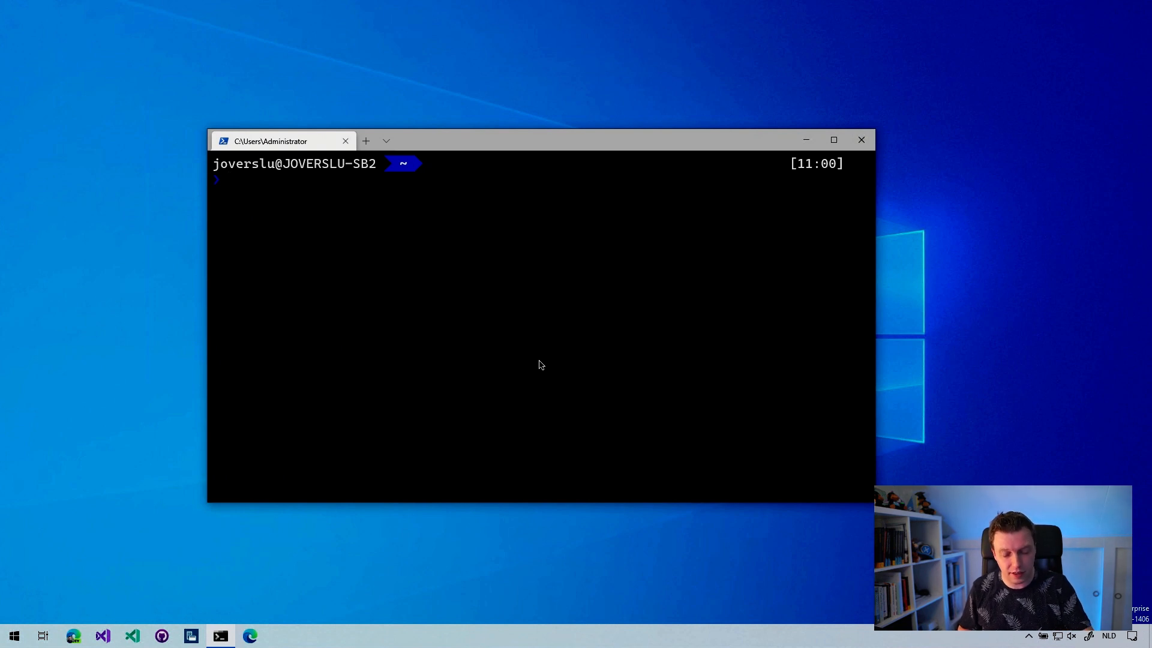
# Install Redth.Net.Maui.Check globally with dotnet tool install -g, after discarding a stray zsh -l command.
pyautogui.write('zsh -l')
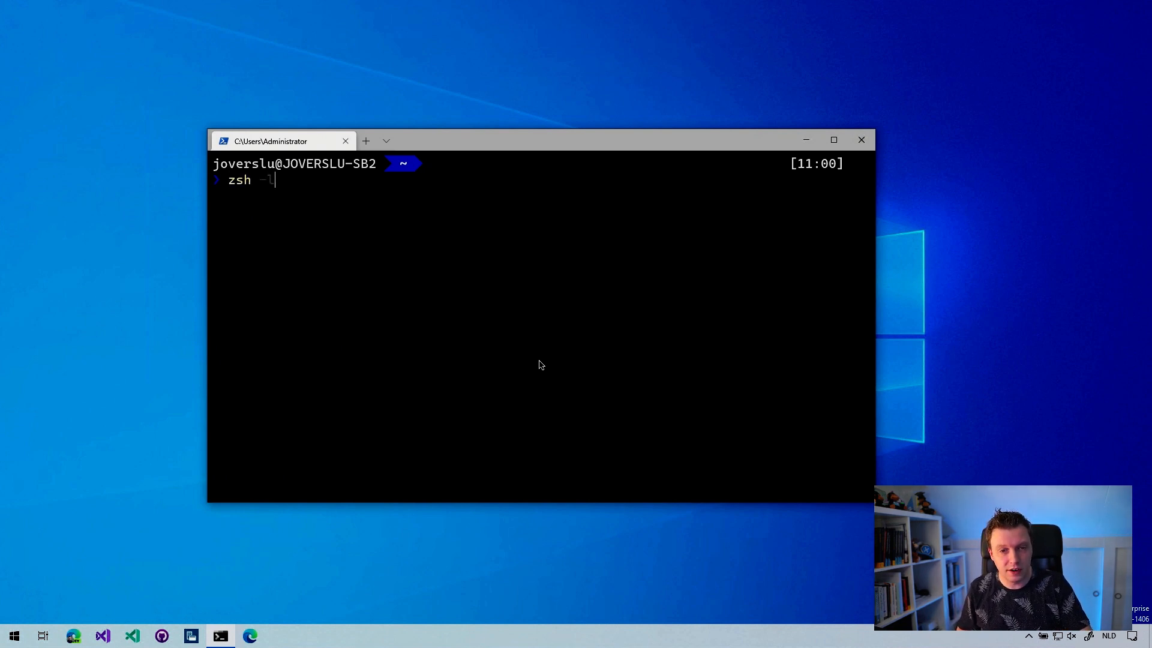
pyautogui.press('ctrl+u')
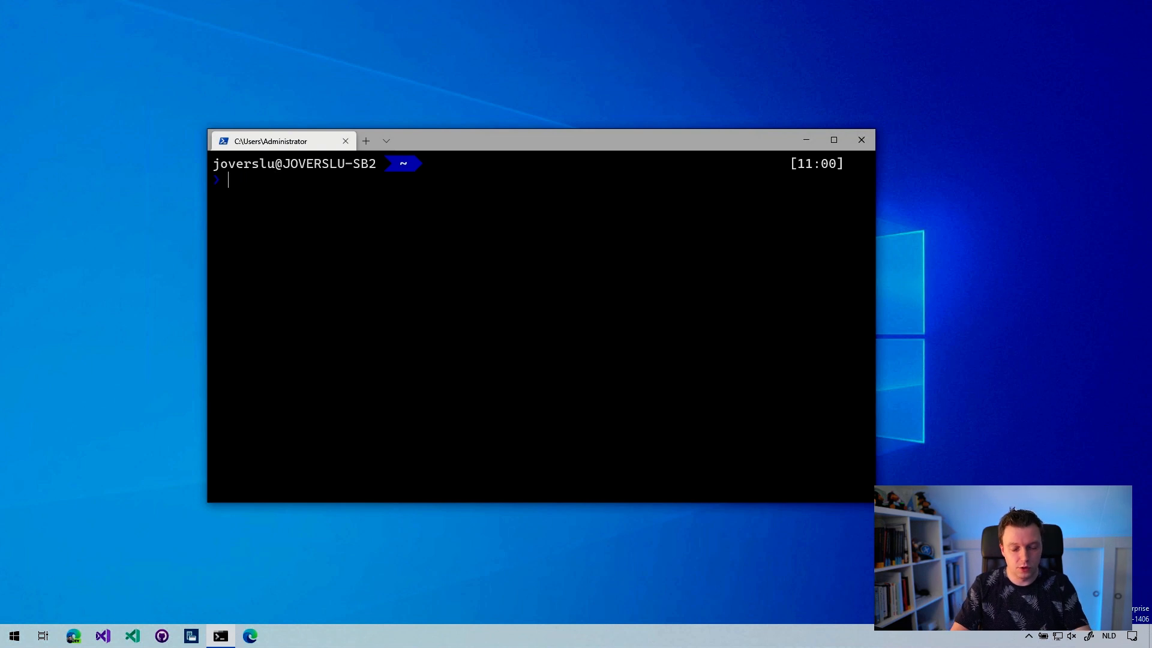
pyautogui.write('dotnet')
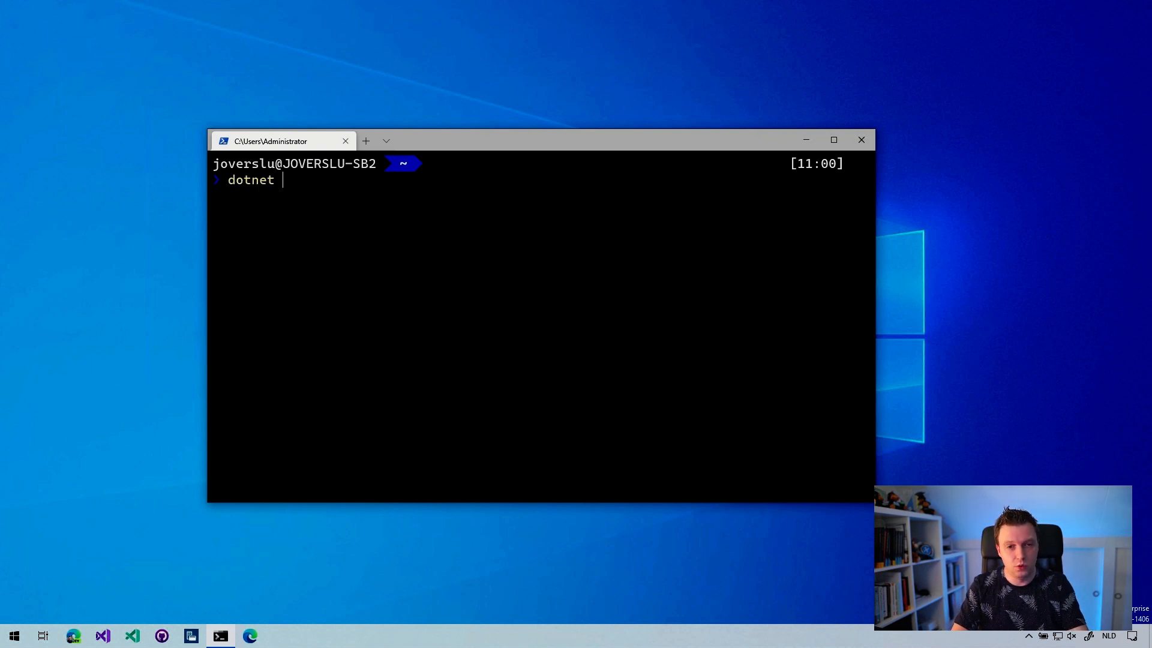
pyautogui.write('tool ins')
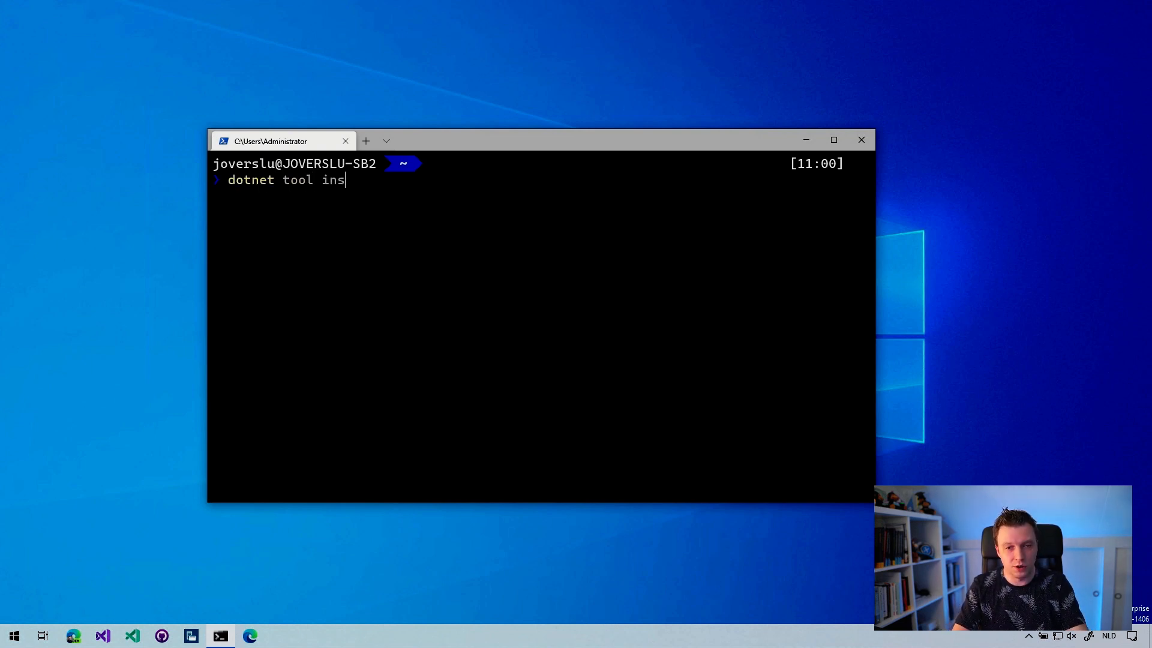
pyautogui.write('tall -g')
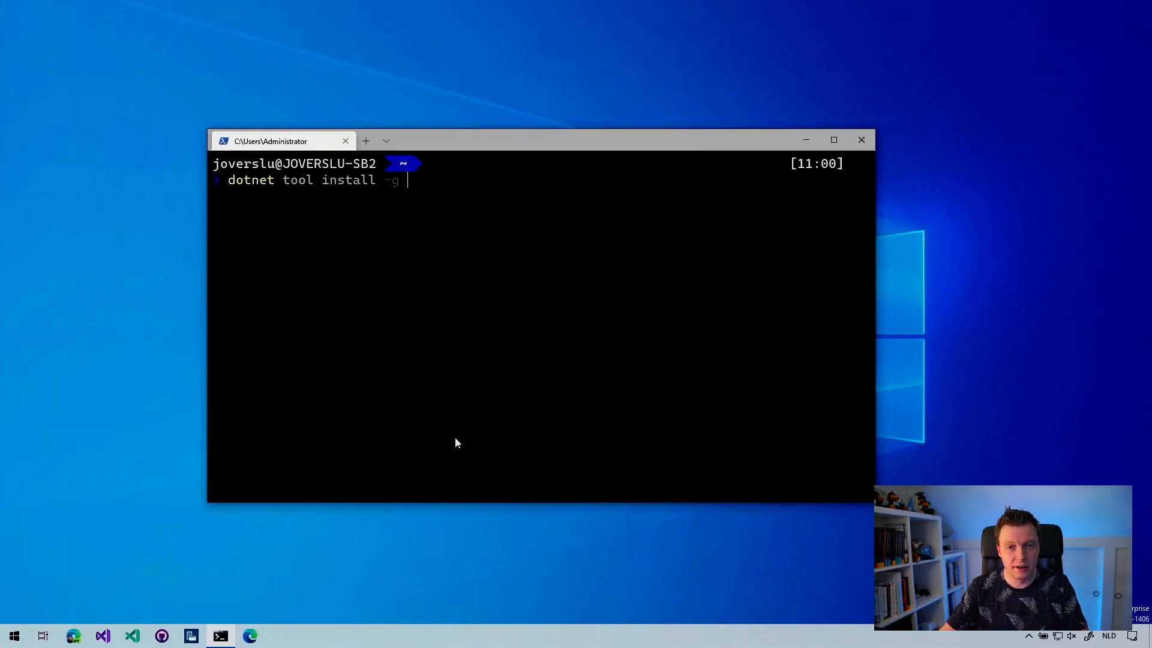
pyautogui.write('Redth.Net.Maui.Check')
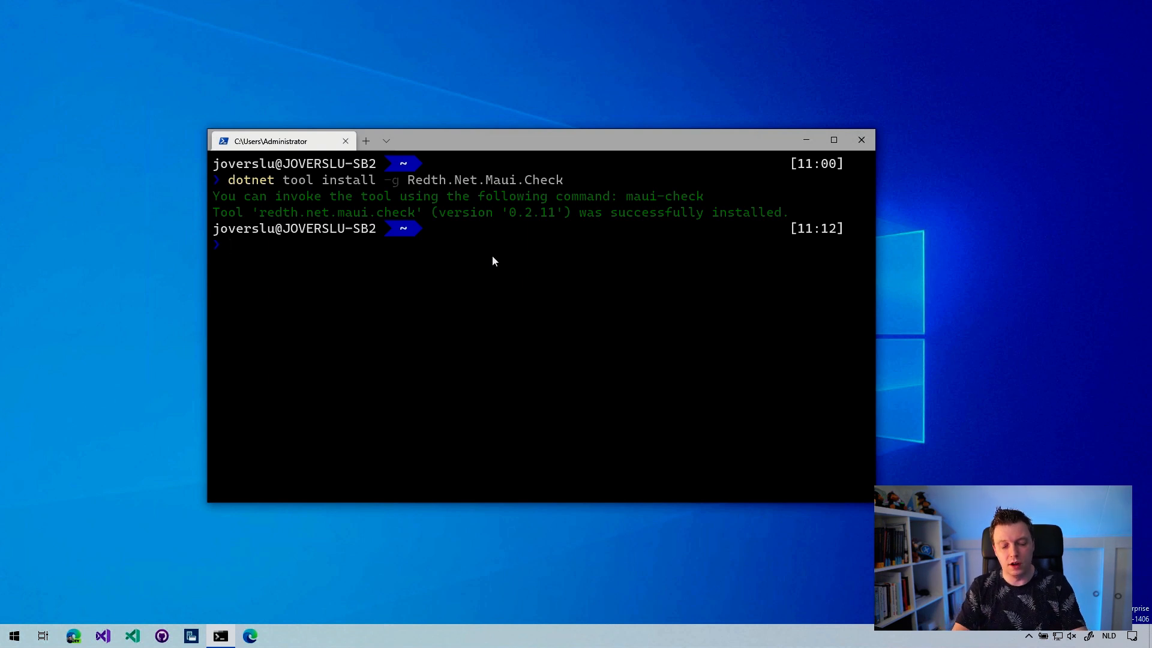
# Run maui-check and accept the Android system image and .NET 6 preview SDK fixes.
pyautogui.write('maui-')
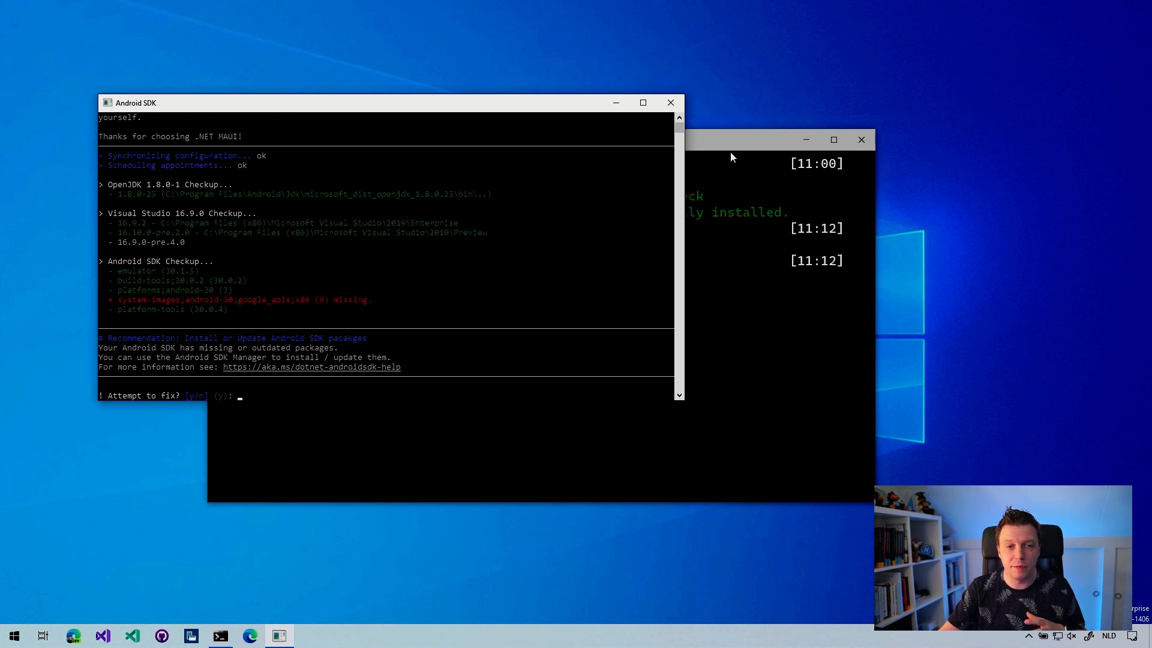
pyautogui.moveTo(470, 262)
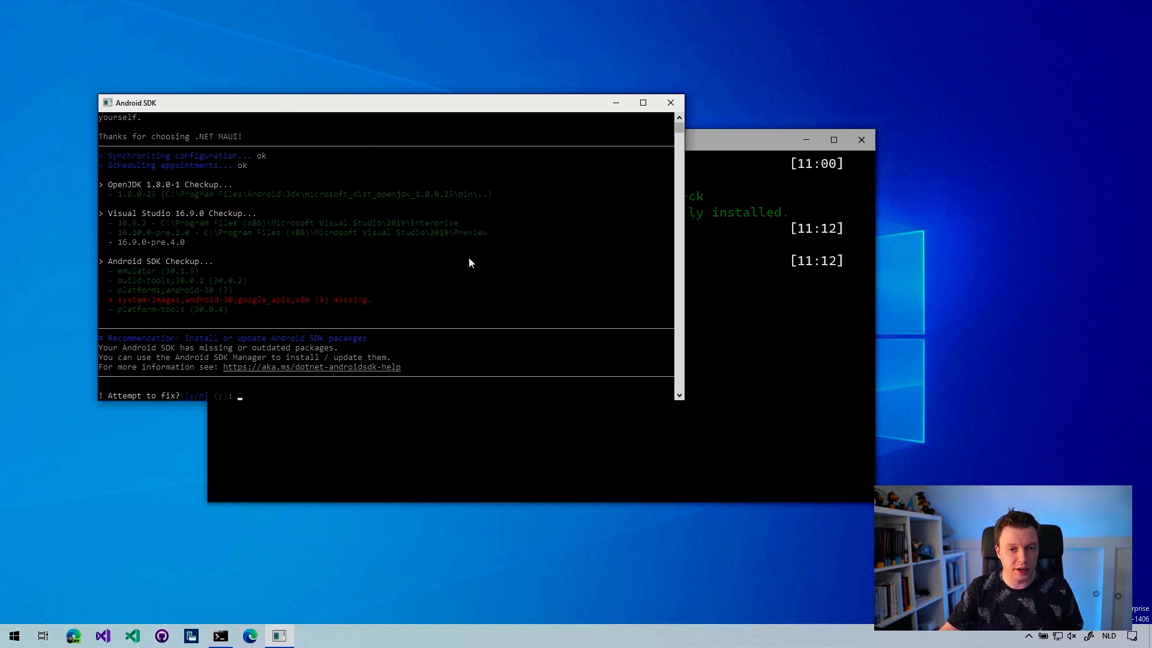
pyautogui.moveTo(136, 297)
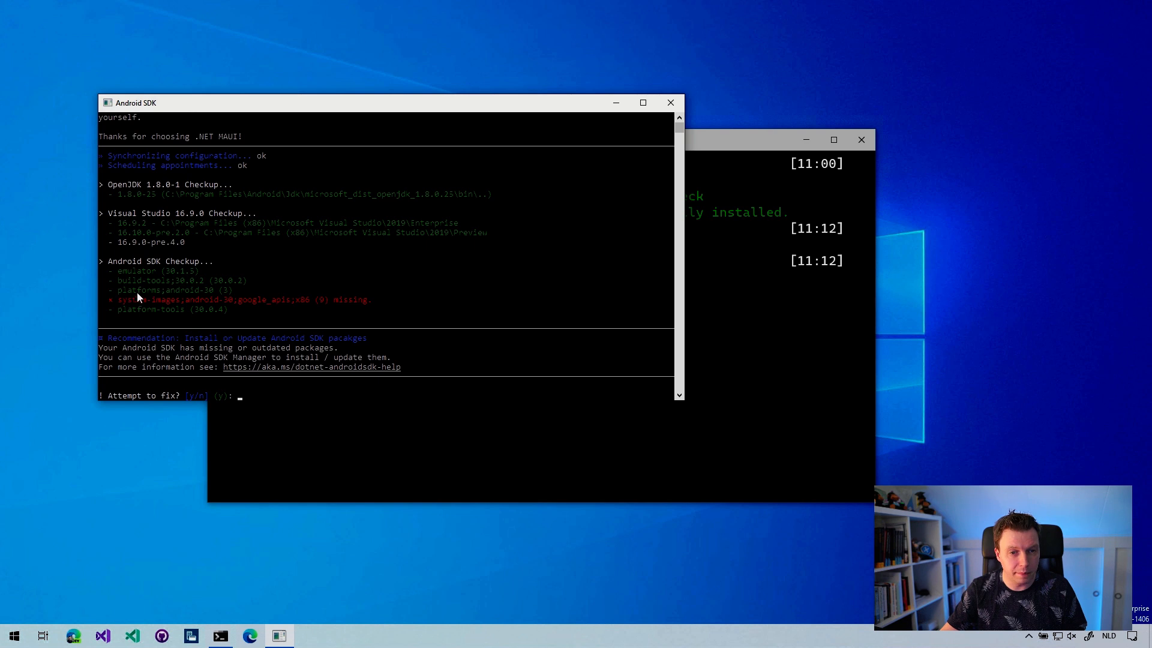
pyautogui.moveTo(409, 296)
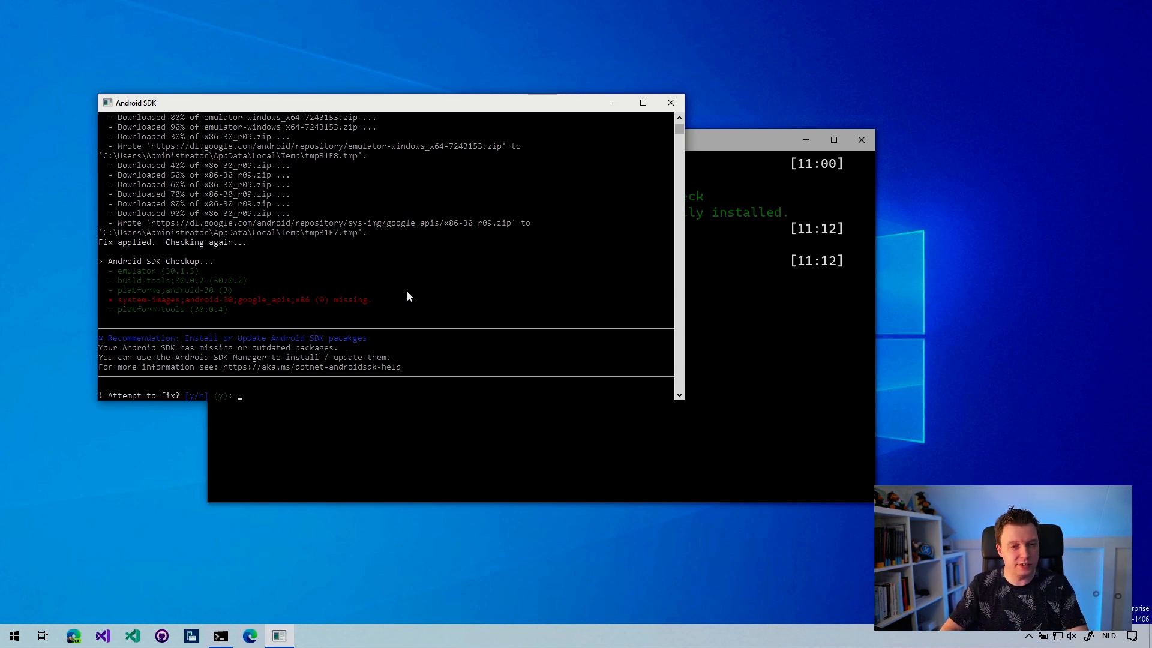
pyautogui.write('y')
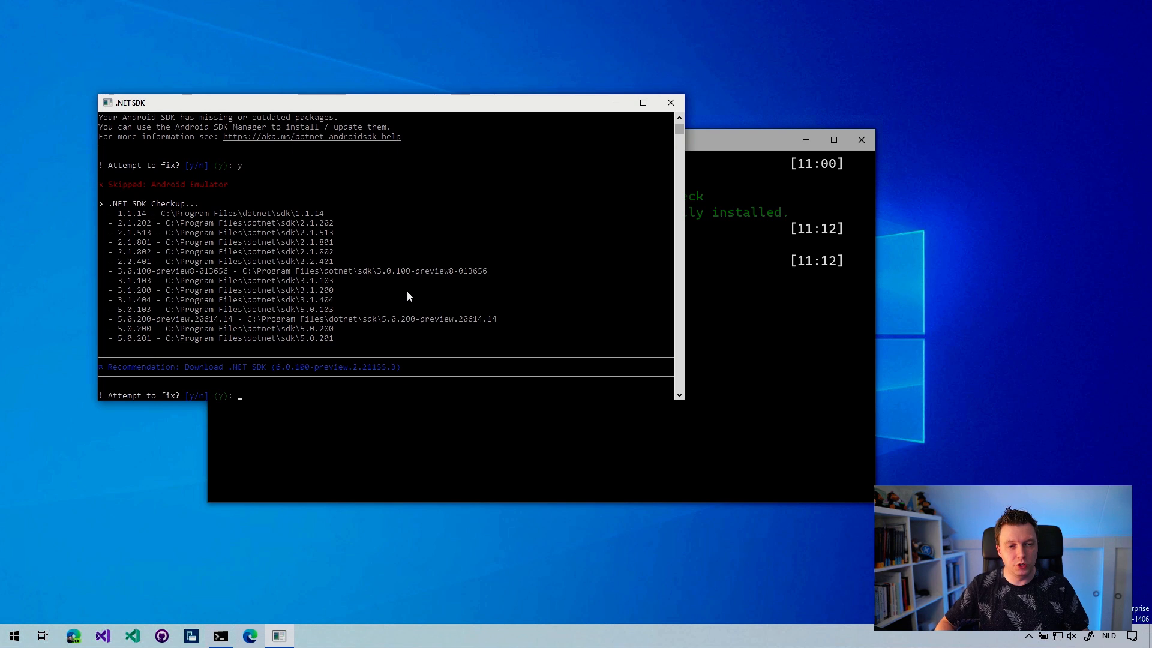
pyautogui.write('y')
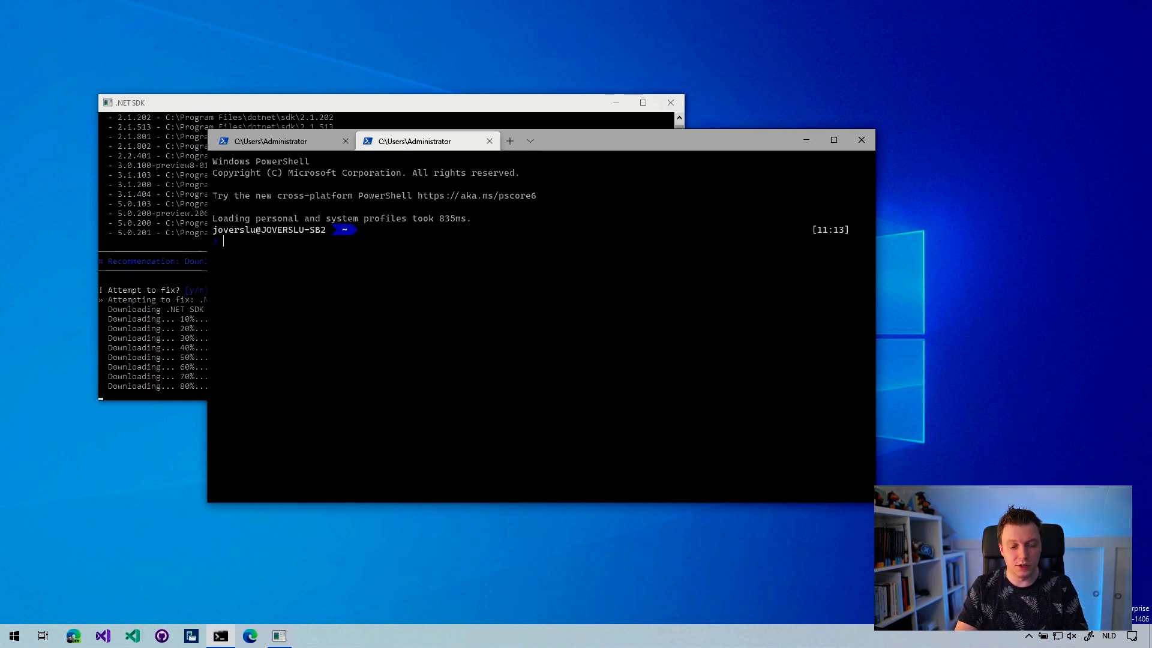
# Run dotnet tool update Redth.Net.Maui.Check, then retype it after the manifest error.
pyautogui.write('dotnet tool update Redth.Net.Maui.Check')
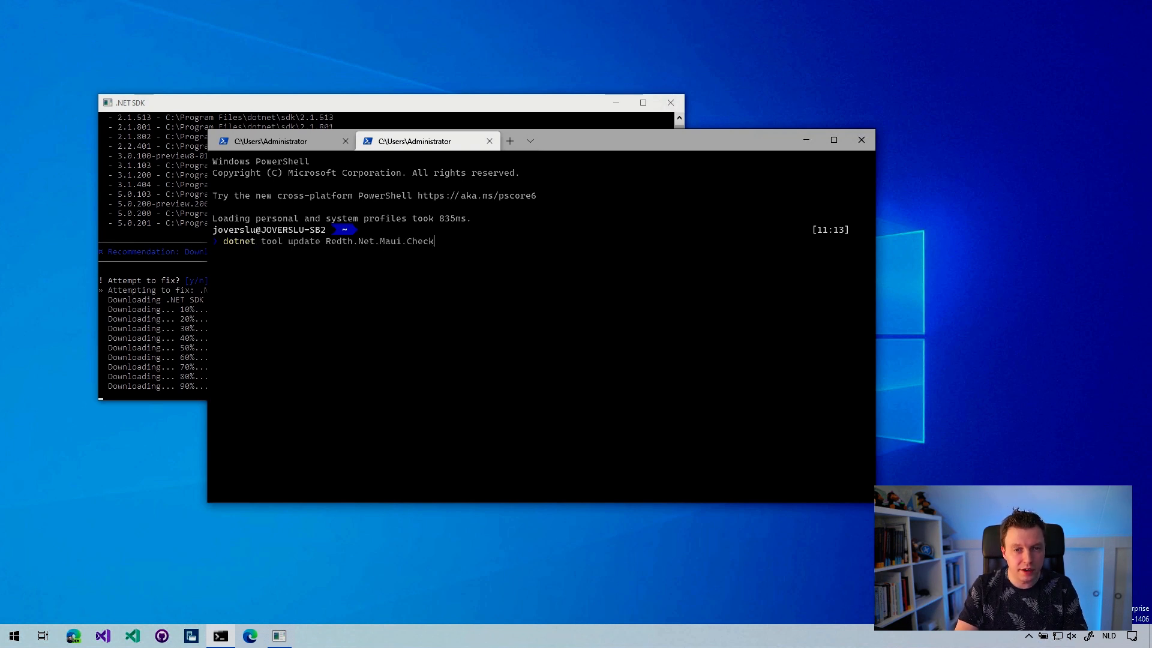
pyautogui.press('Return')
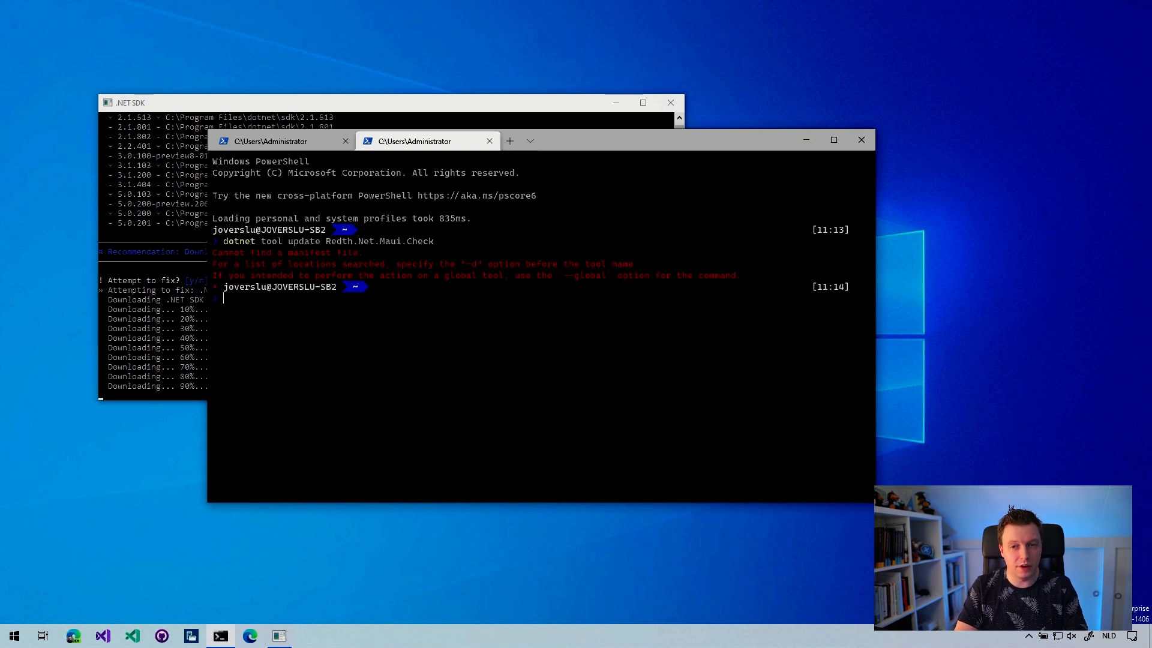
pyautogui.write('dotnet tool update Redth.Net.Maui.Check')
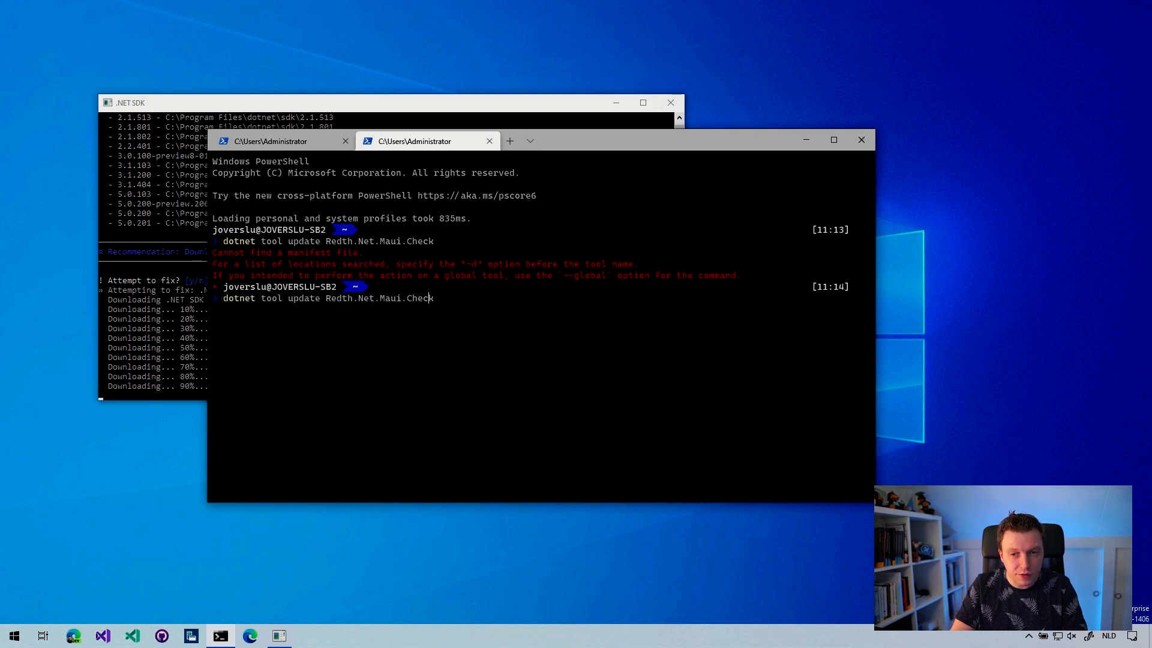